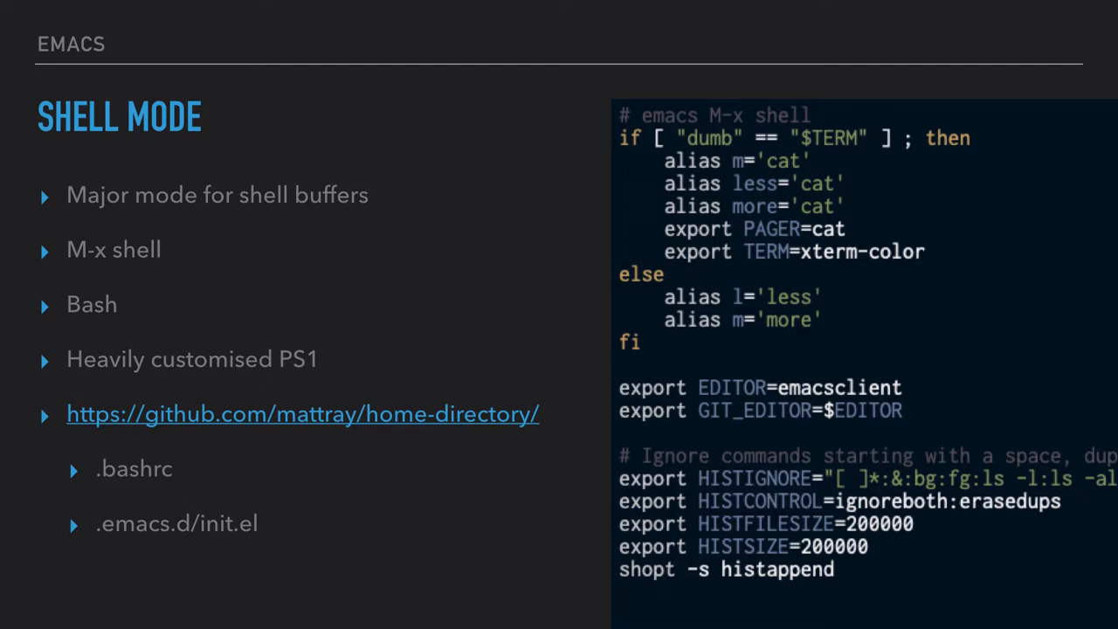
pyautogui.moveTo(740, 168)
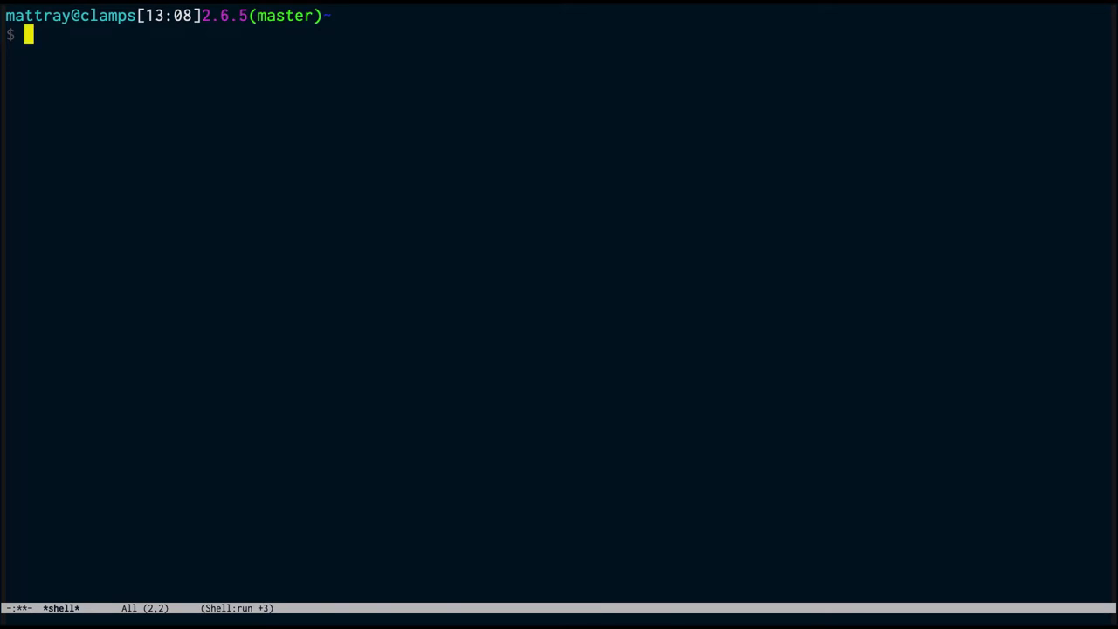
# List files and running processes in the shell, then move into the emacsconf directory
pyautogui.write('ls')
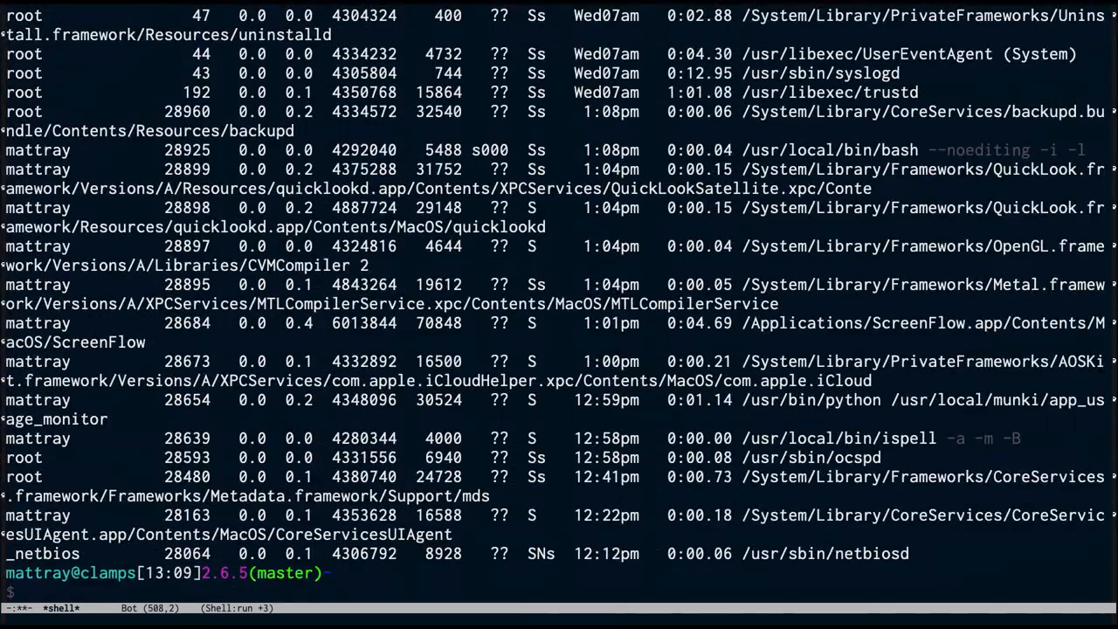
pyautogui.write('ps a')
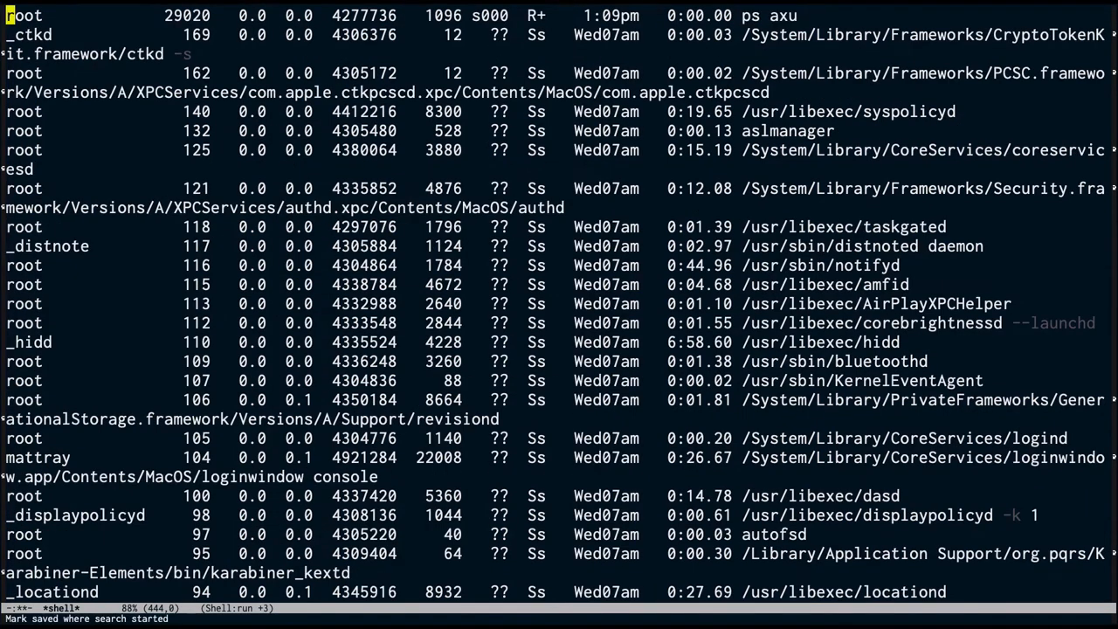
pyautogui.scroll(-3)
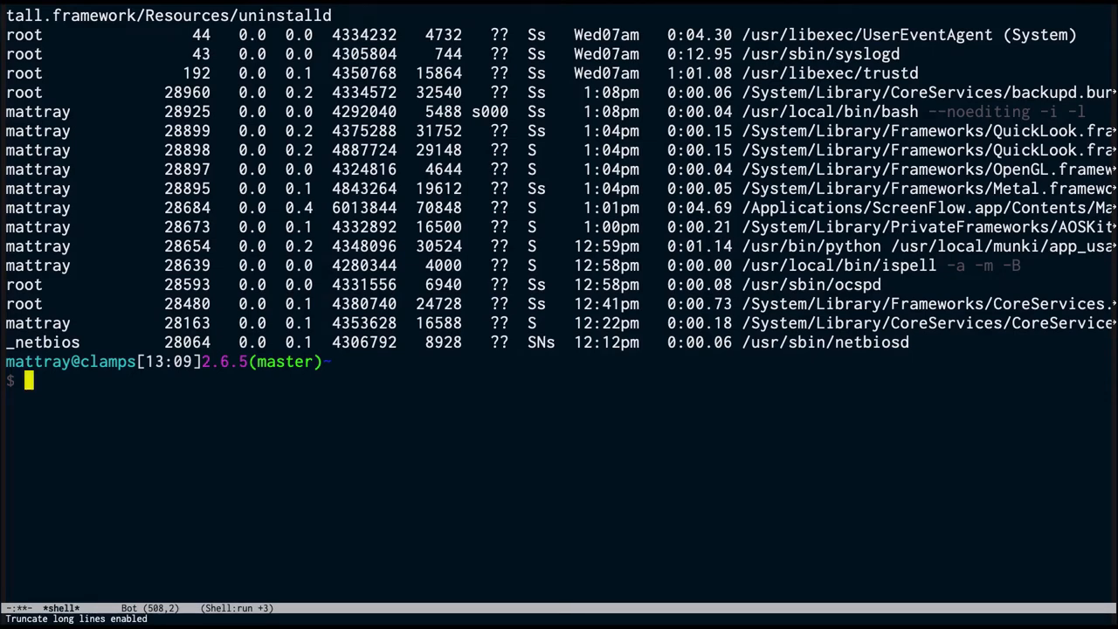
pyautogui.write('cd emacsconf/')
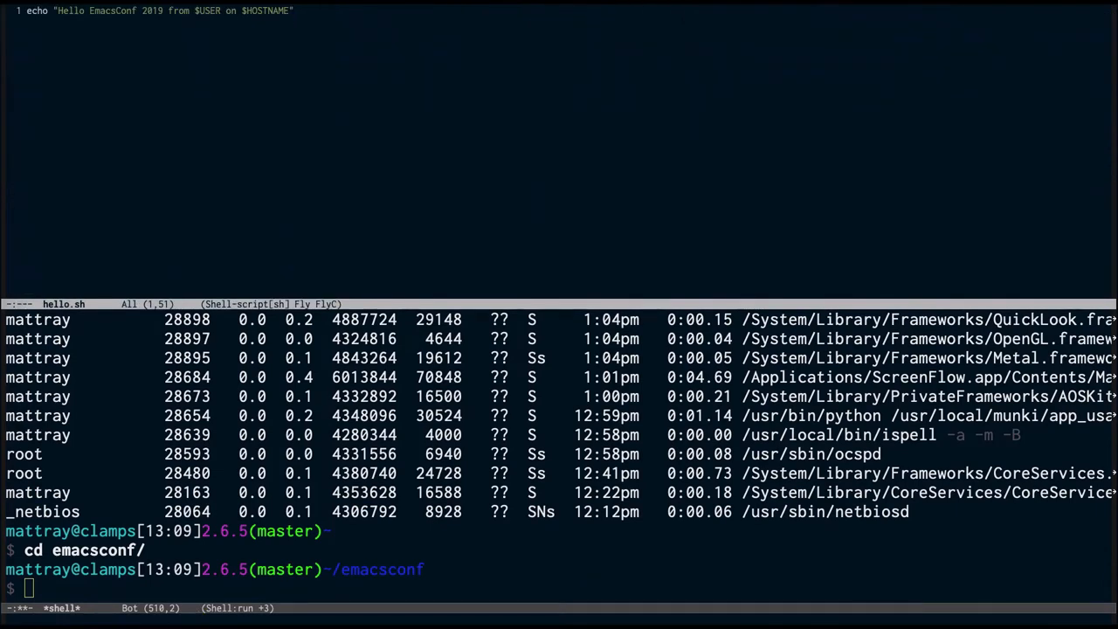
# Run the hello.sh script with bash from the emacsconf shell prompt
pyautogui.write('bash')
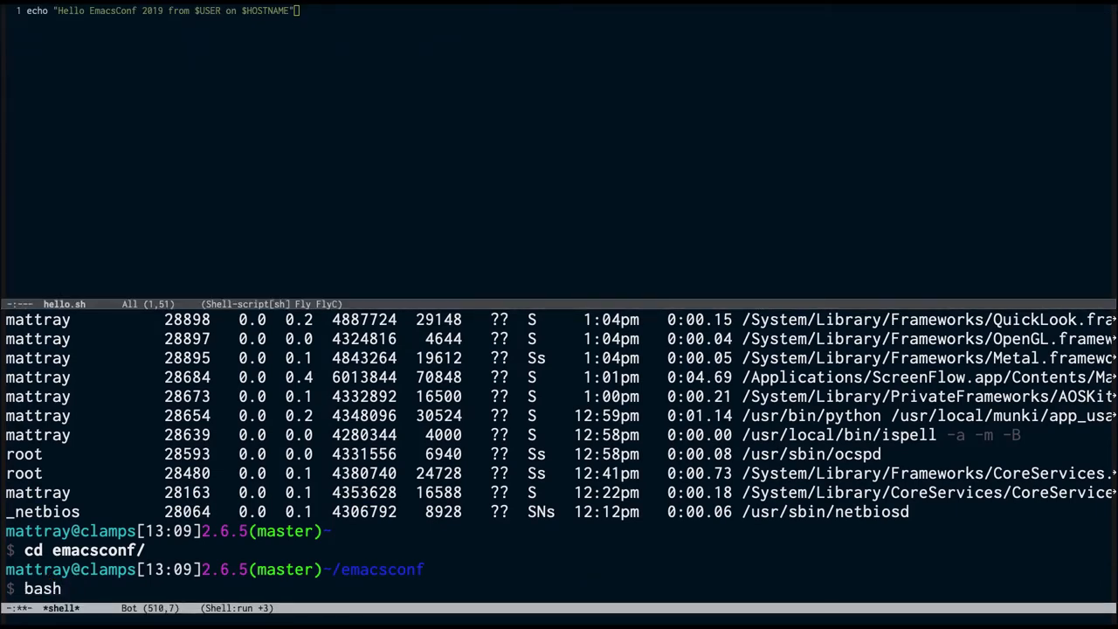
pyautogui.write('hello.sh')
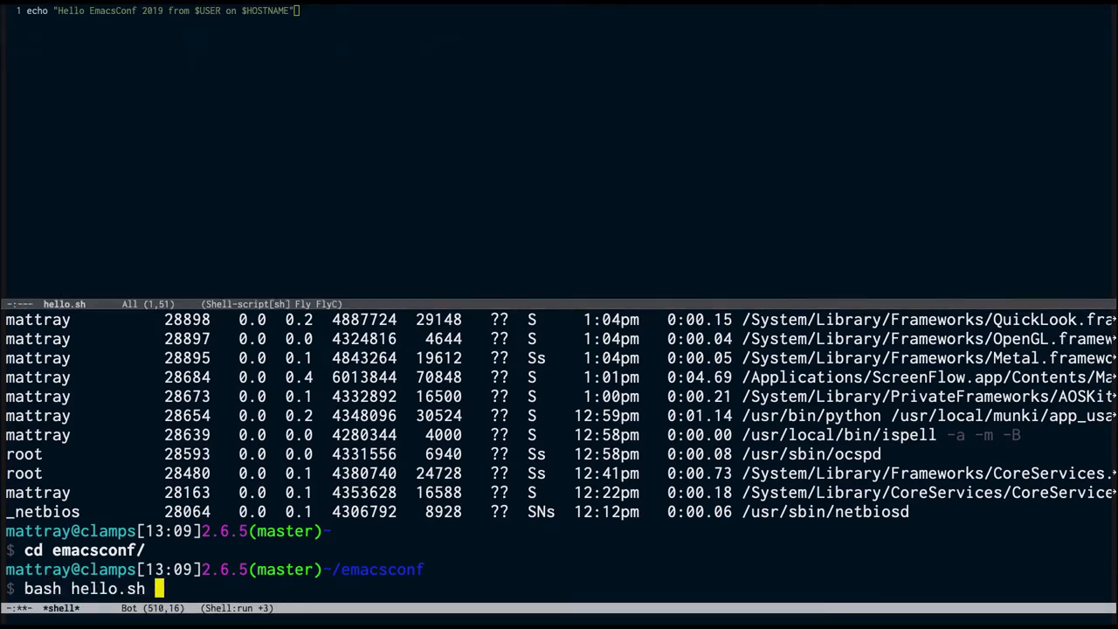
pyautogui.press('Return')
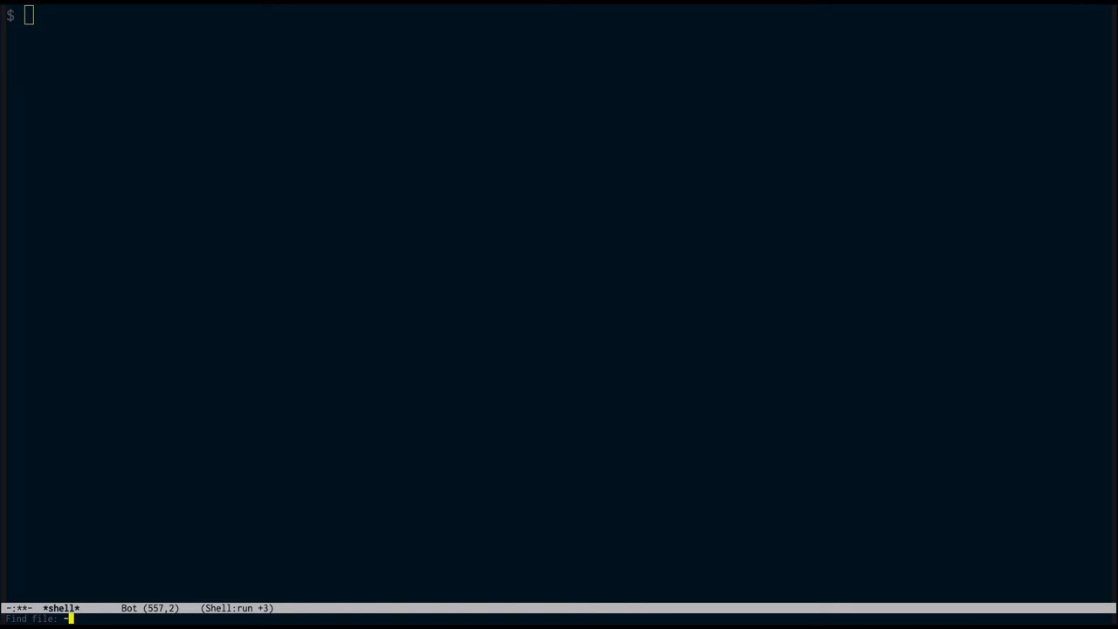
# Find the remote path /ssh:hyperchicken:/etc/ to browse hyperchicken's /etc folder in Dired
pyautogui.write('/')
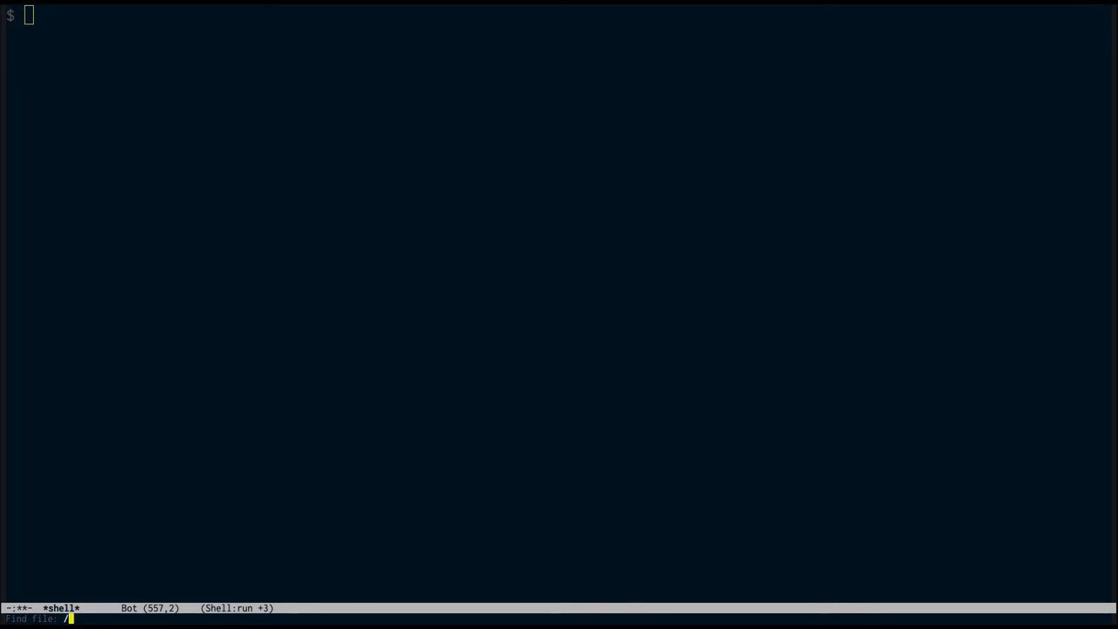
pyautogui.write('ssh:hype')
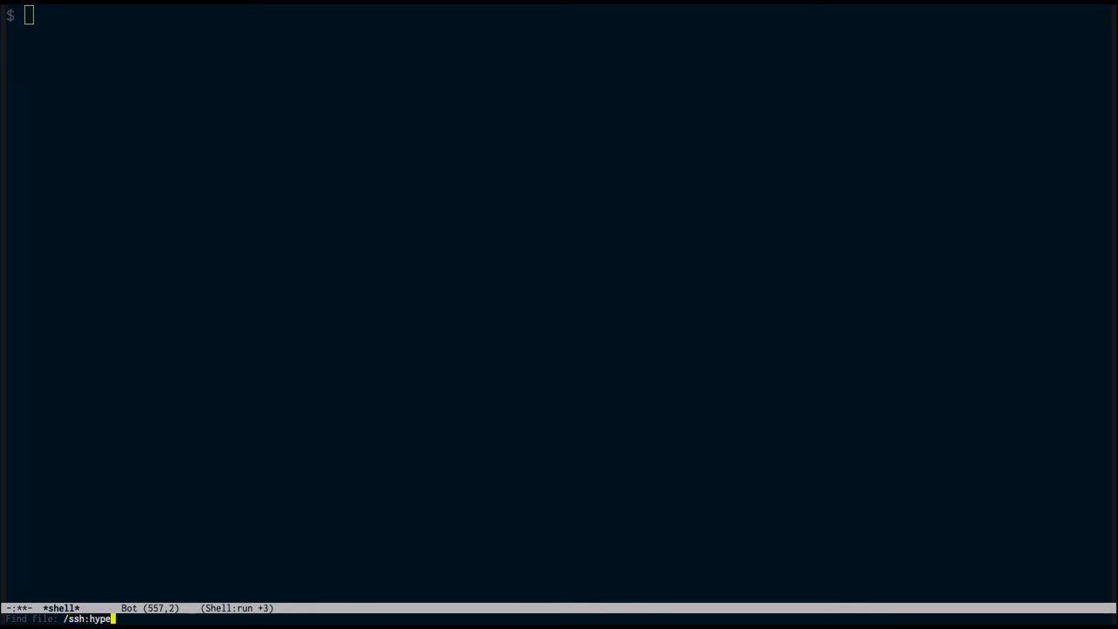
pyautogui.write('rchicken')
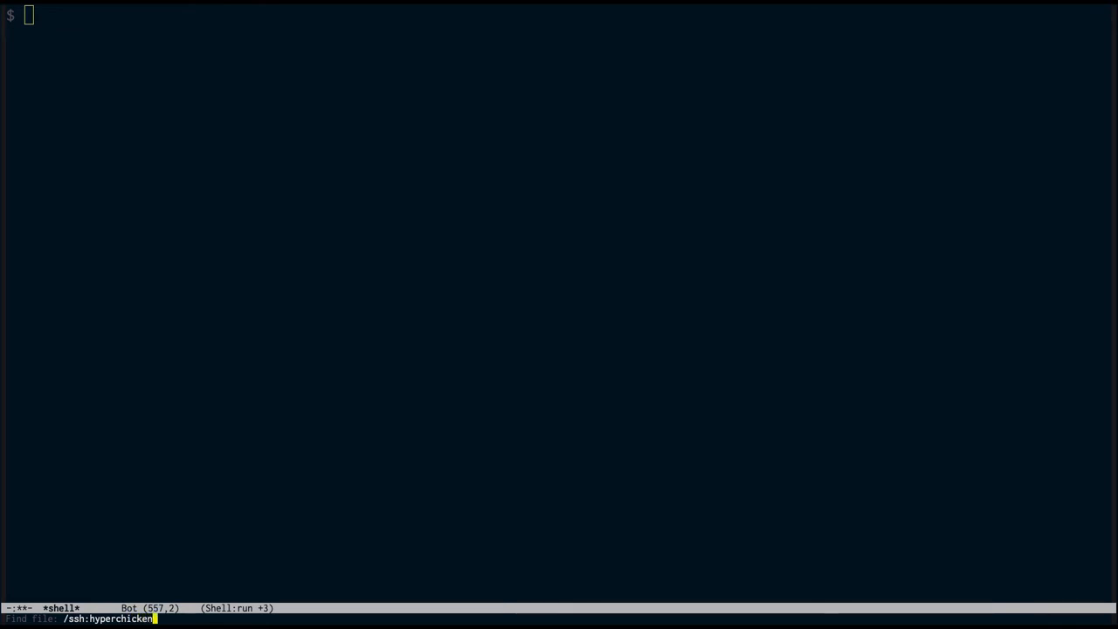
pyautogui.write(':/etc/')
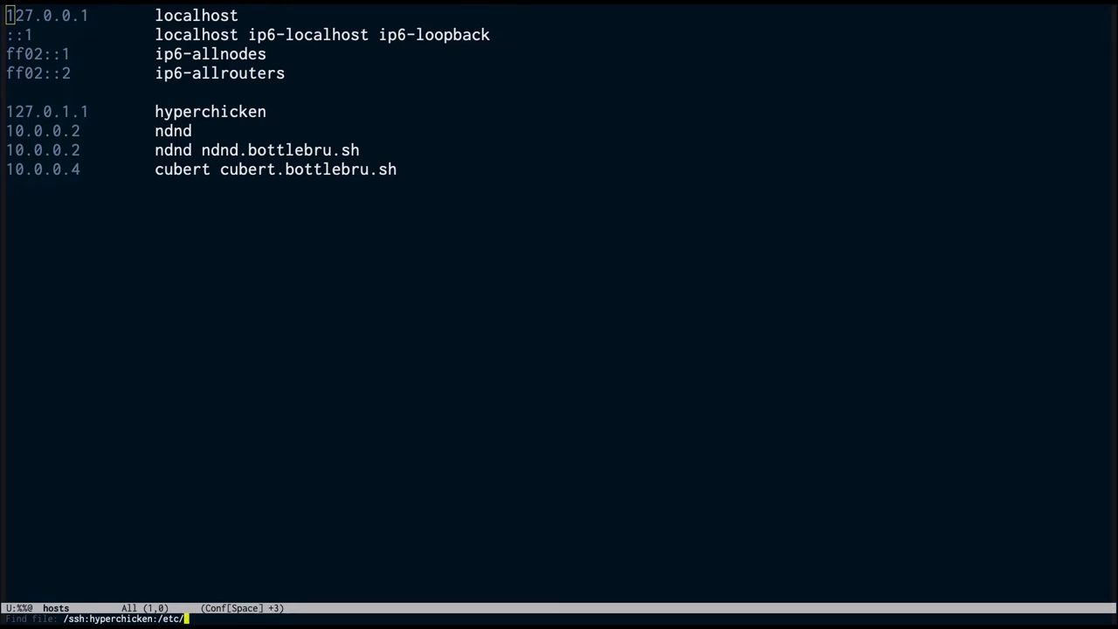
pyautogui.press('Return')
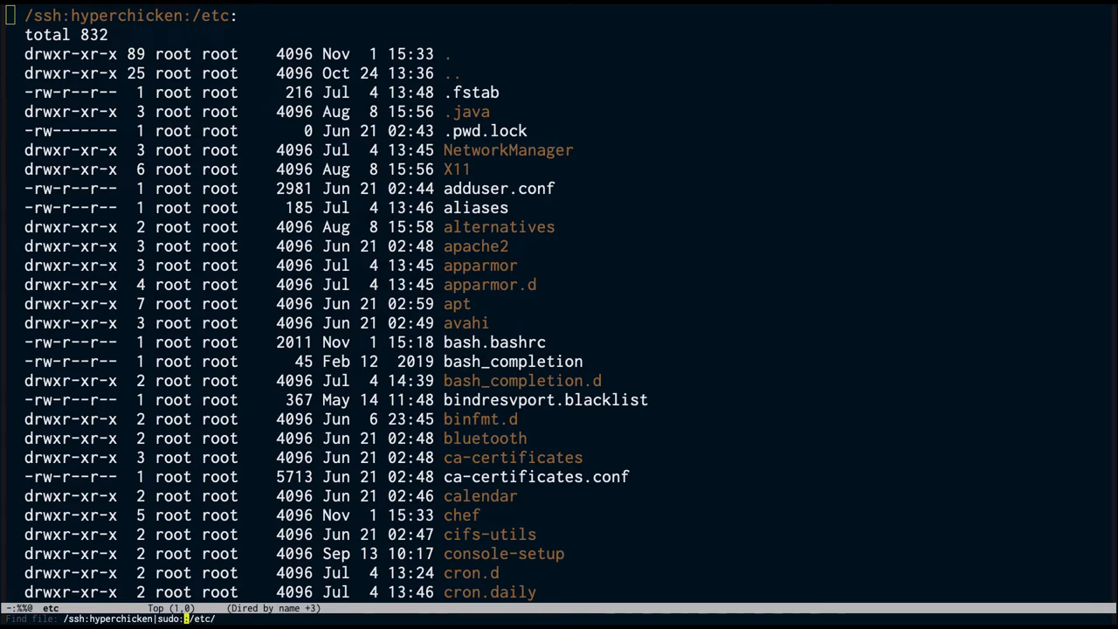
# Browse hyperchicken's /etc as root, find motd and write Hello EmacsConf! at its top
pyautogui.write('hyperchi')
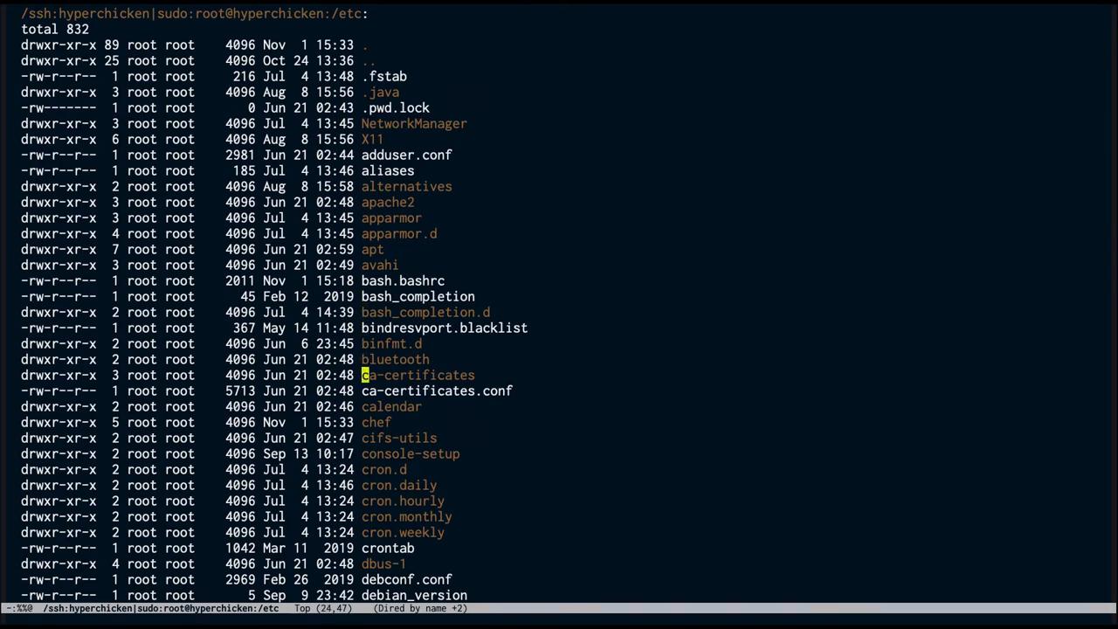
pyautogui.scroll(-3)
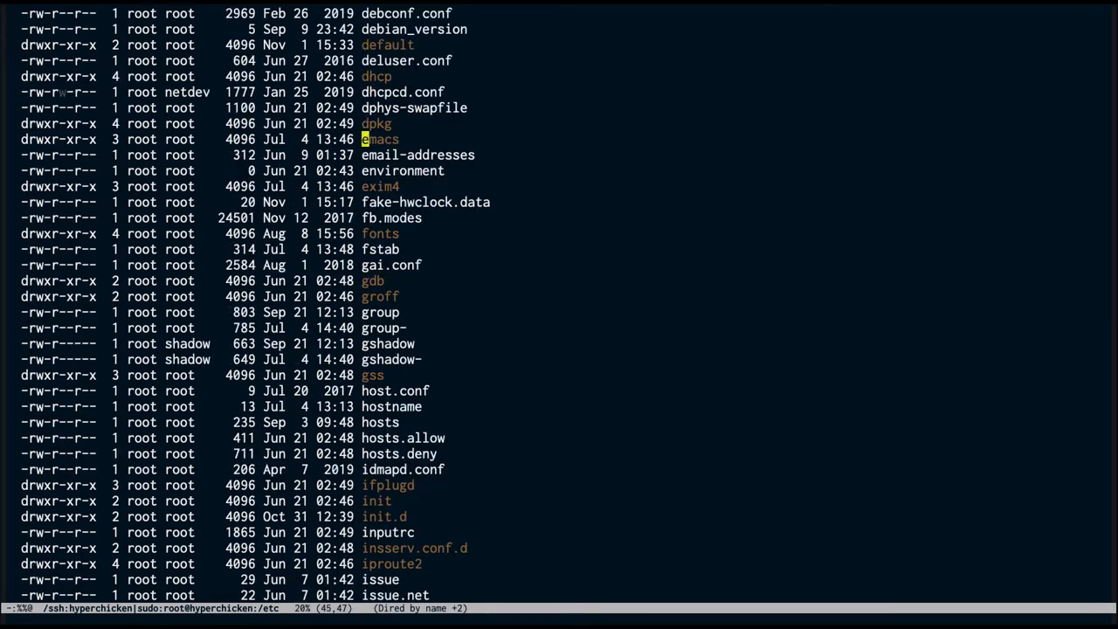
pyautogui.scroll(-3)
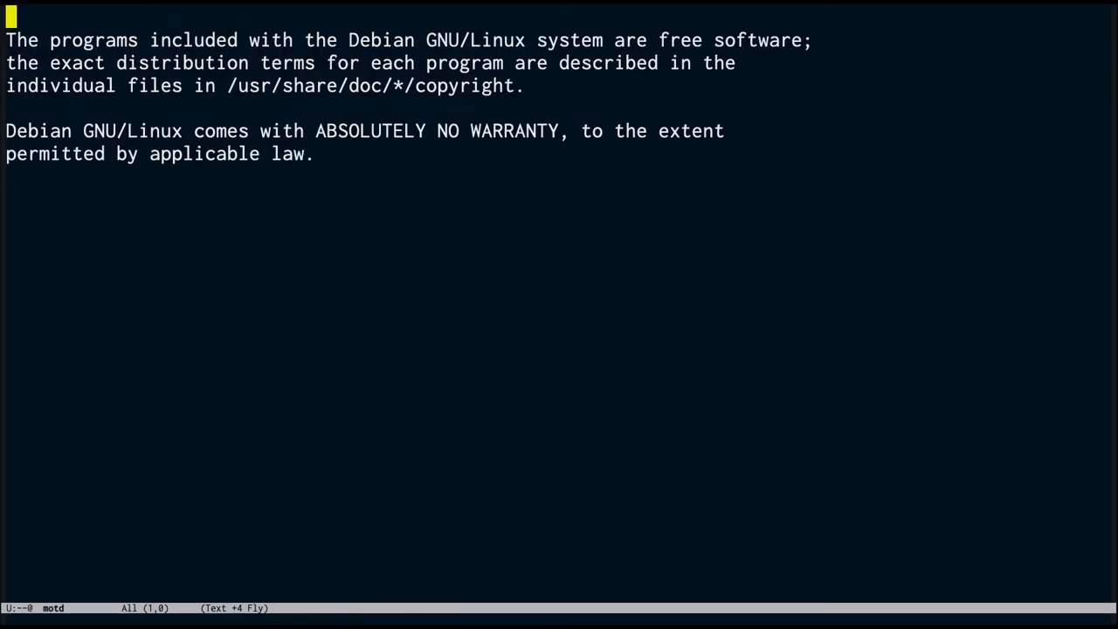
pyautogui.write('H')
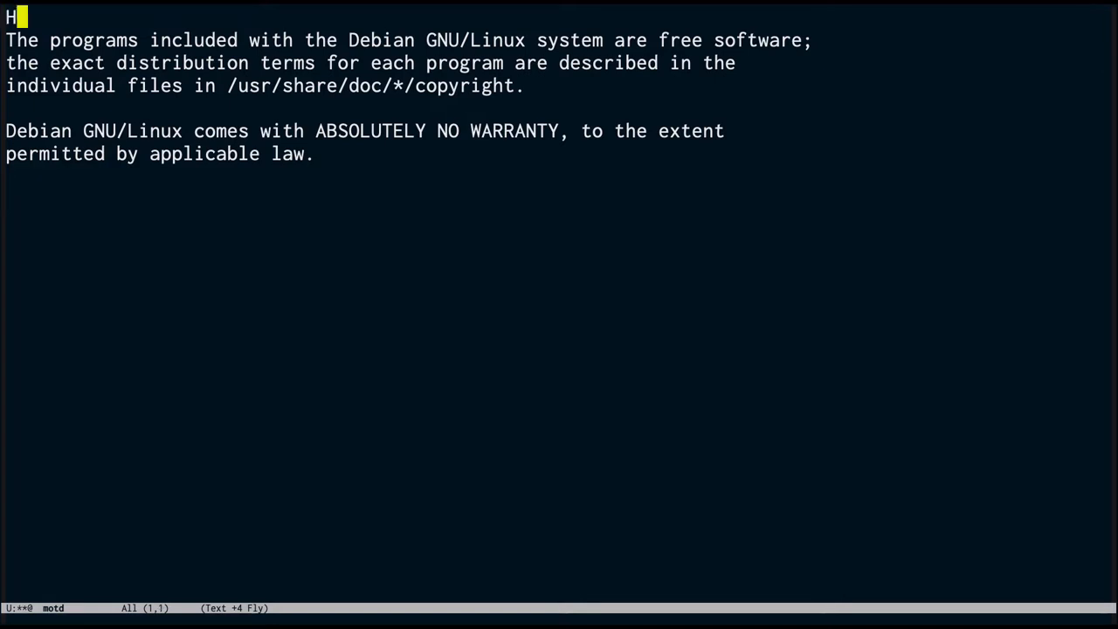
pyautogui.write('ello Emac')
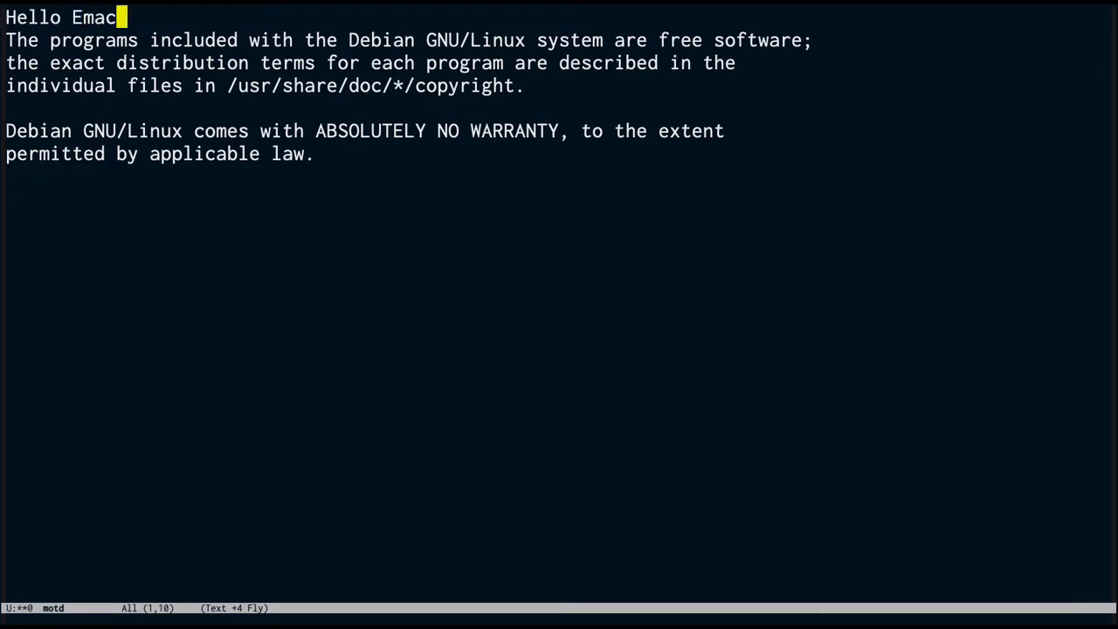
pyautogui.write('sConf!')
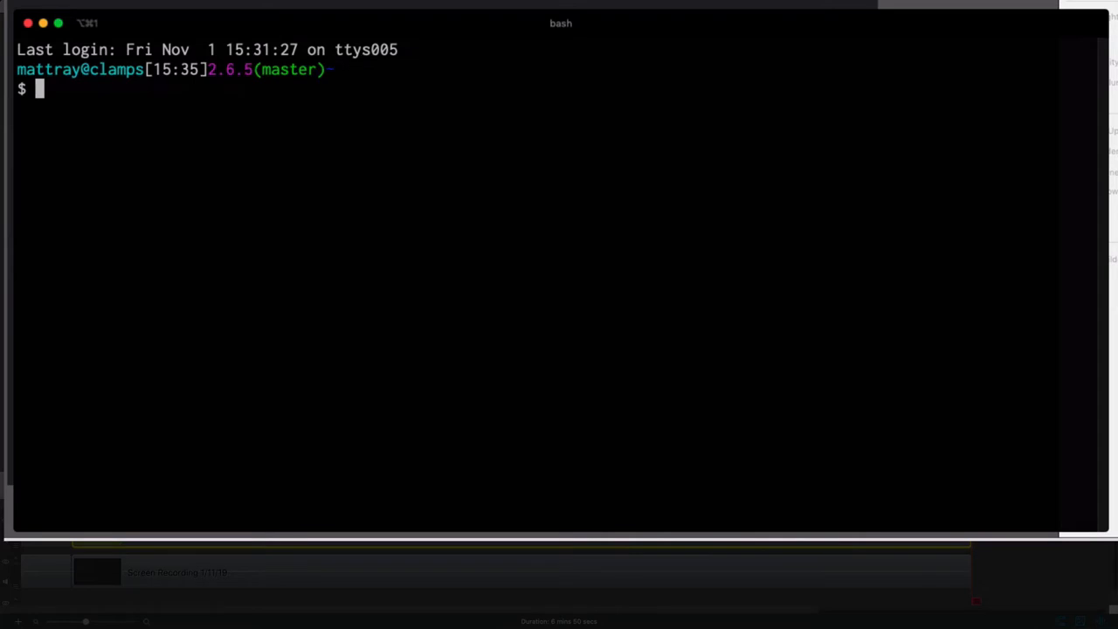
# Start an ssh login to hyperchicken from the bash terminal
pyautogui.write('ssh c')
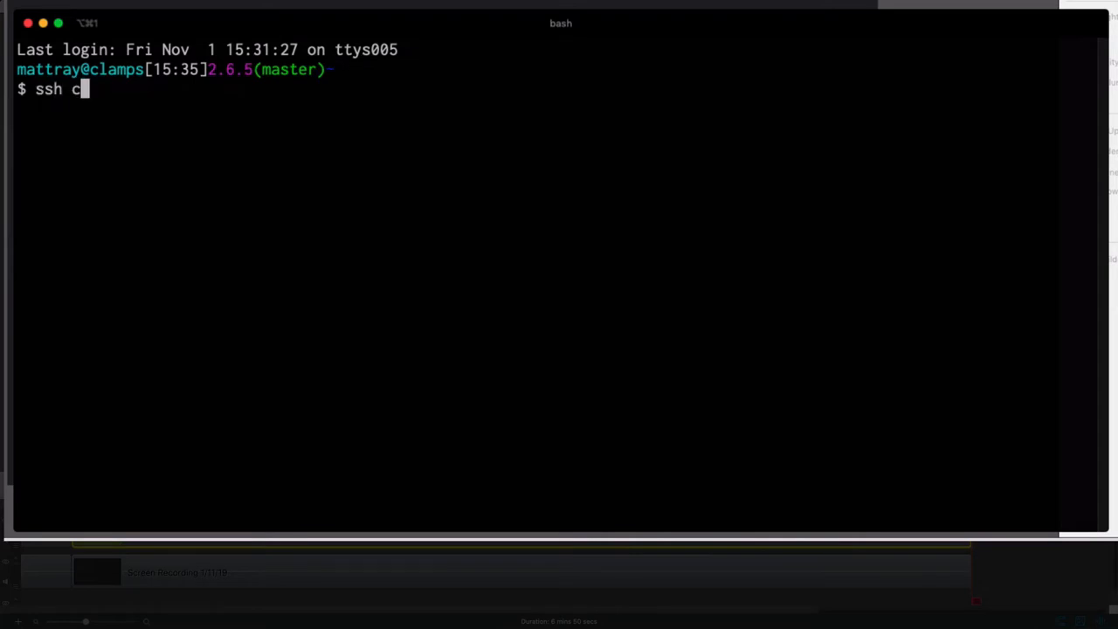
pyautogui.write('hyperchi')
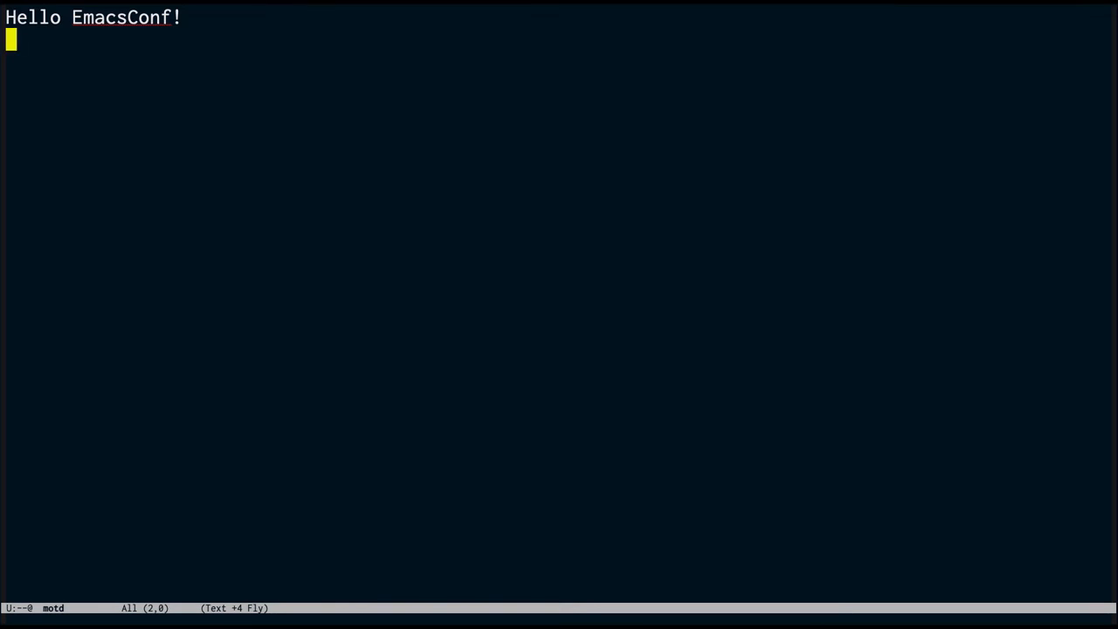
# Find a file under the remote path /ssh:hyperchicken:/tmp/ for the hello.sh copy
pyautogui.press('C-x C-f')
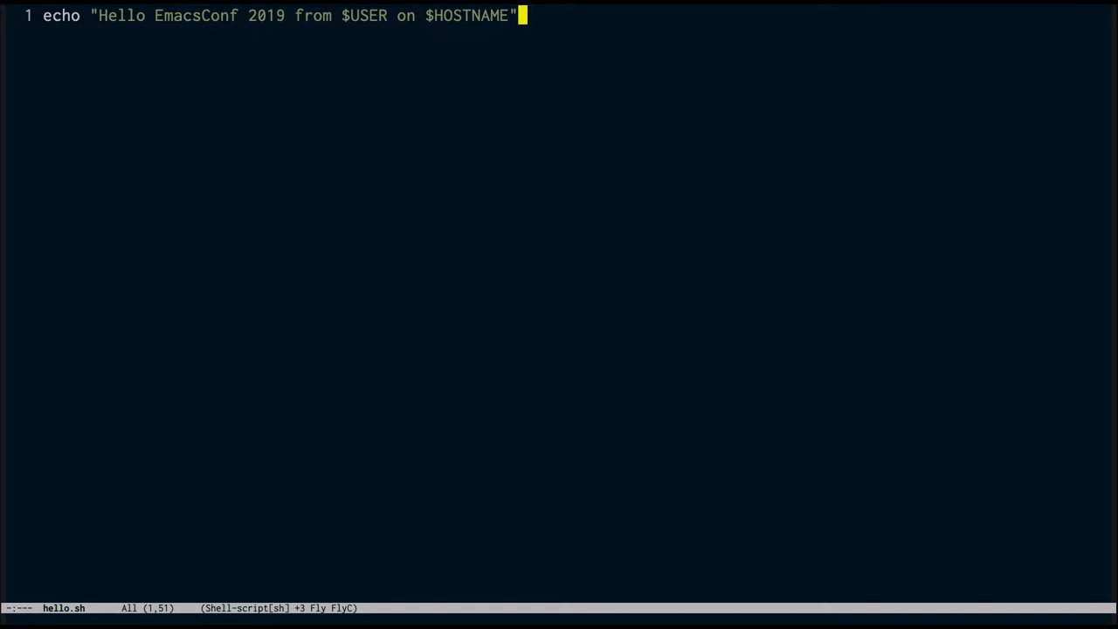
pyautogui.press('C-x C-f')
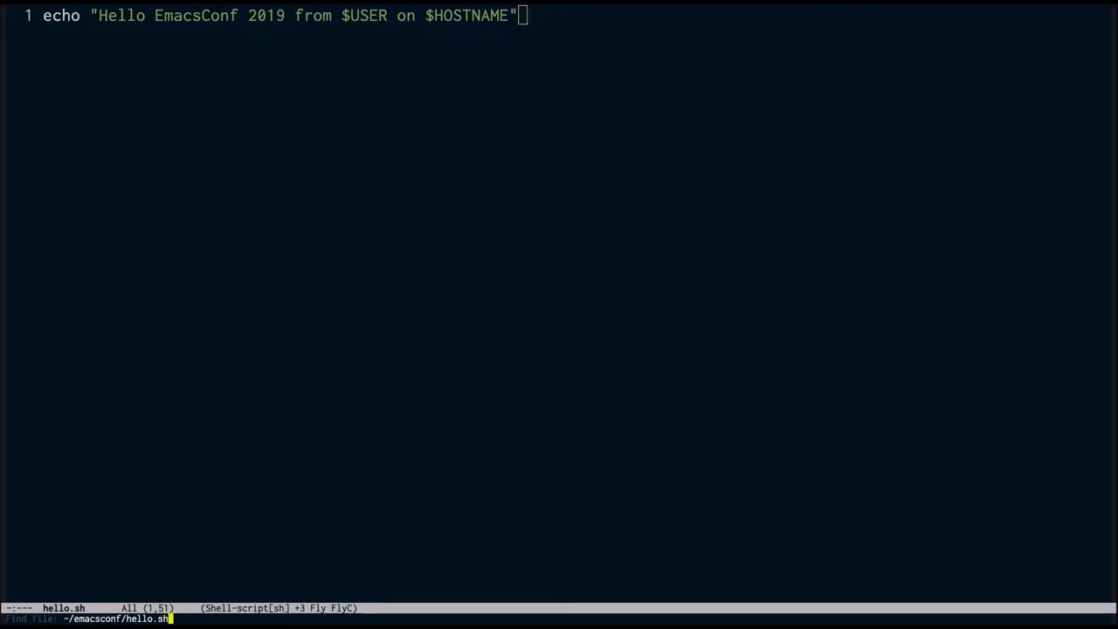
pyautogui.write('/ssh:hyperchicken:/tmp/')
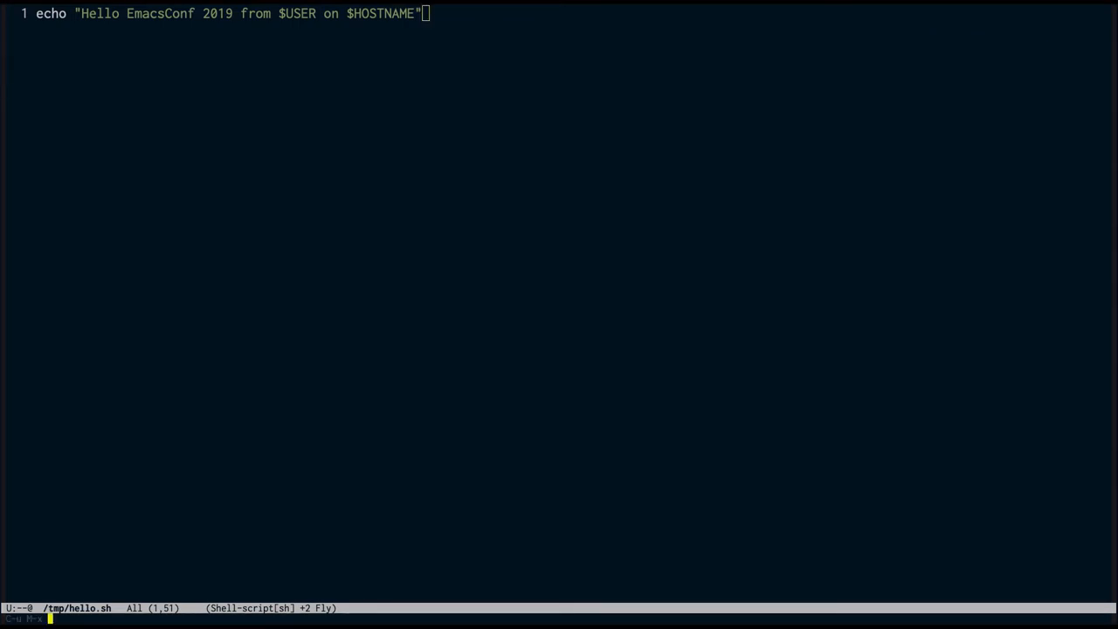
# Start M-x shell and name the new shell buffer hyperchicken
pyautogui.write('shell')
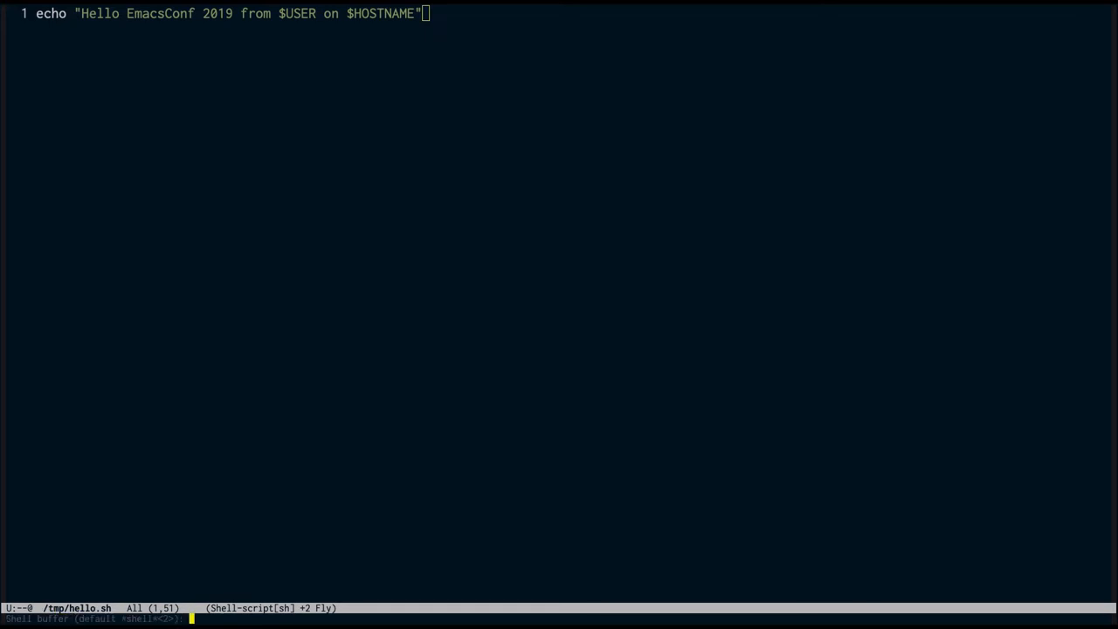
pyautogui.write('hyperchicke')
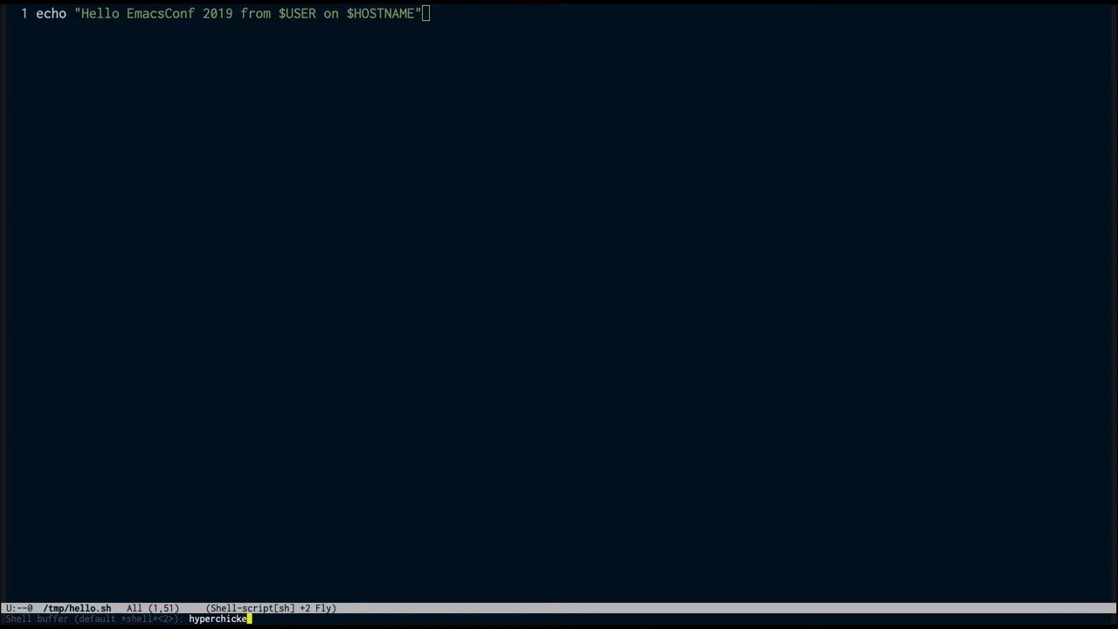
pyautogui.write('n')
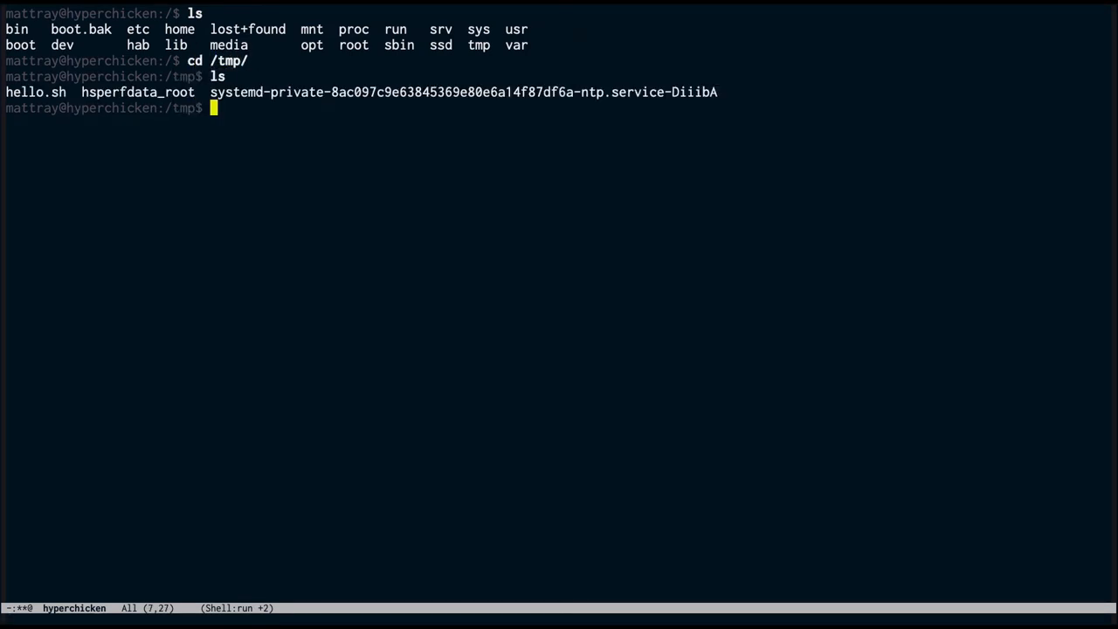
# Run ps aux, whoami and ls /tmp/ in the hyperchicken shell to see hello.sh
pyautogui.write('ps aux')
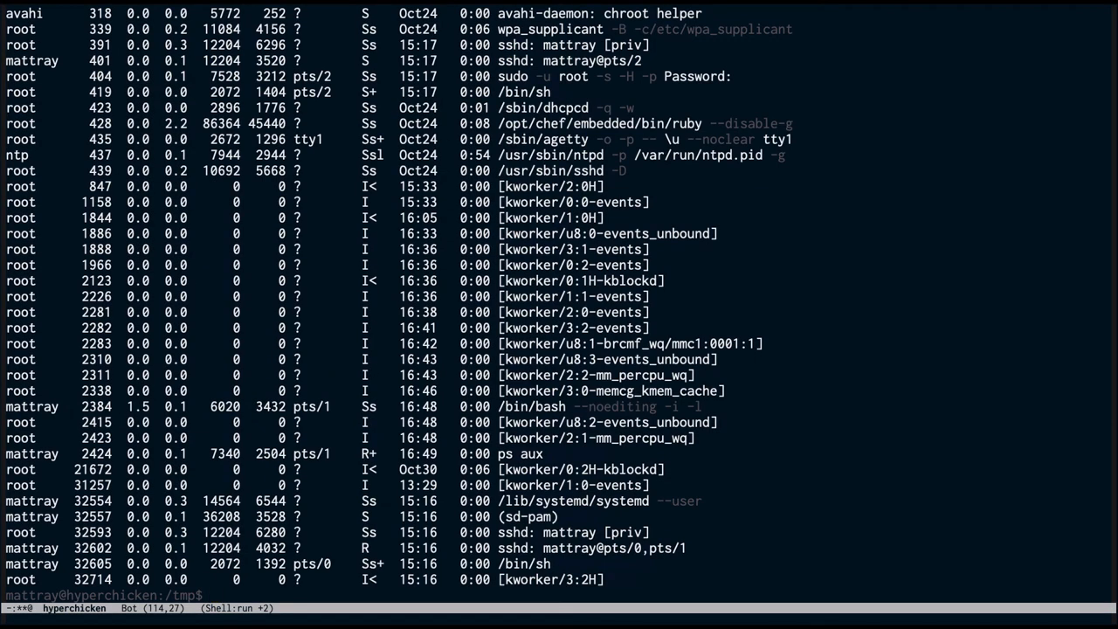
pyautogui.write('whoami')
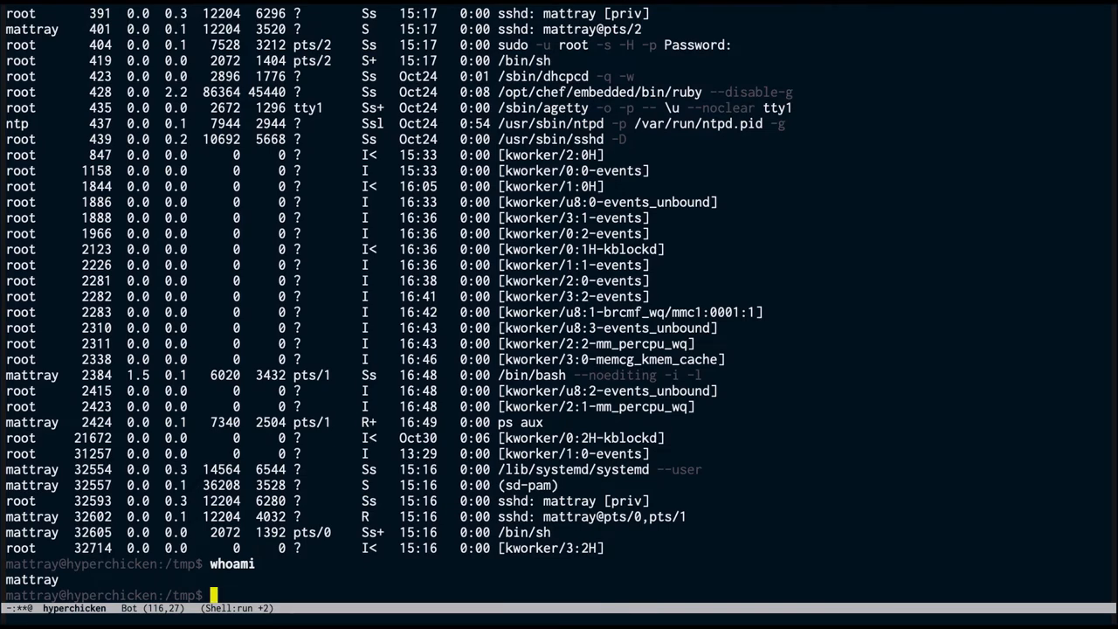
pyautogui.scroll(3)
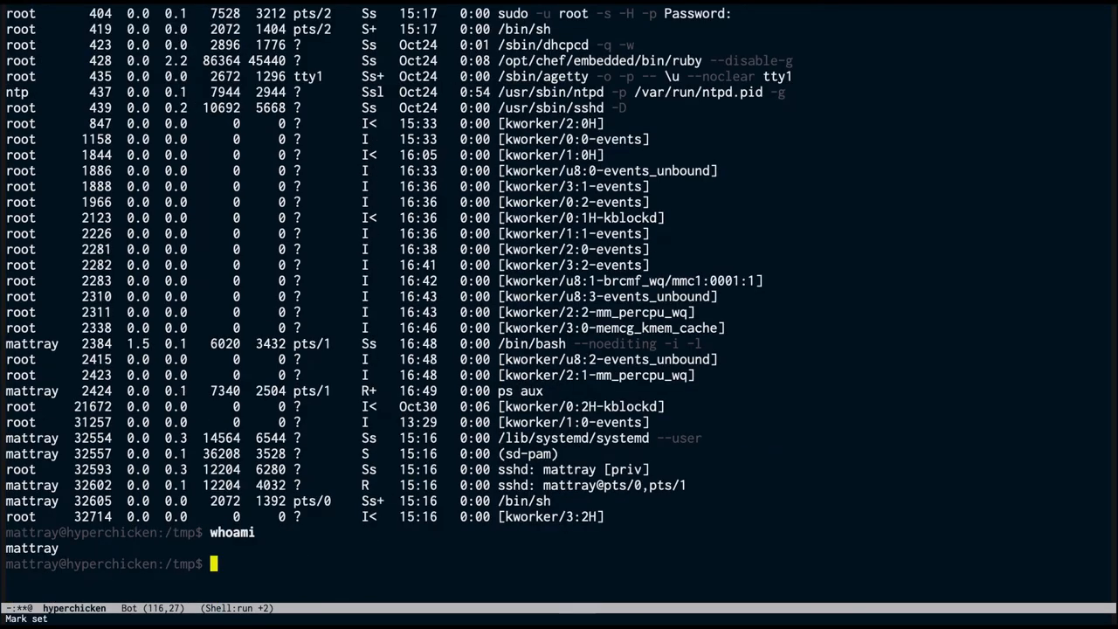
pyautogui.write('ls')
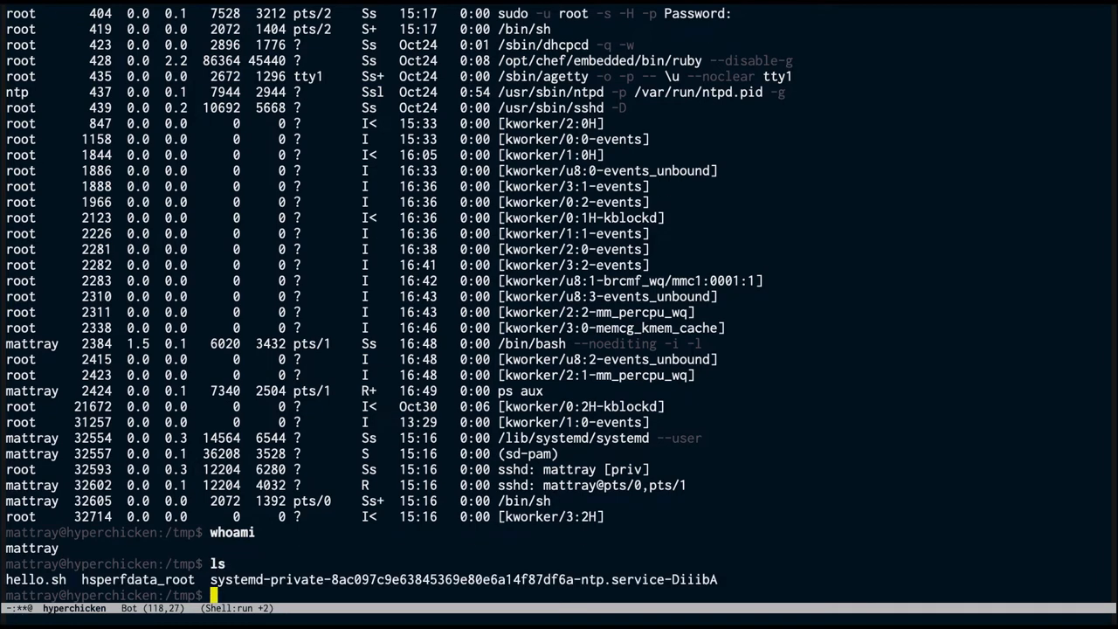
pyautogui.write('/tmp/')
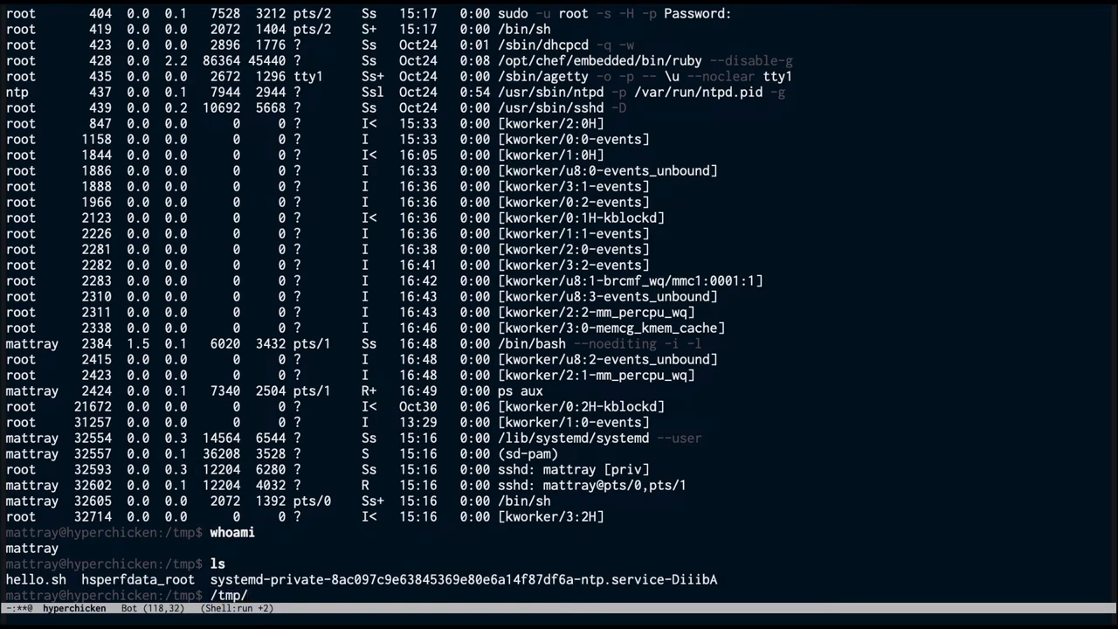
pyautogui.write('hell')
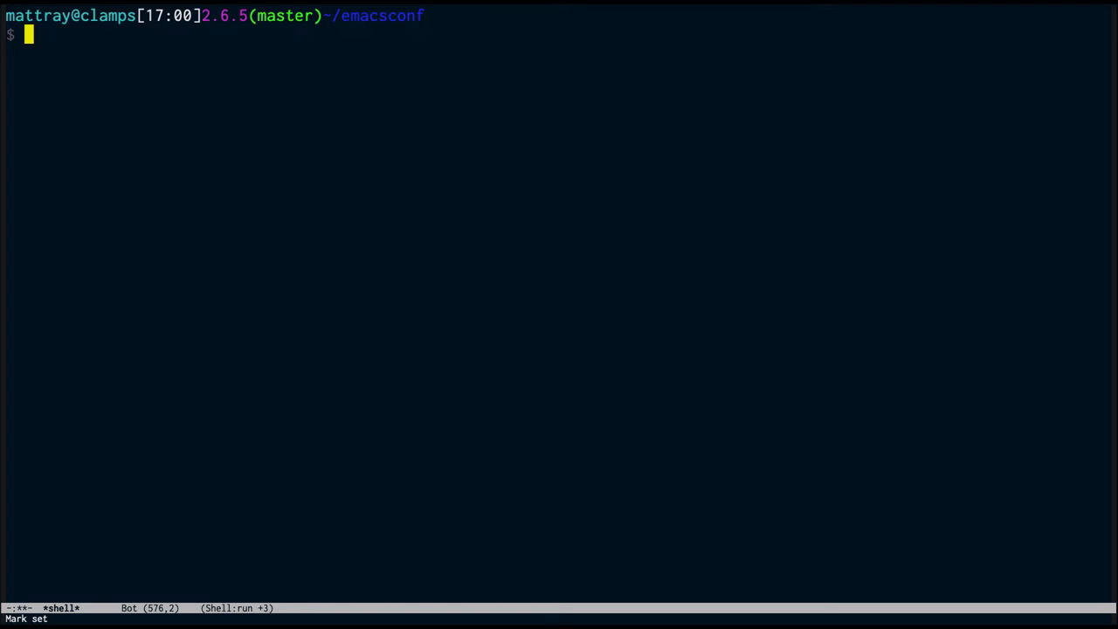
# Run kitchen status showing demo-debian-10 Not Created, then enter the kitchen create command
pyautogui.write('kitchen status')
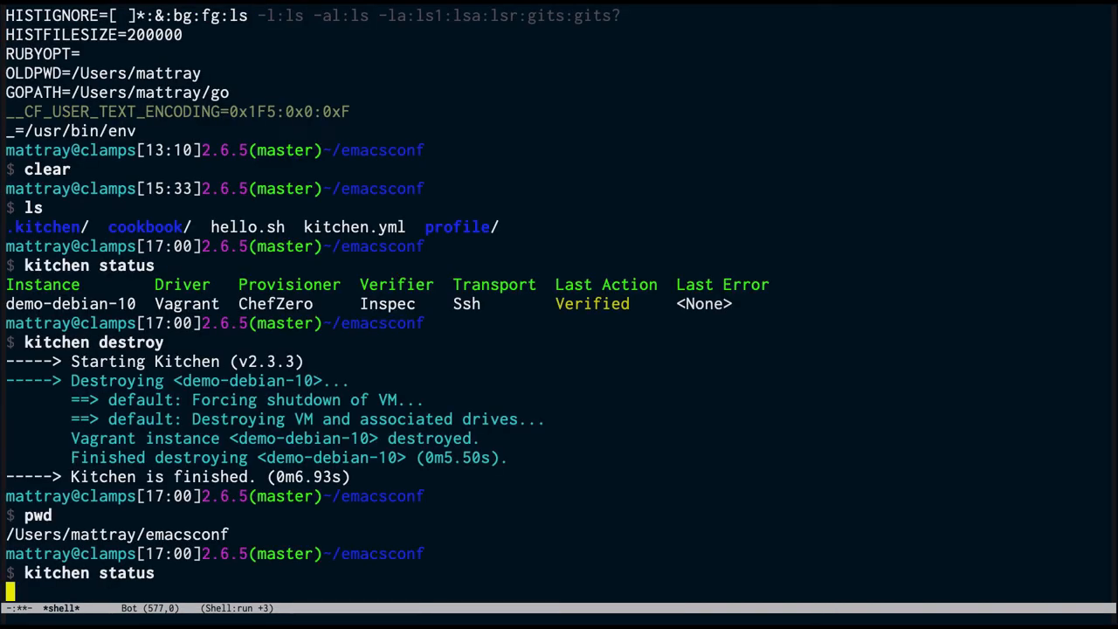
pyautogui.press('Return')
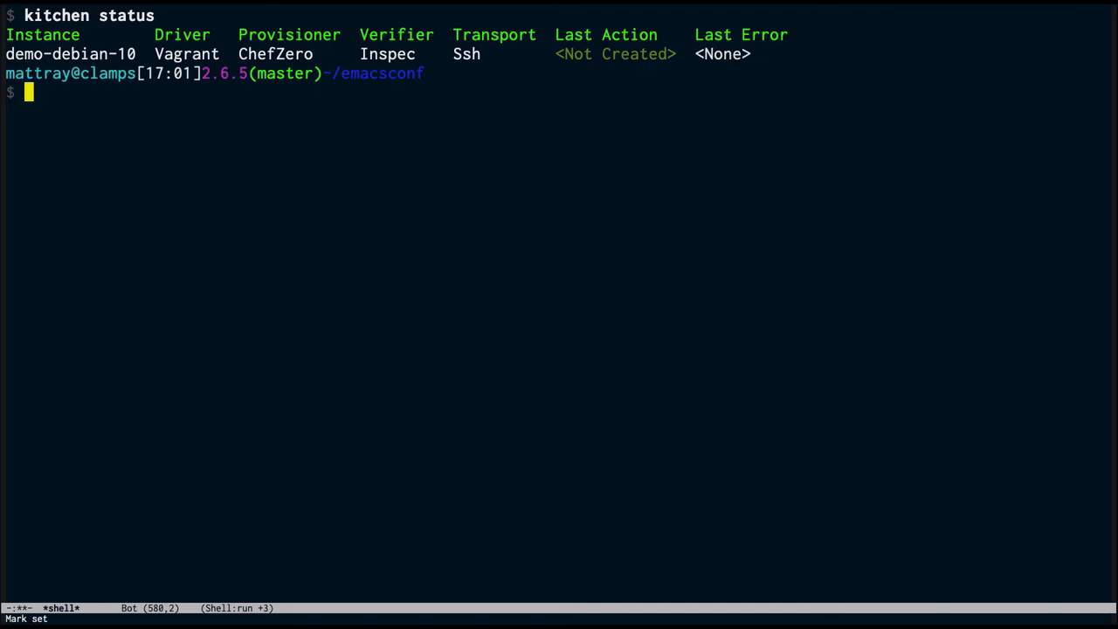
pyautogui.write('kitch')
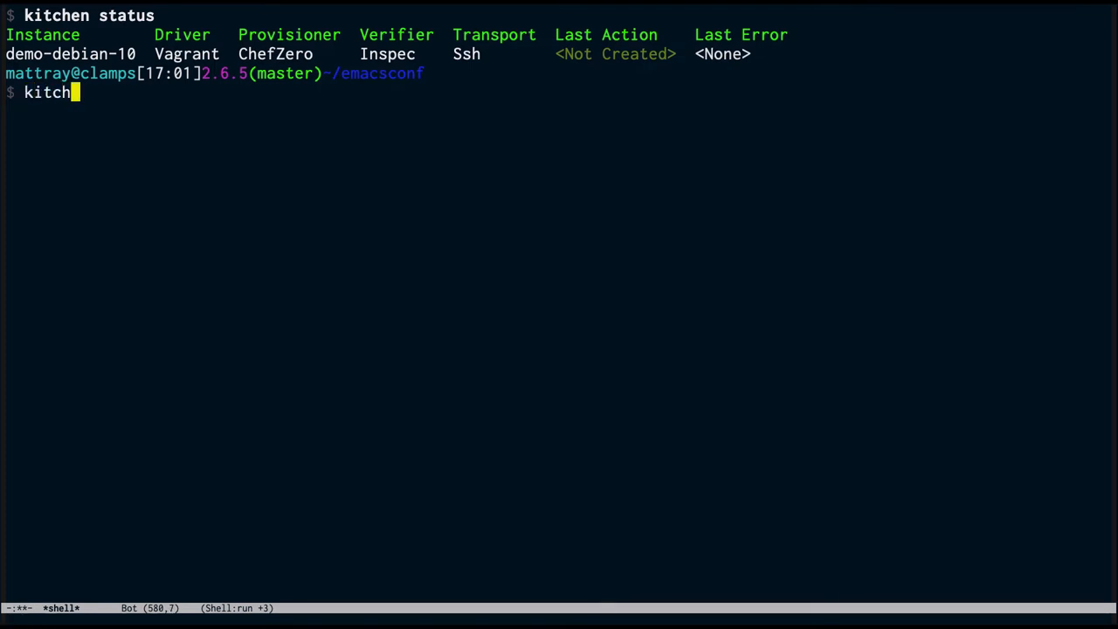
pyautogui.write('en create')
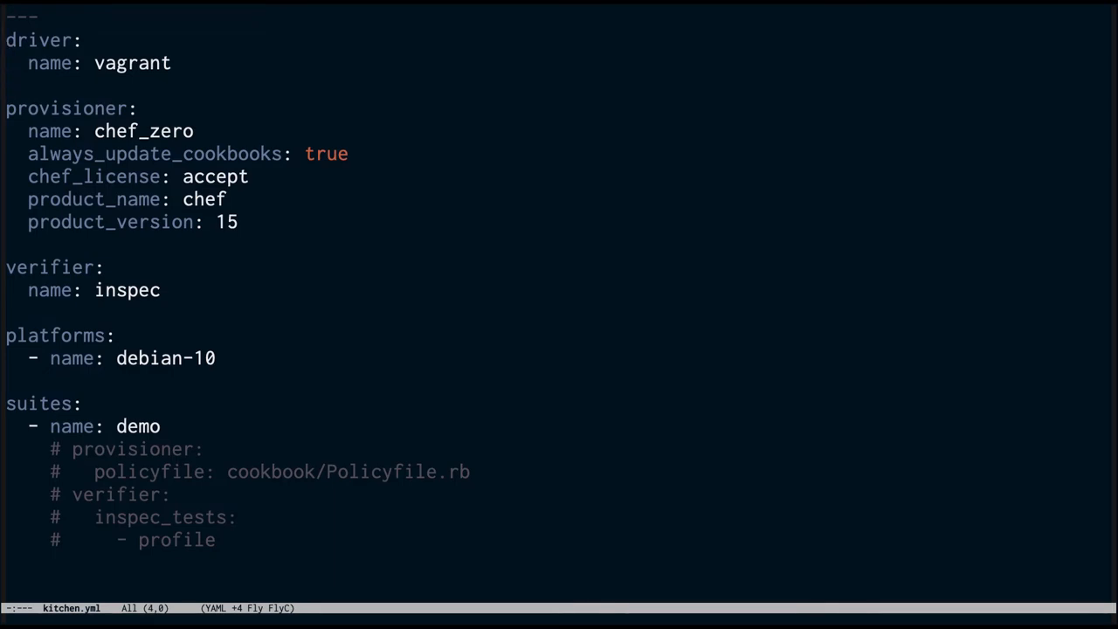
# Move down through kitchen.yml's verifier section to the demo suite's commented-out settings
pyautogui.press('Down')
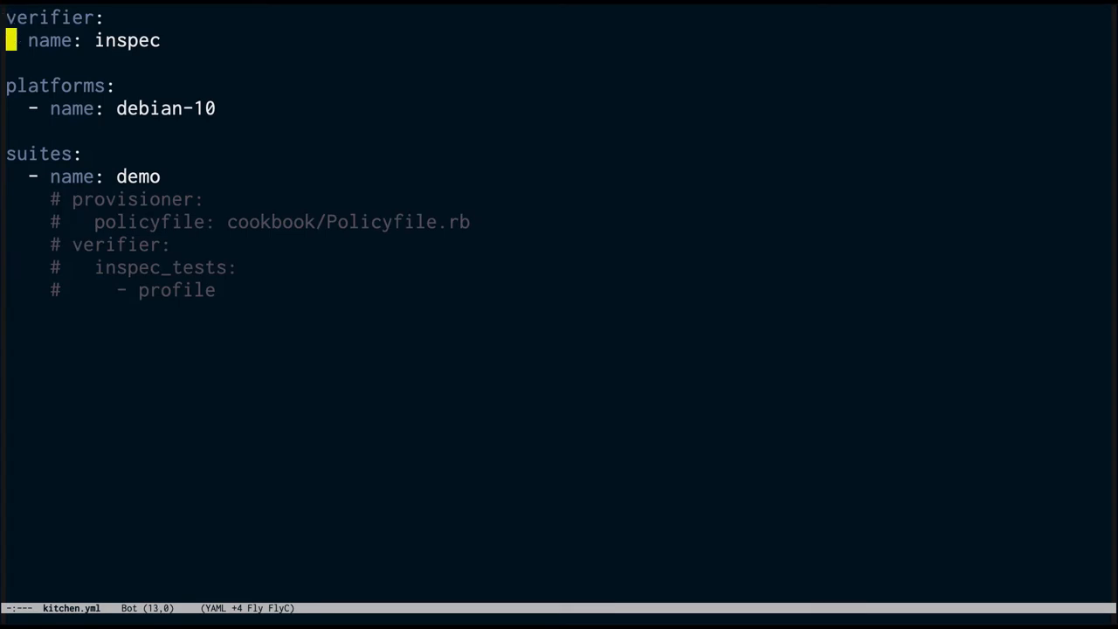
pyautogui.scroll(-3)
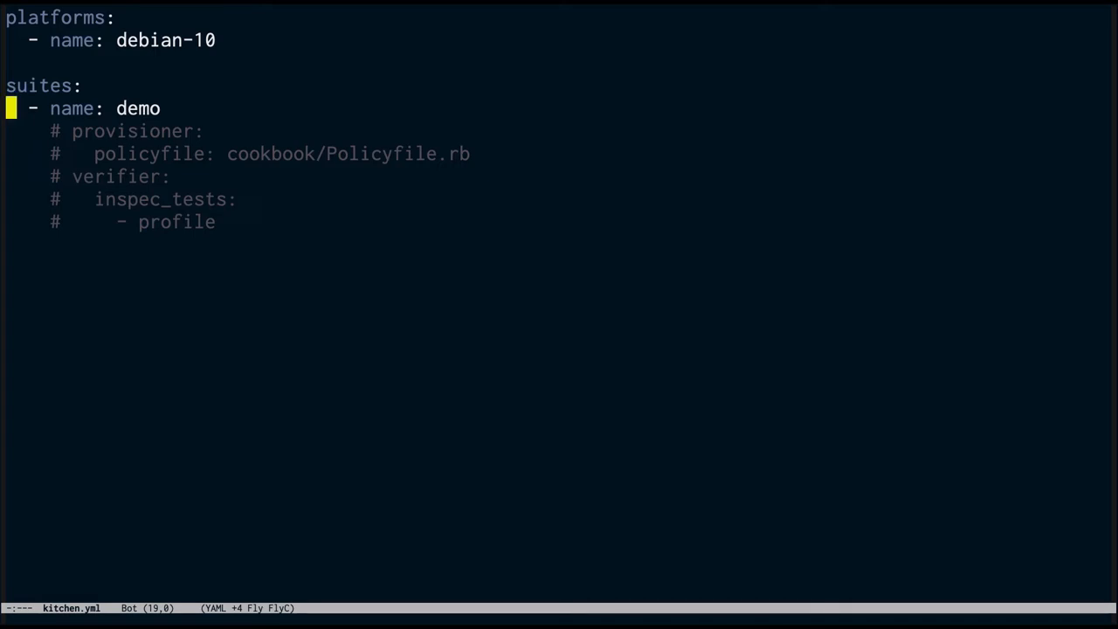
pyautogui.press('C-x C-g')
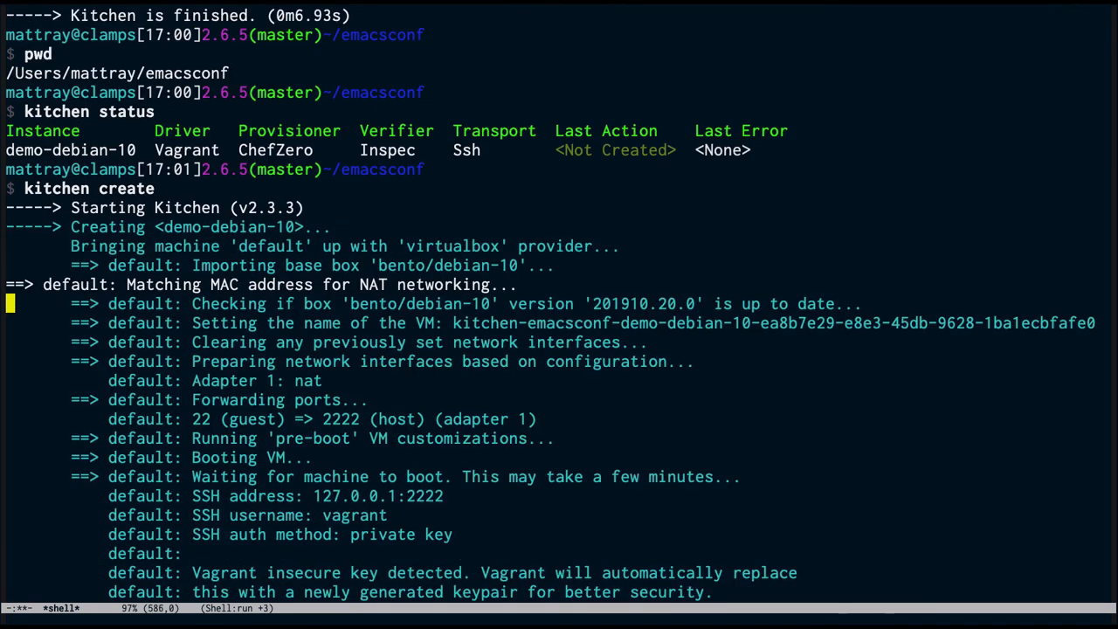
# Follow kitchen create output until the demo-debian-10 VM finishes booting, then start a file prompt
pyautogui.scroll(-3)
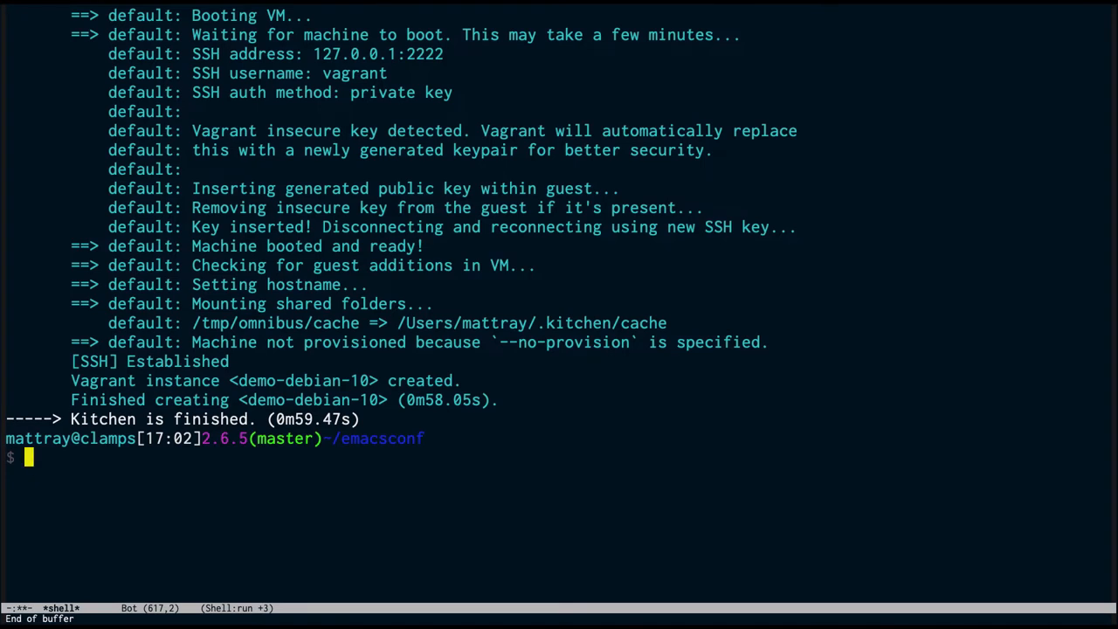
pyautogui.press('C-x C-f')
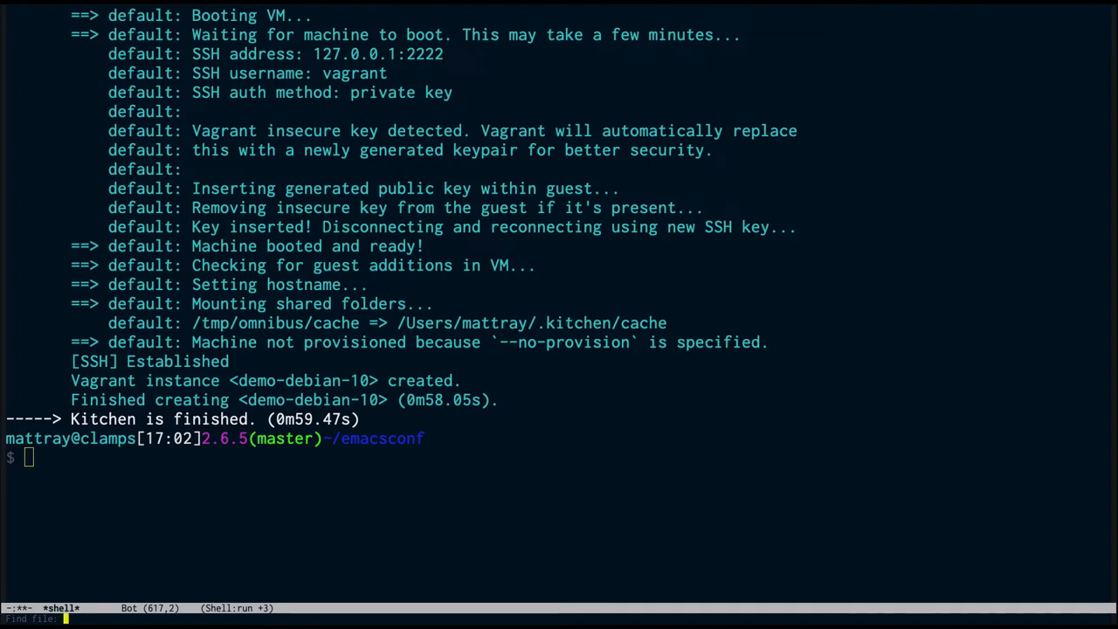
pyautogui.write('s')
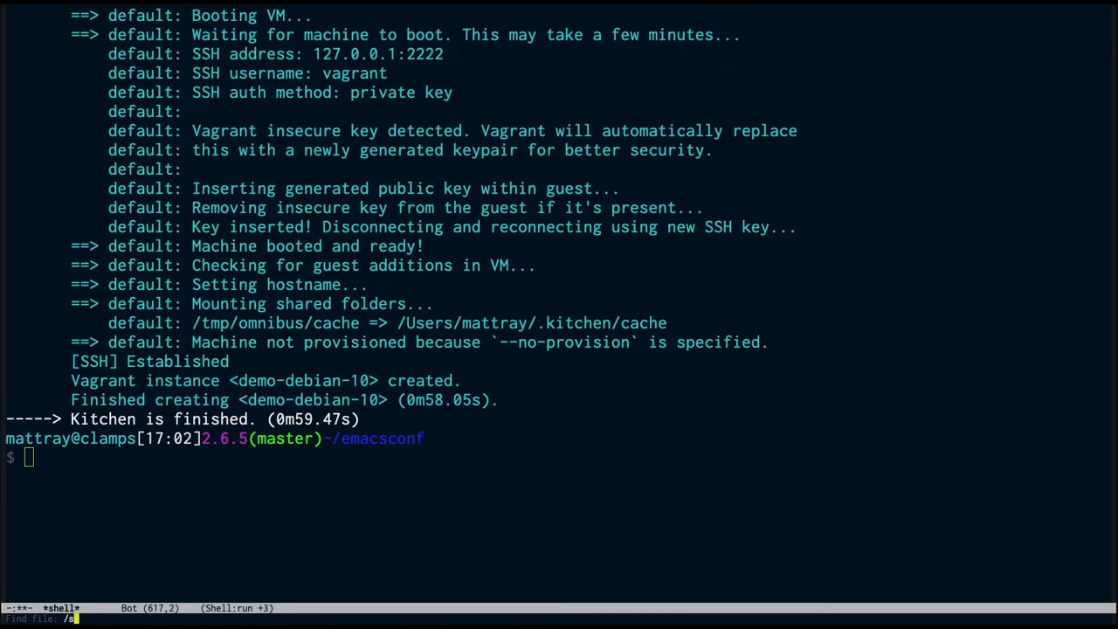
pyautogui.write('sh:vagra')
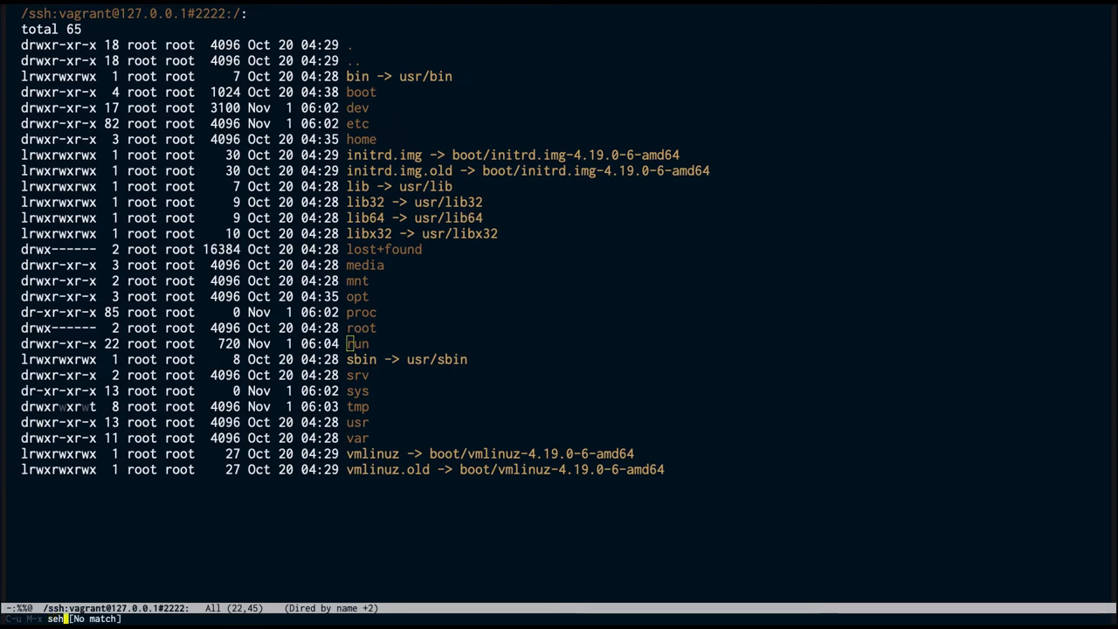
# Start a remote shell on demo-debian-10 via M-x shell and look at /tmp, which holds only omnibus
pyautogui.write('shell')
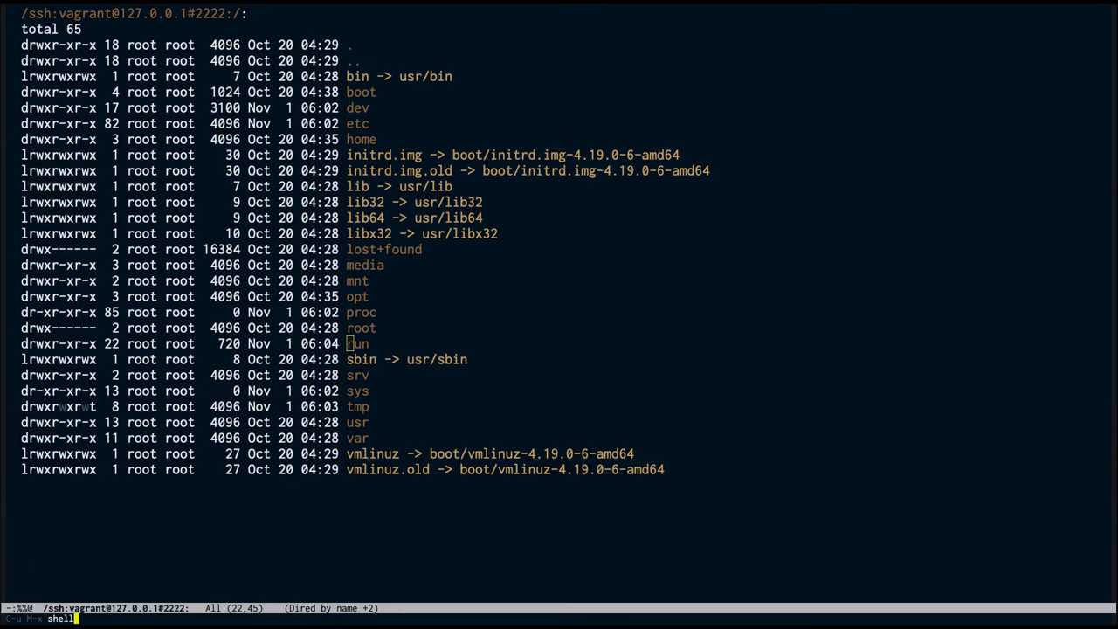
pyautogui.write('vagrant@127.0.0.1#2222:/tmp/')
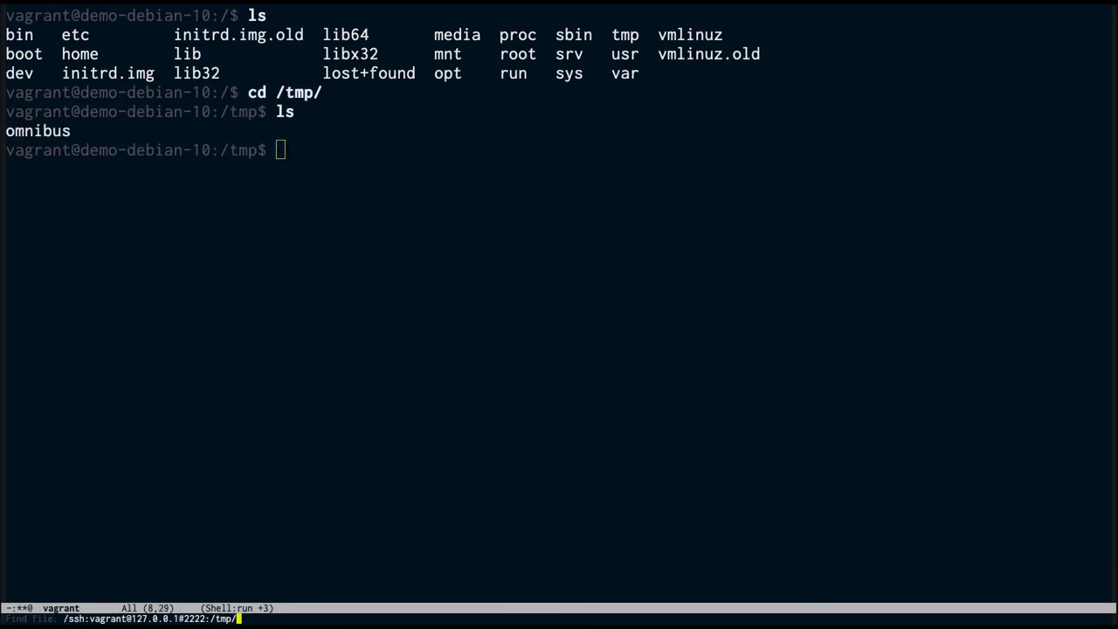
pyautogui.press('C-r')
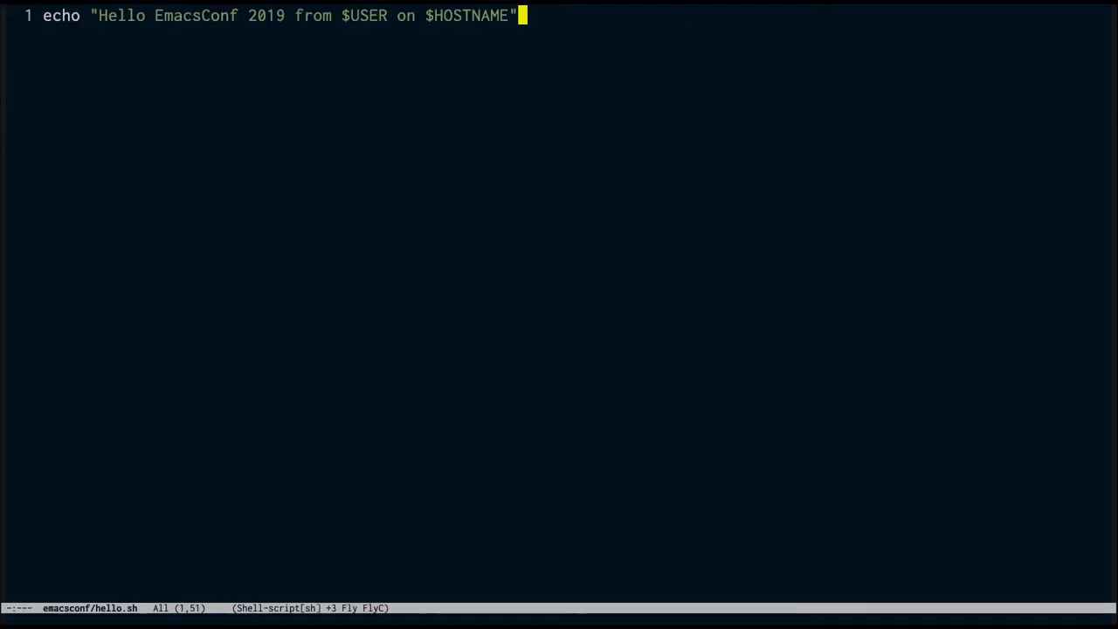
# Write hello.sh into the VM's /tmp and run it with bash hello.sh
pyautogui.press('C-x C-w')
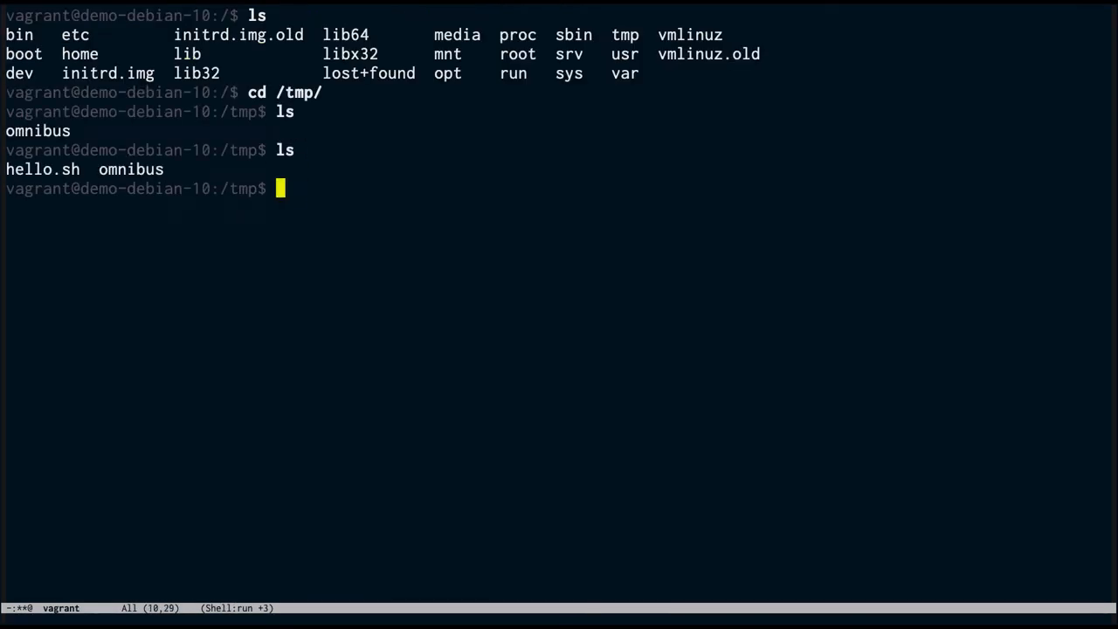
pyautogui.write('bash hello.sh')
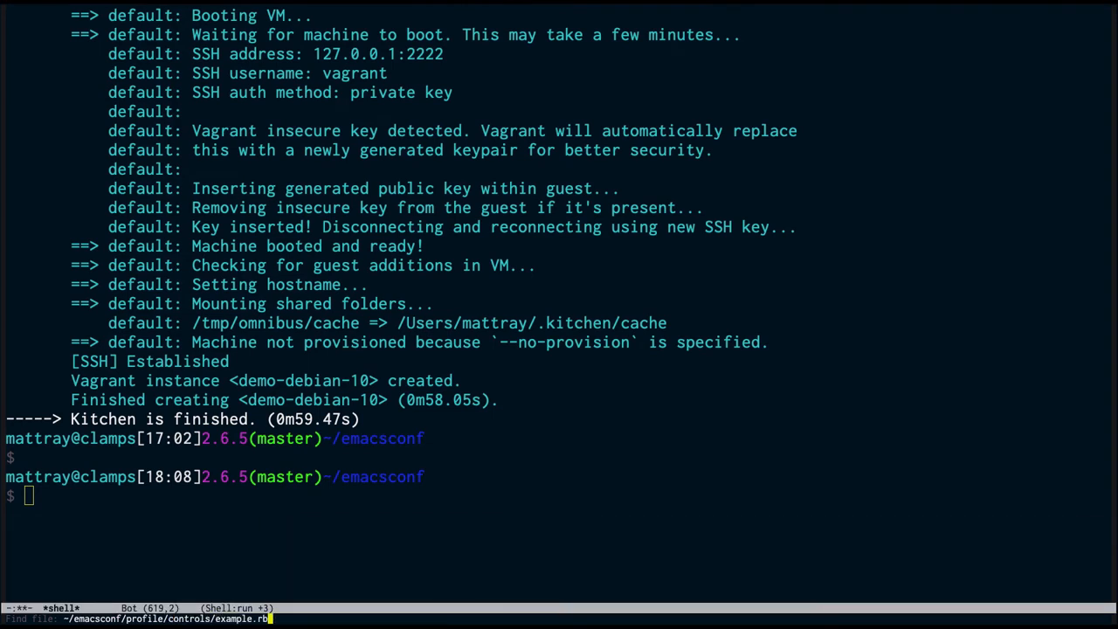
# Read the hello.sh checks in profile/controls/example.rb, then run kitchen verify from the host shell
pyautogui.press('Return')
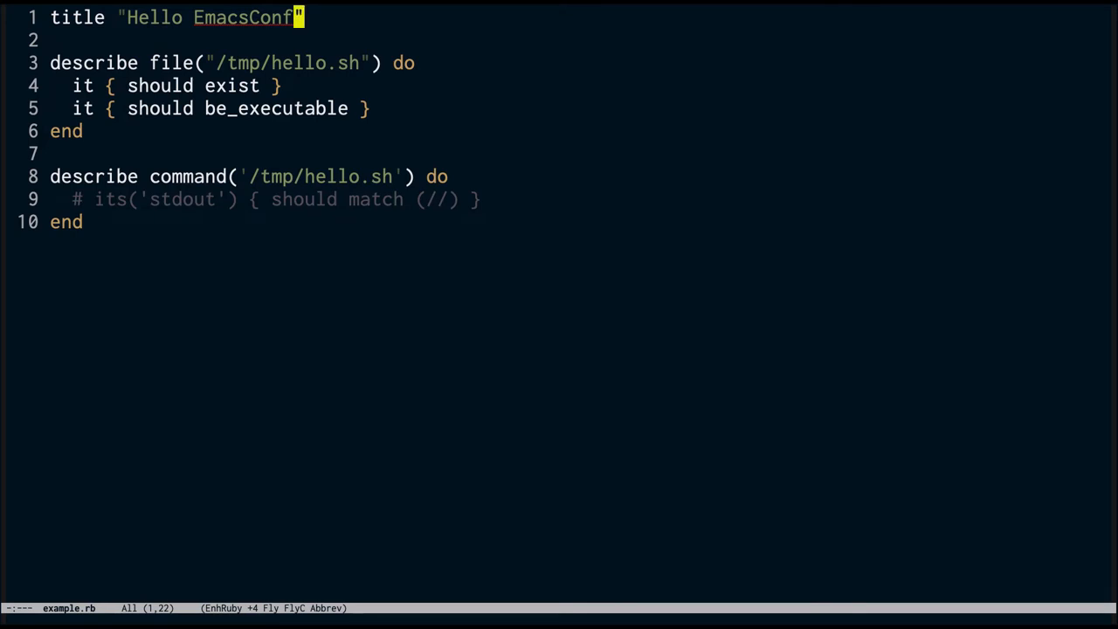
pyautogui.press('C-x k')
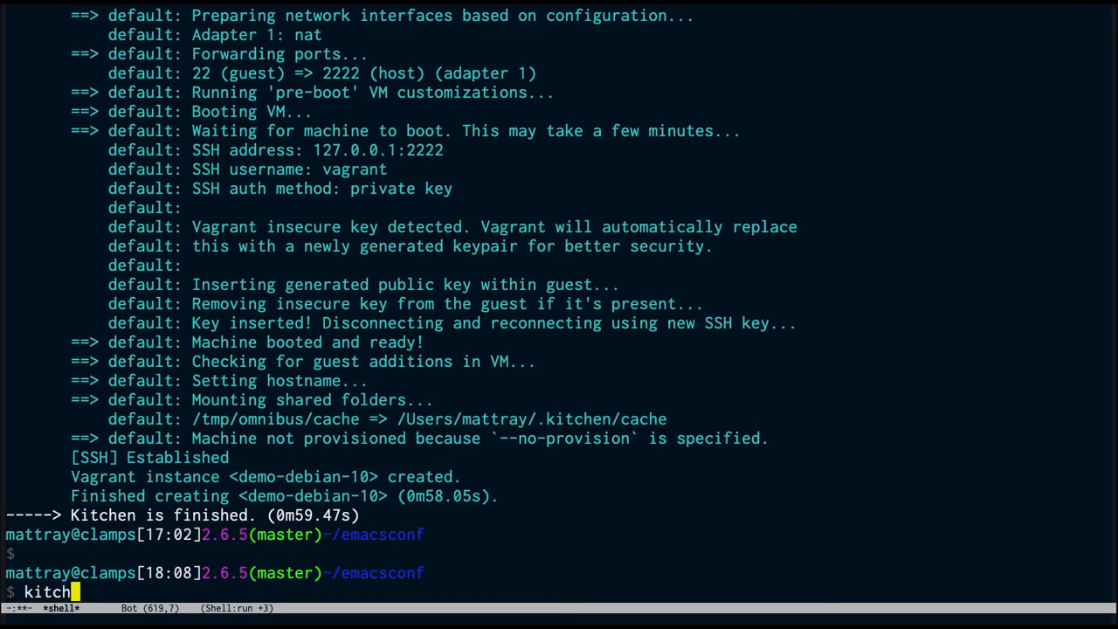
pyautogui.write('en verify')
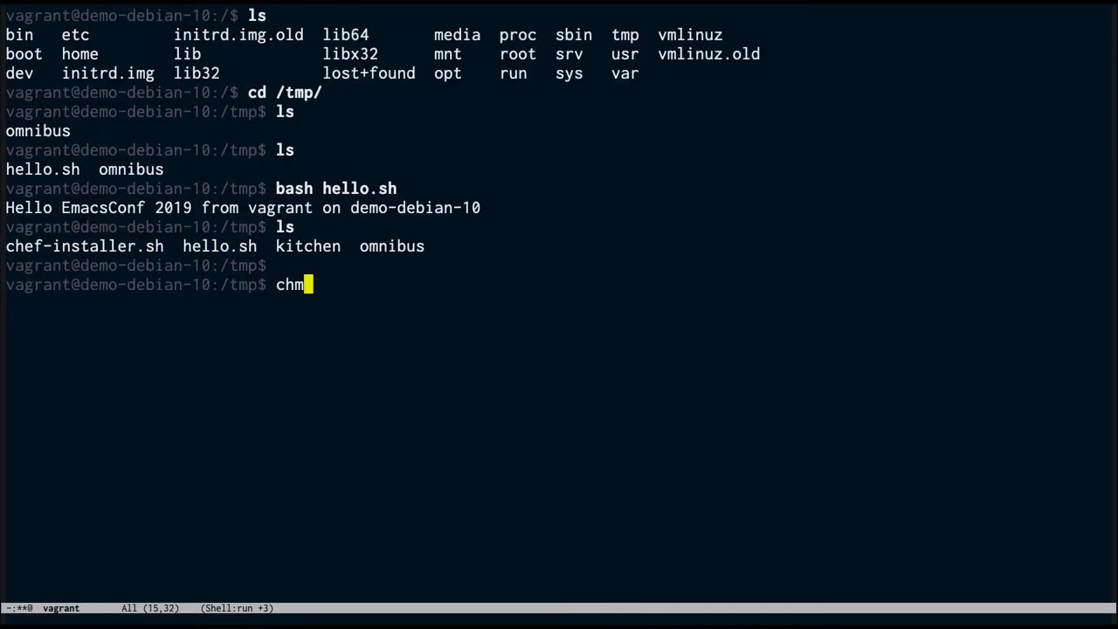
# Run chmod +x hello.sh on the VM and rerun kitchen verify; both file checks pass, stdout match fails
pyautogui.write('od +x')
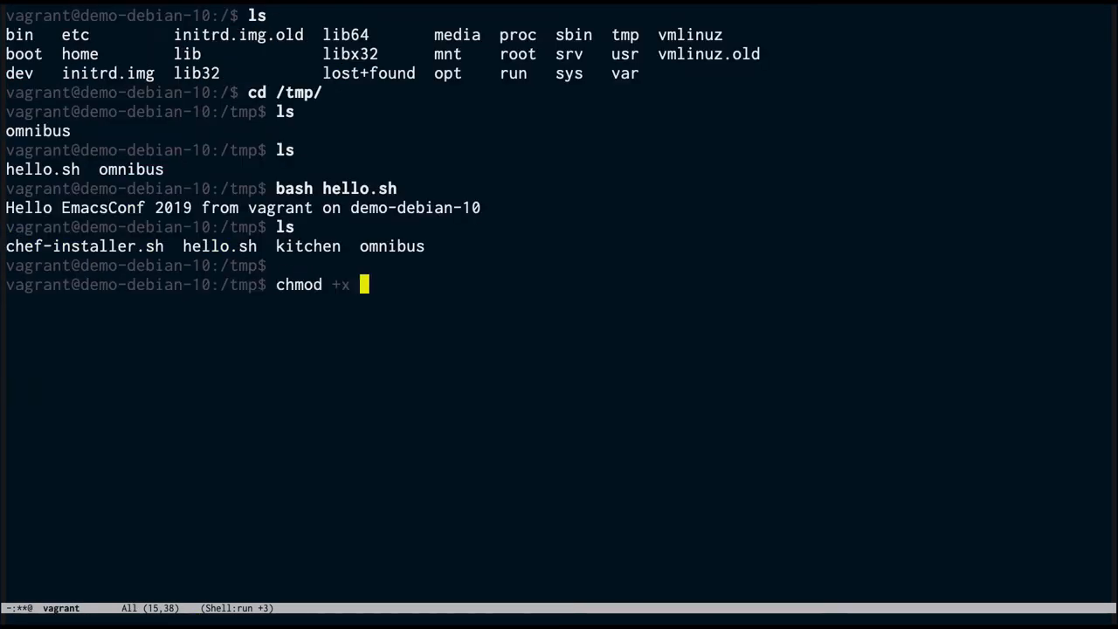
pyautogui.write('hello.sh')
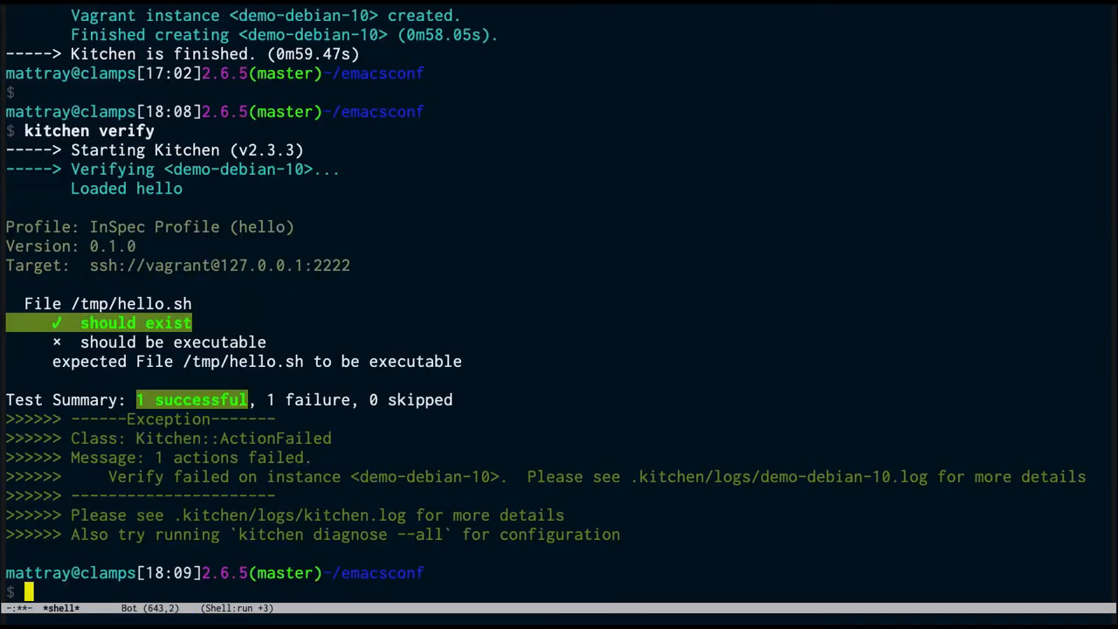
pyautogui.write('kitchen verify')
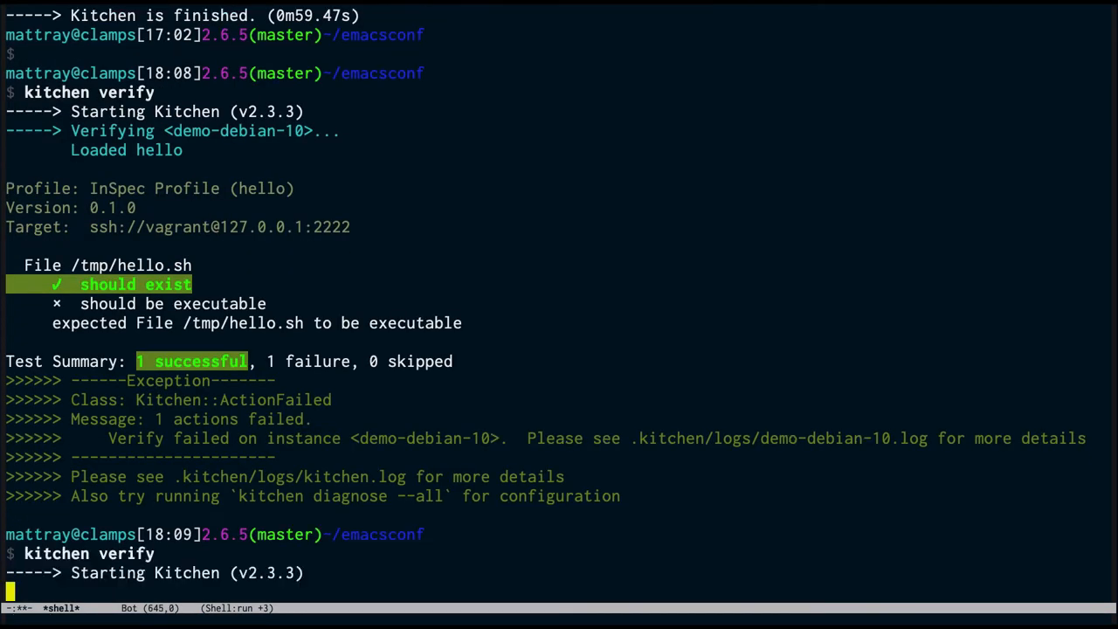
pyautogui.scroll(-3)
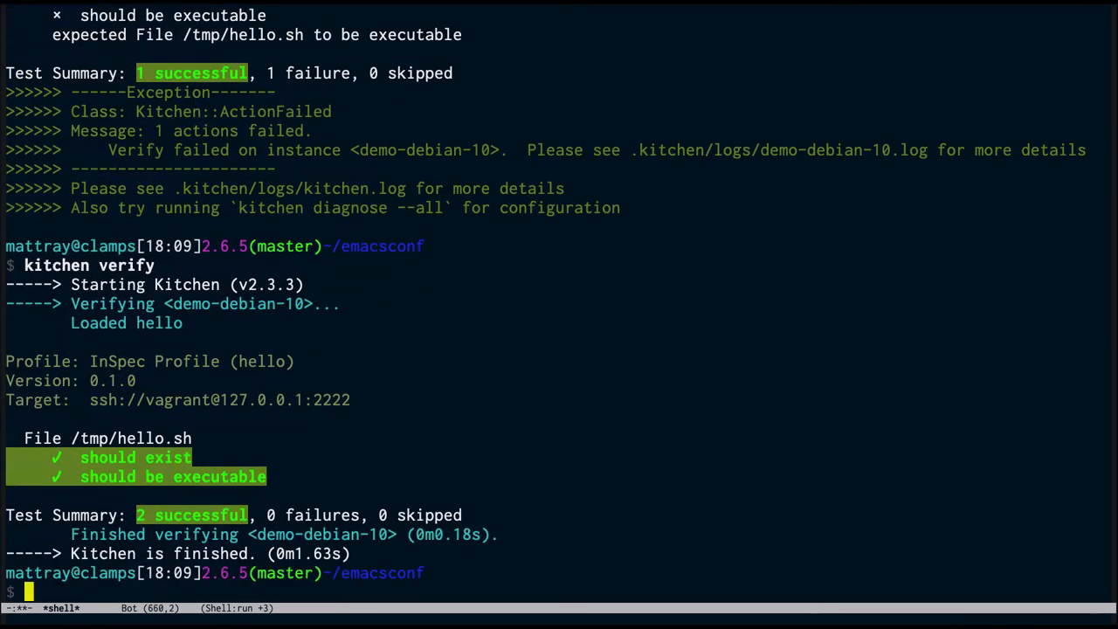
pyautogui.press('C-x C-f')
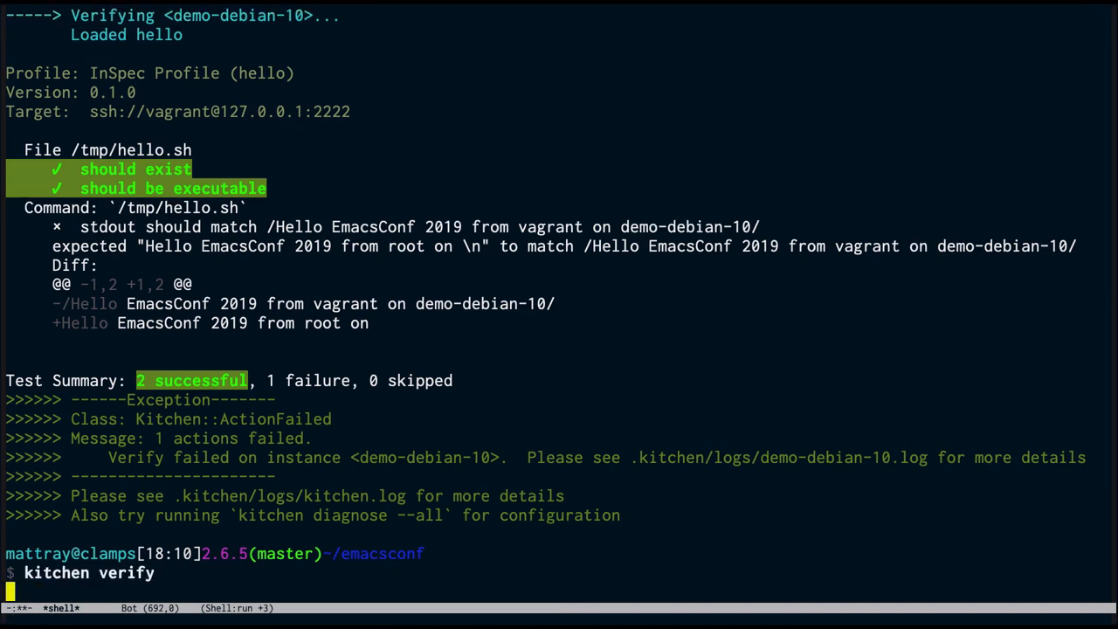
# With all 3 checks passing, run kitchen destroy to tear down the demo-debian-10 VM
pyautogui.press('Return')
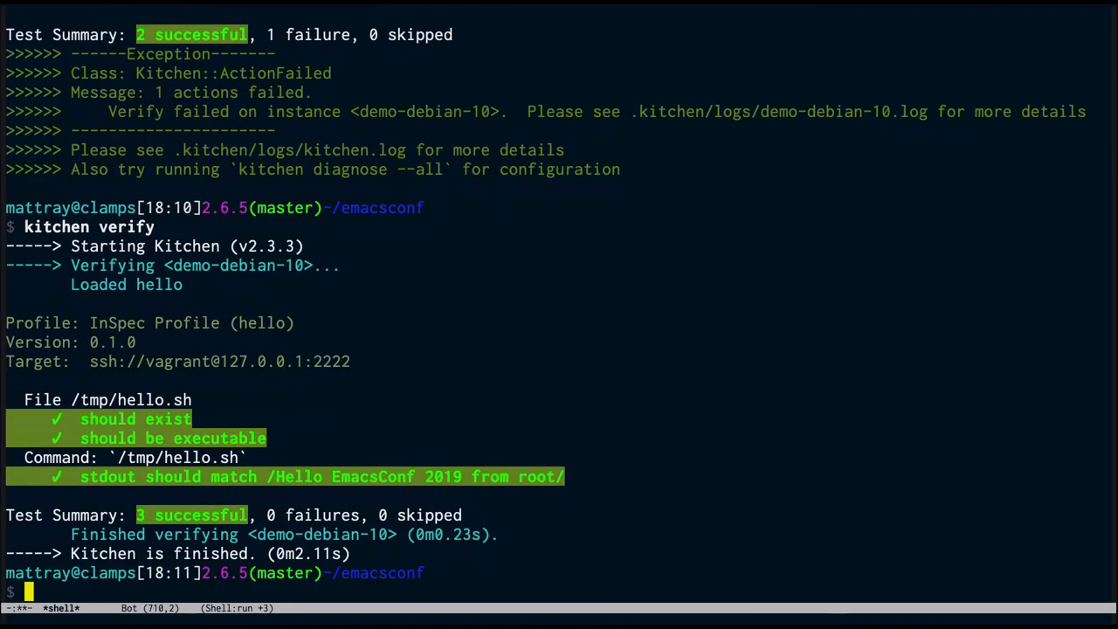
pyautogui.write('kit')
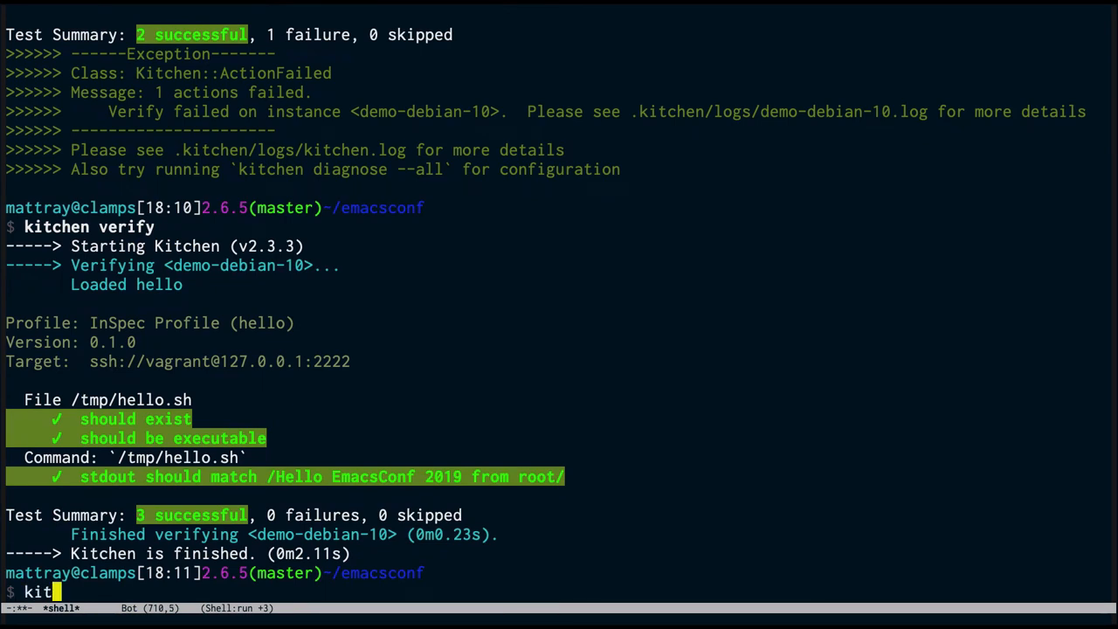
pyautogui.write('chen')
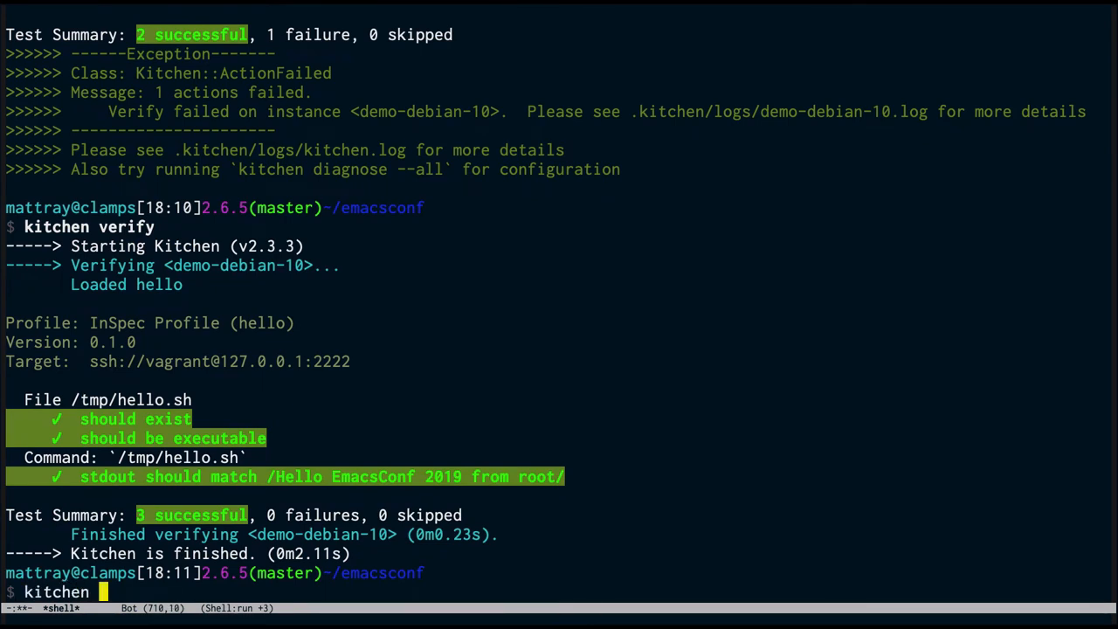
pyautogui.write('d')
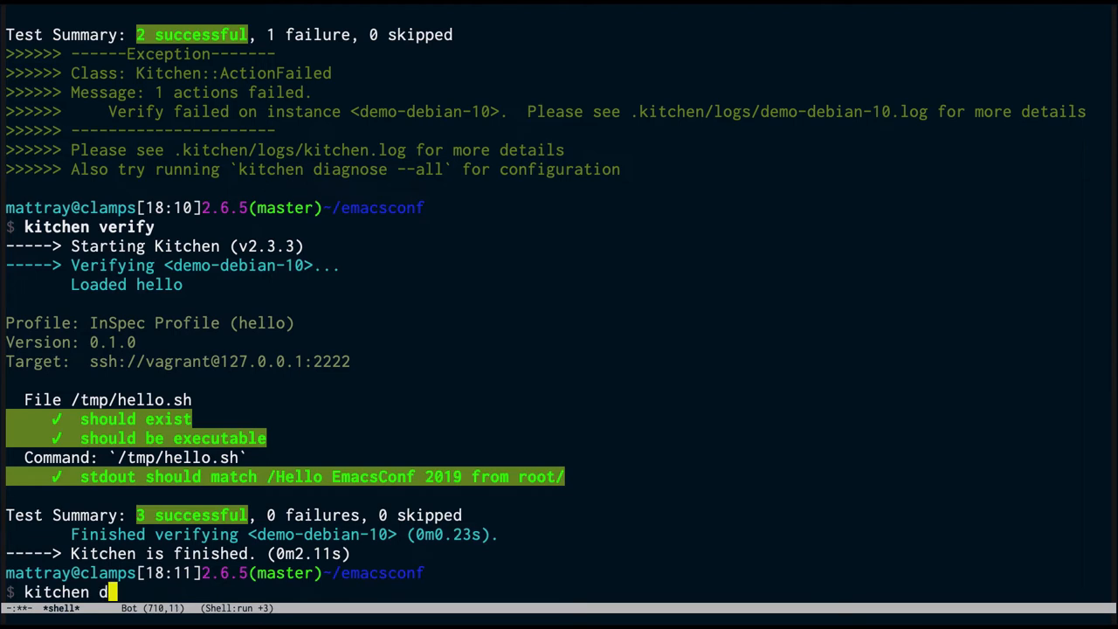
pyautogui.write('estroy')
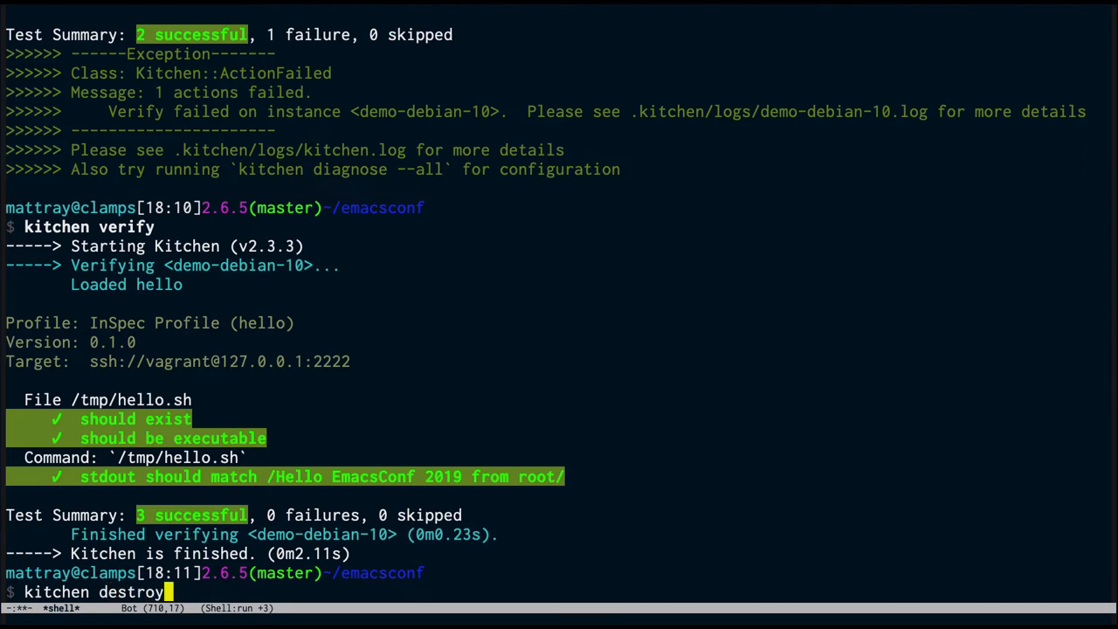
pyautogui.press('Return')
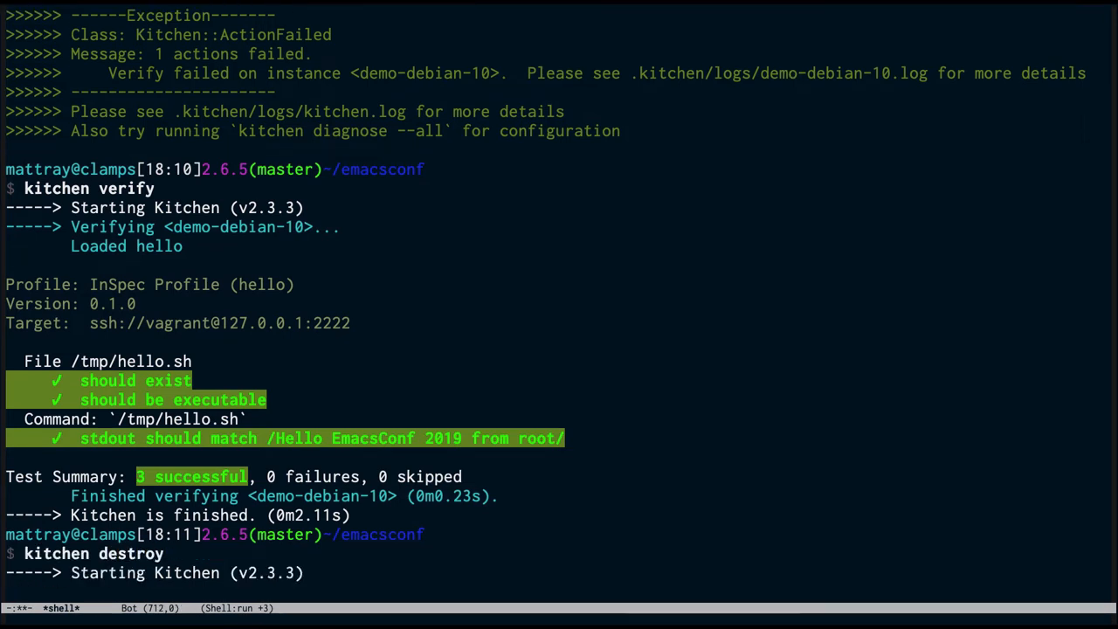
pyautogui.scroll(-3)
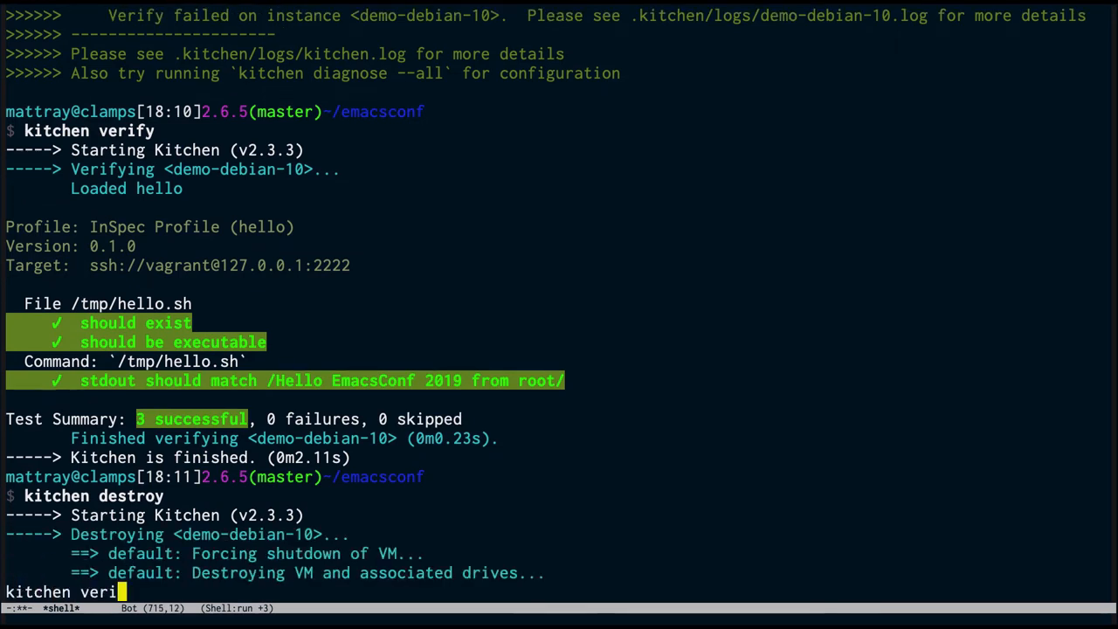
# Run kitchen verify on a freshly created VM and follow output until all three hello.sh checks fail
pyautogui.press('Return')
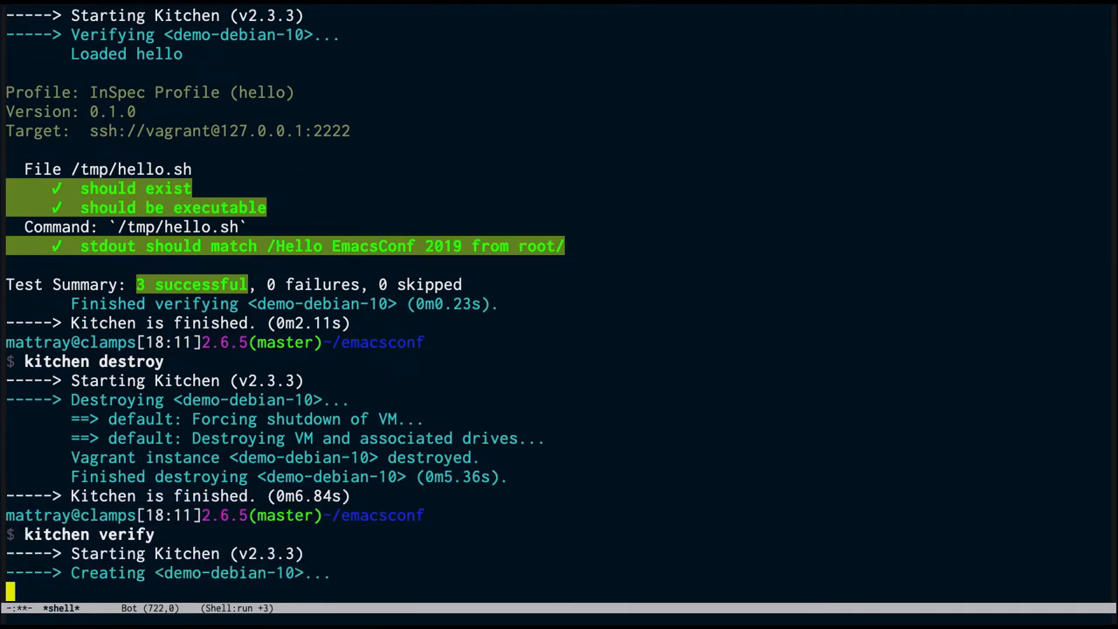
pyautogui.scroll(-3)
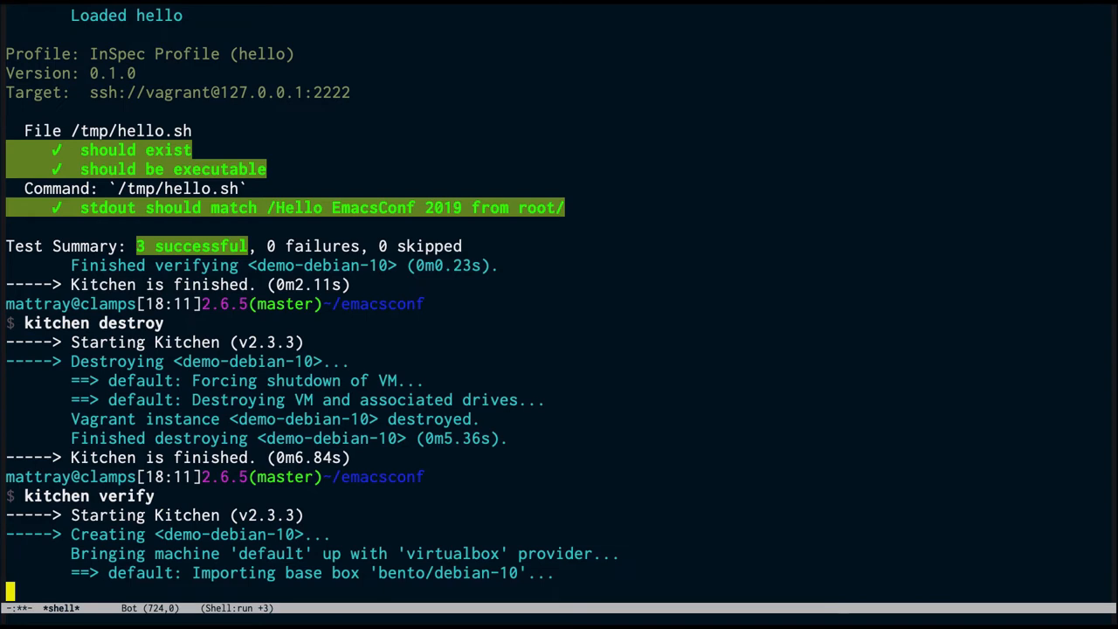
pyautogui.scroll(-3)
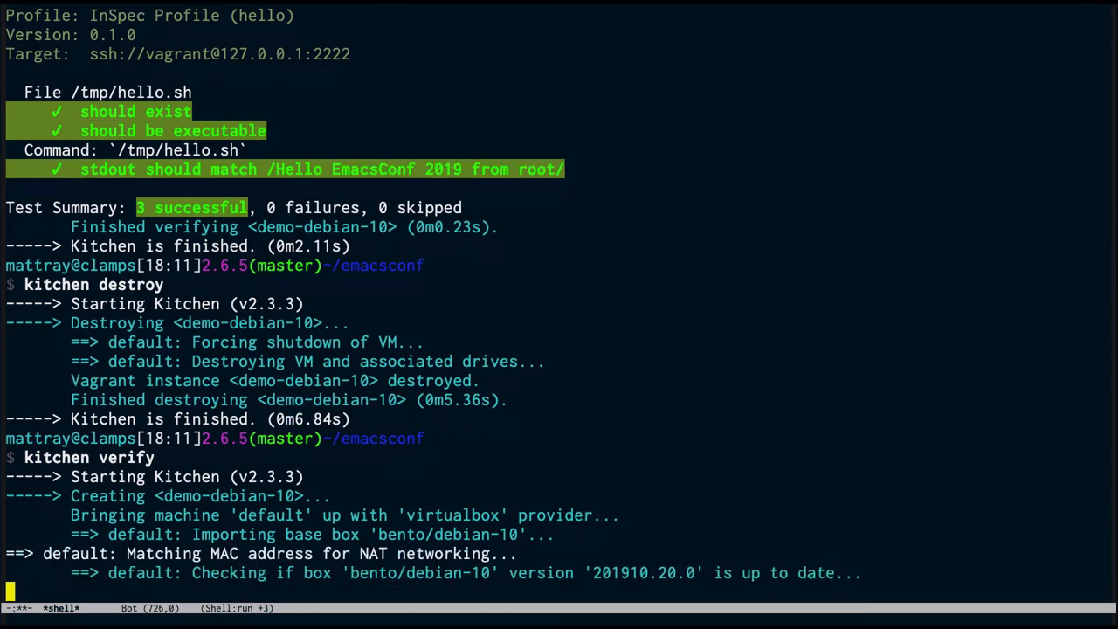
pyautogui.scroll(-3)
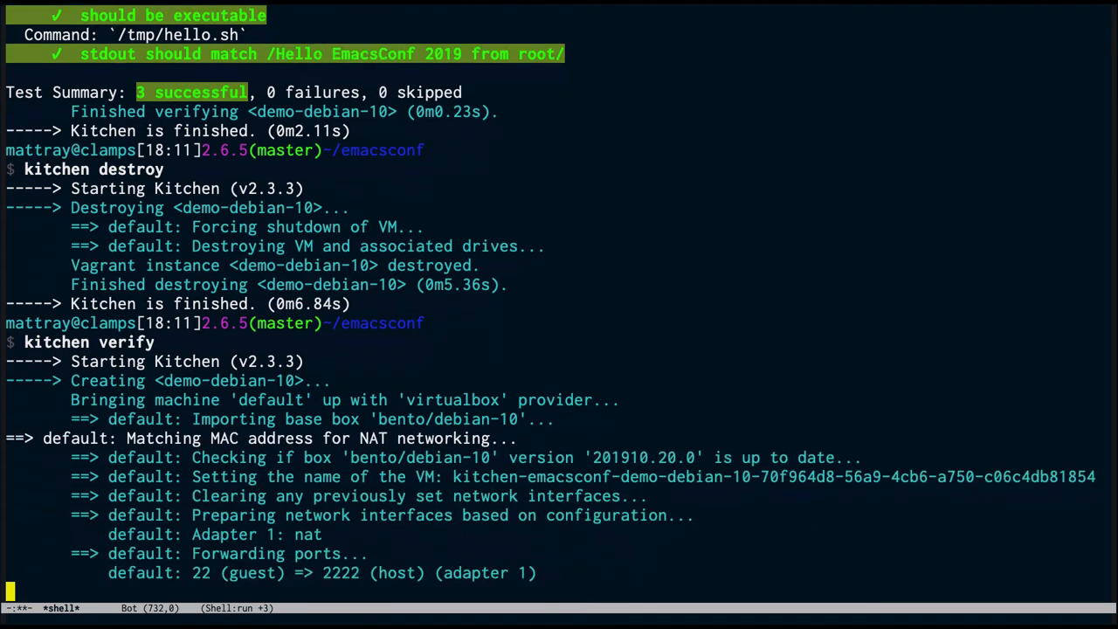
pyautogui.scroll(-3)
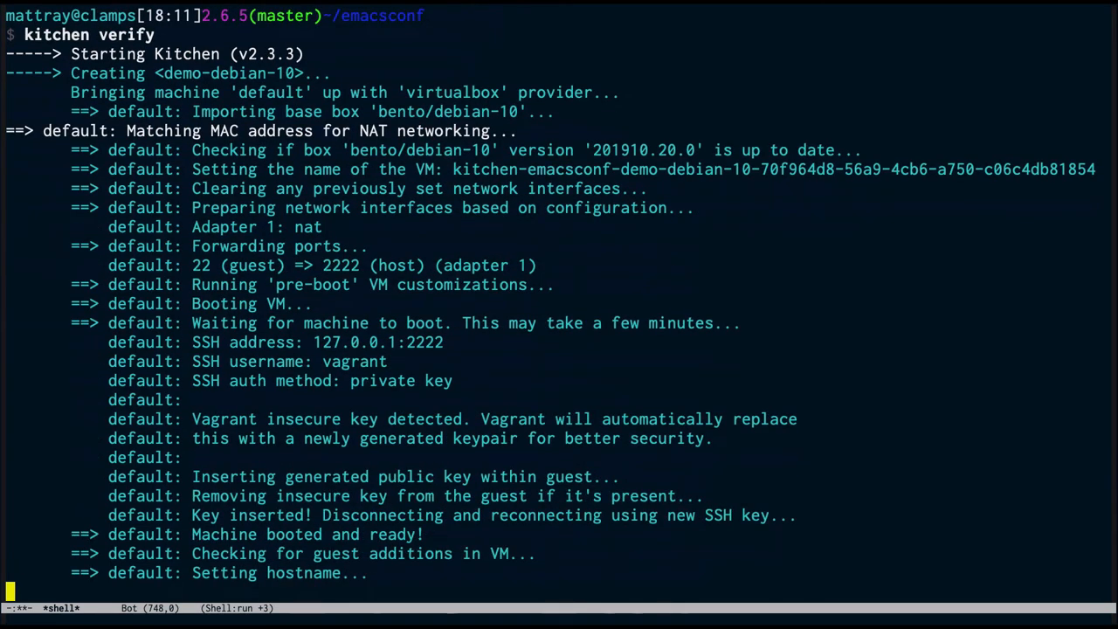
pyautogui.scroll(-3)
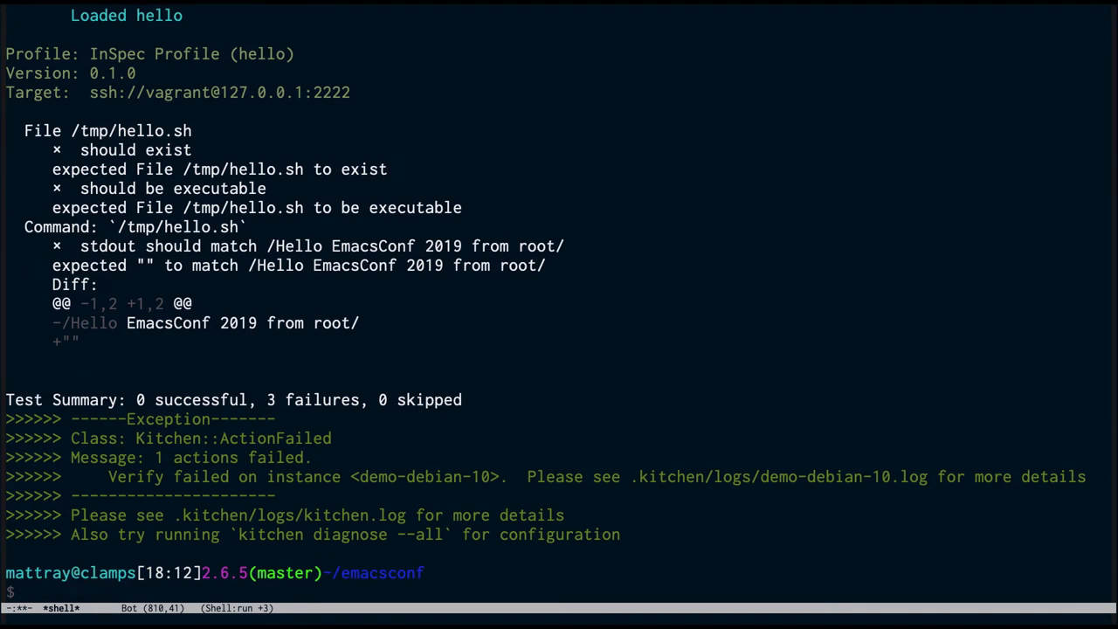
# Navigate the file prompt toward ~/emacsconf/cookbook/rec… in the minibuffer
pyautogui.press('C-space')
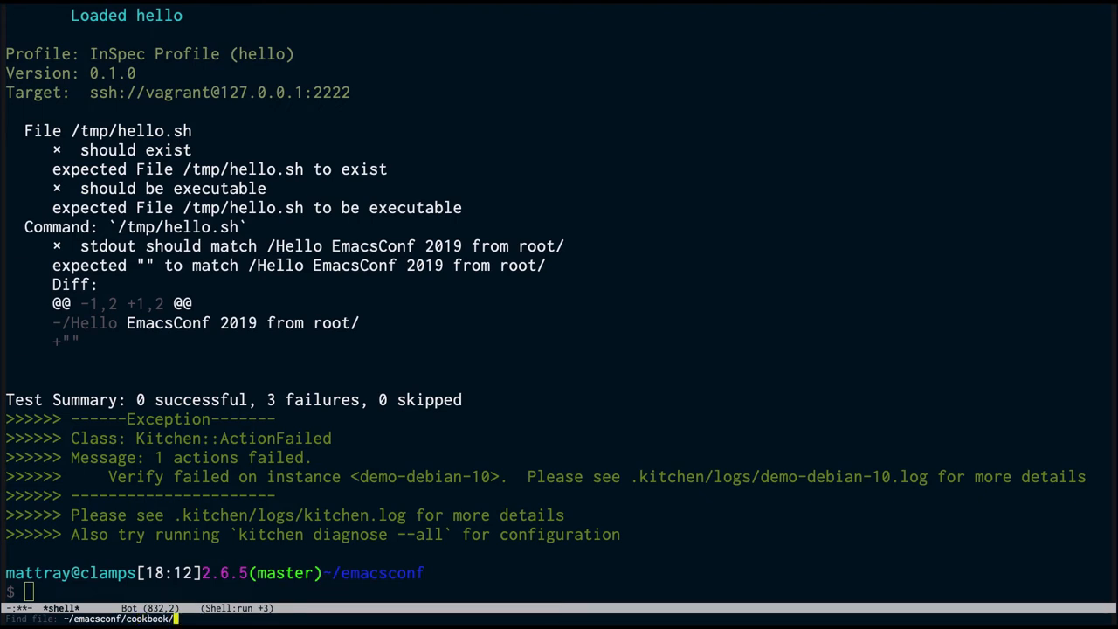
pyautogui.write('rec')
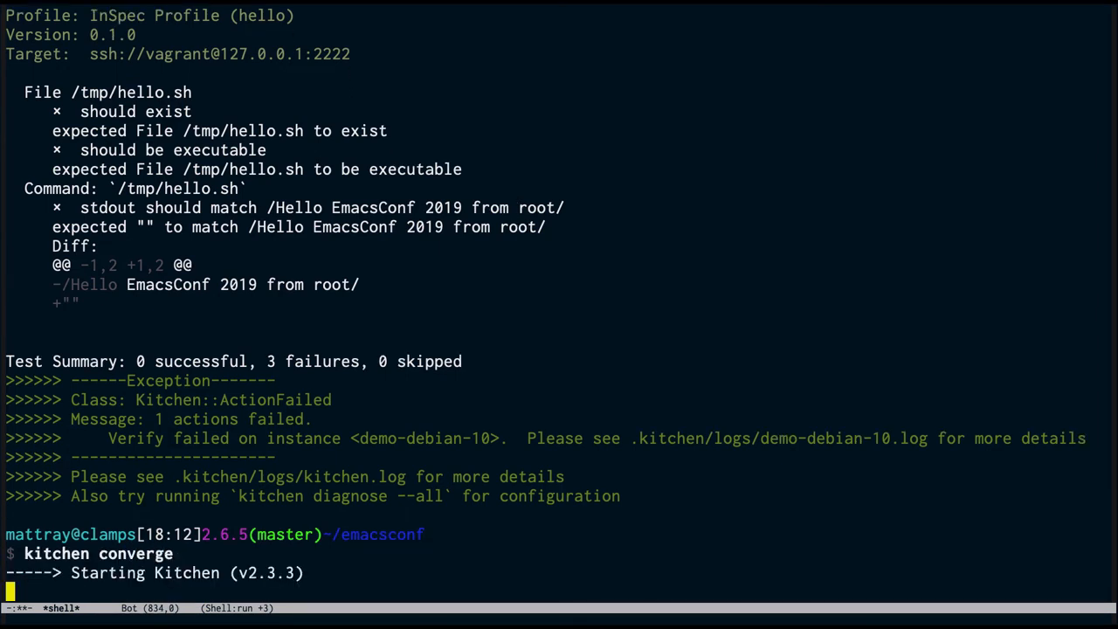
# Follow kitchen converge output until Chef creates /tmp/hello.sh on demo-debian-10, updating one resource
pyautogui.scroll(-3)
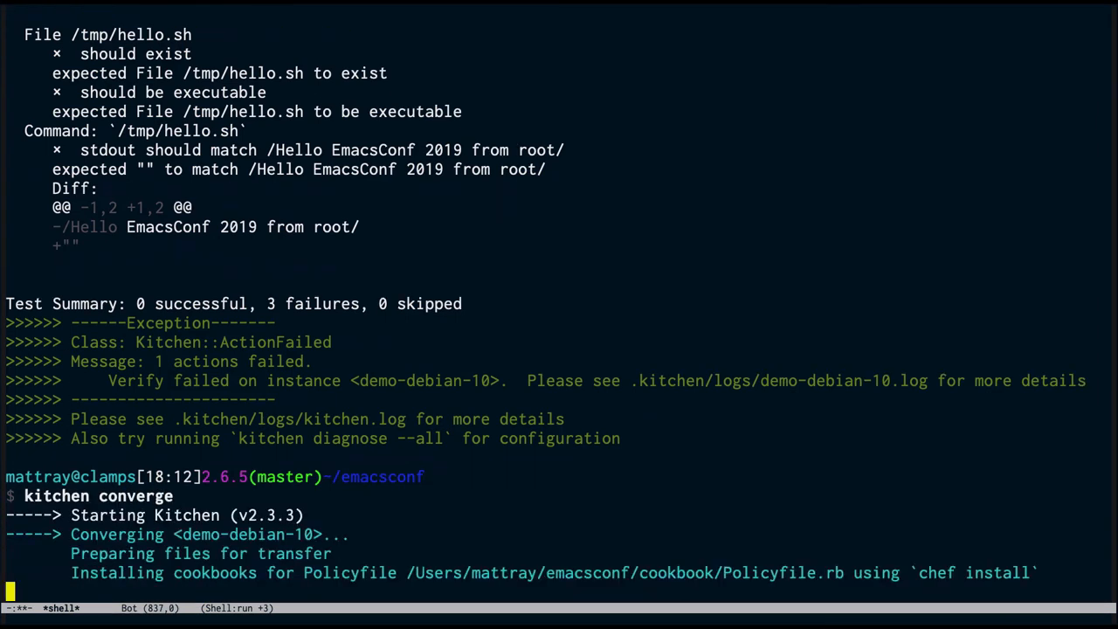
pyautogui.scroll(-3)
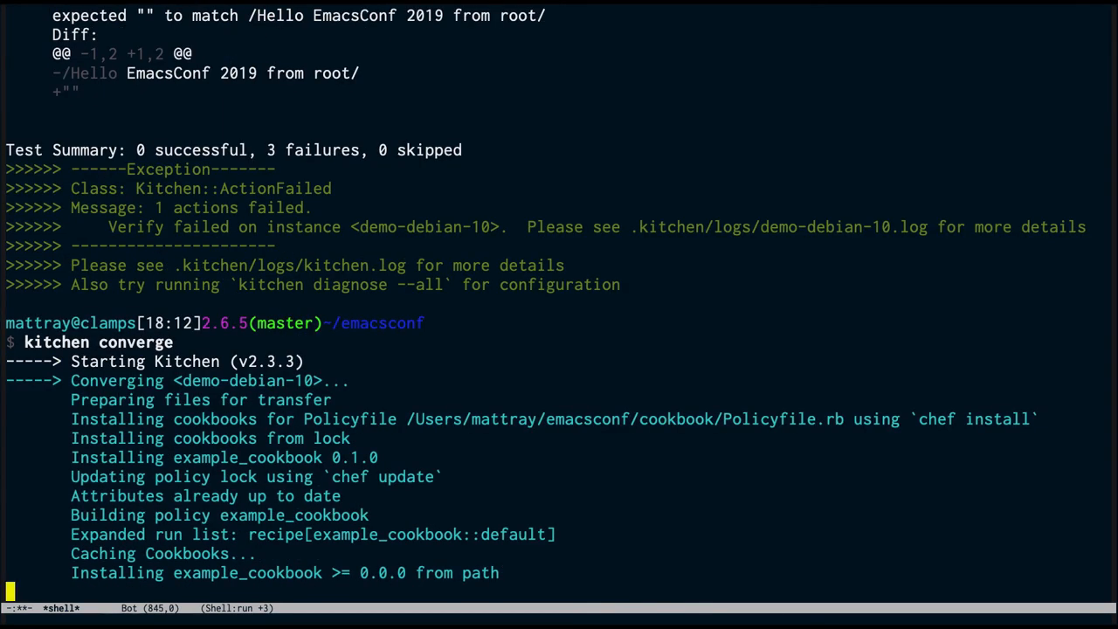
pyautogui.scroll(-3)
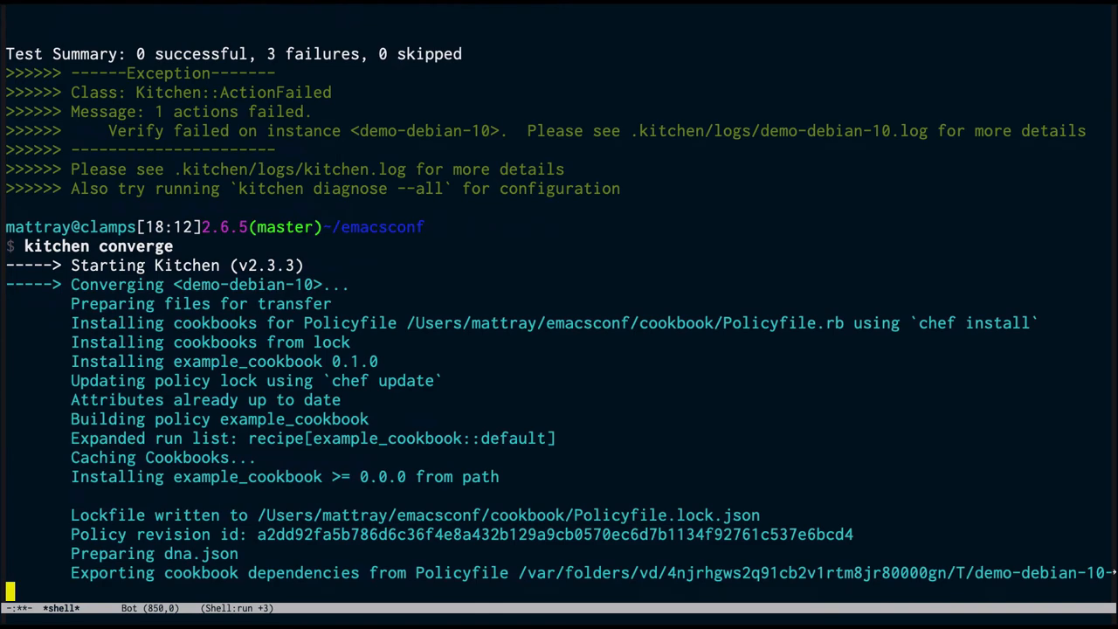
pyautogui.scroll(-3)
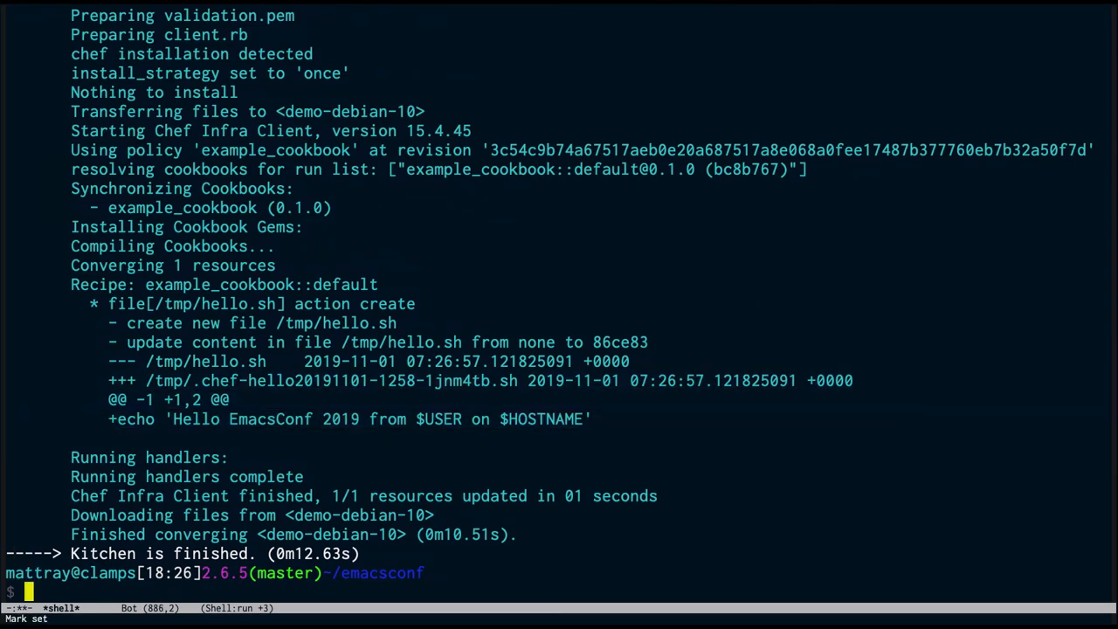
# Run kitchen verify, then give the hello.sh file resource mode '0755' in default.rb
pyautogui.write('kitchen verify')
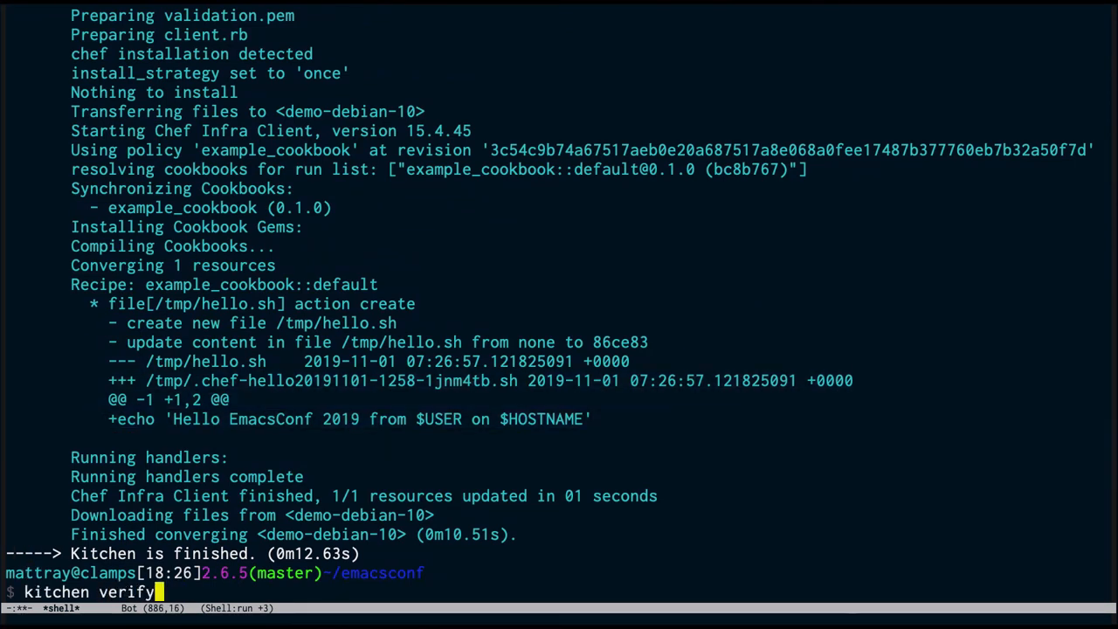
pyautogui.press('Return')
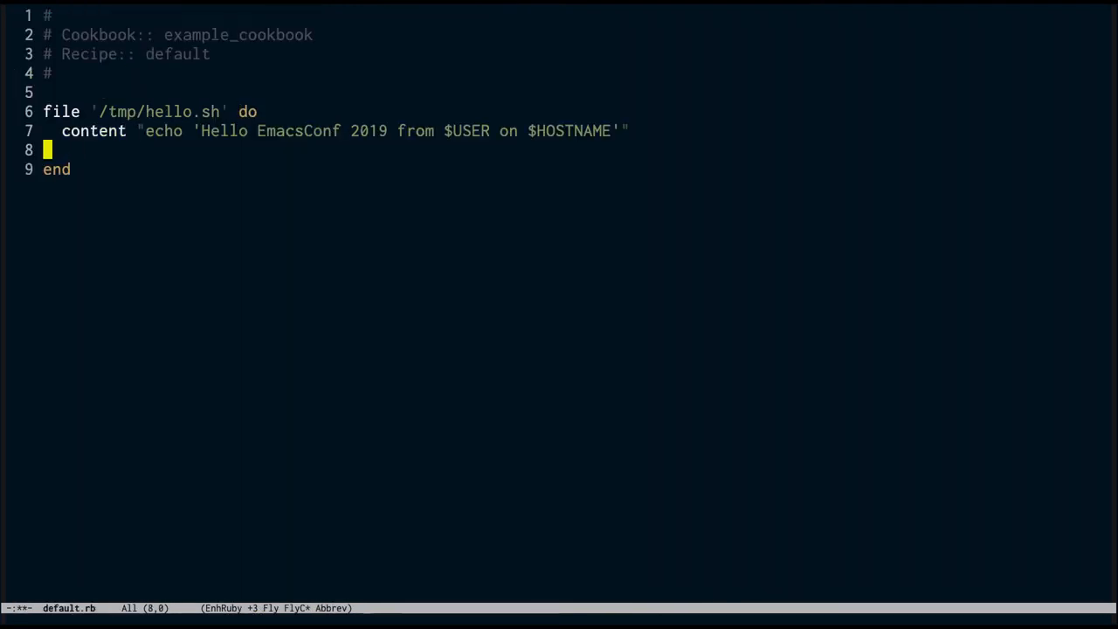
pyautogui.write('mode')
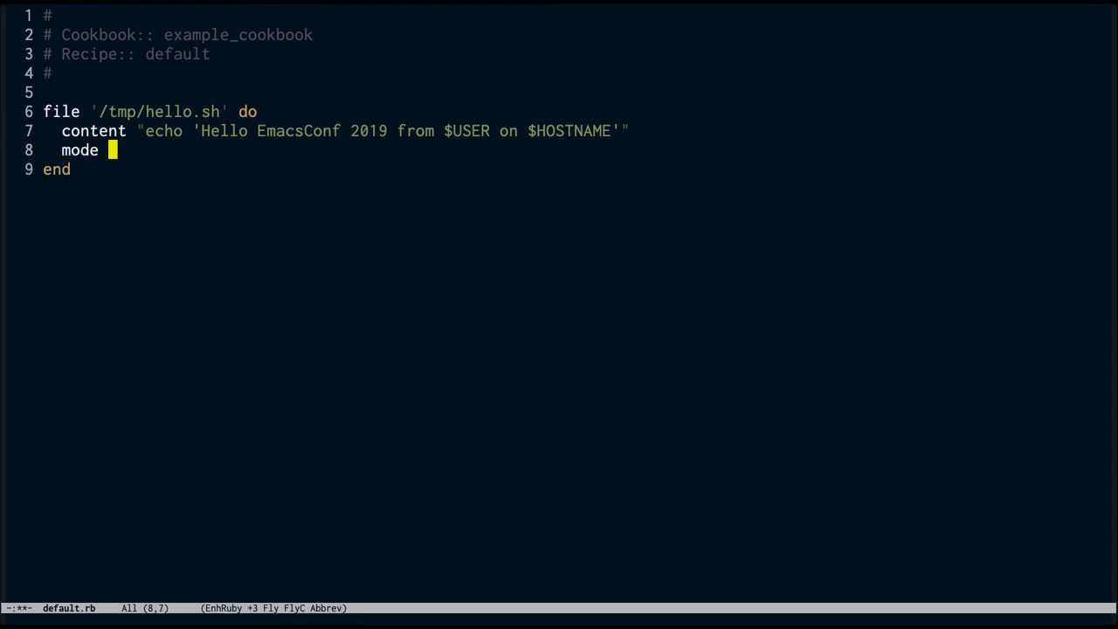
pyautogui.write("'0755")
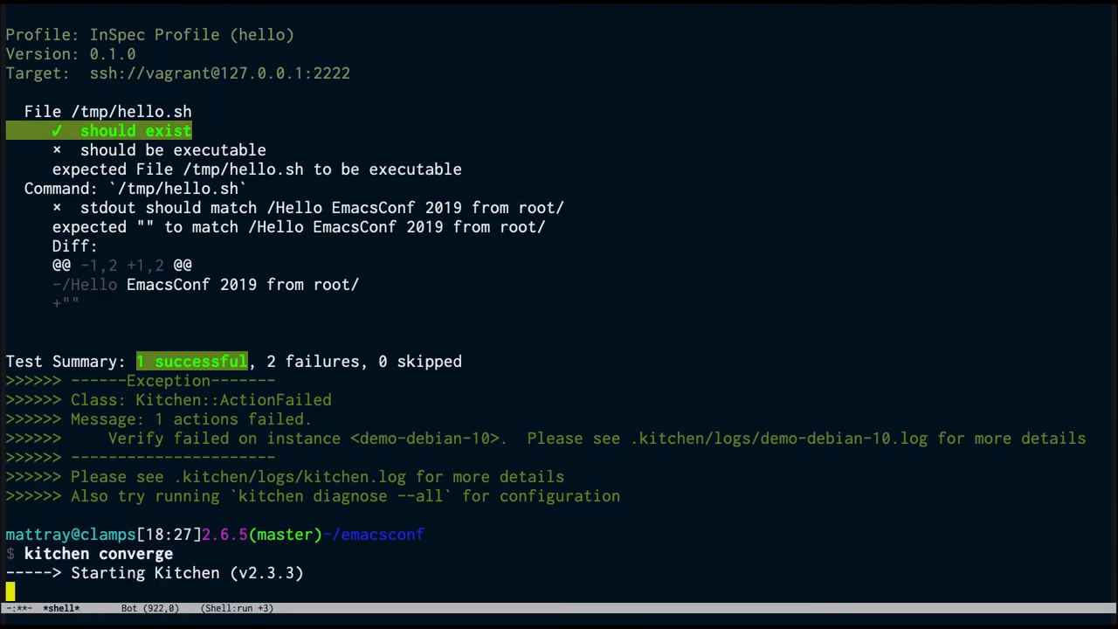
# Scroll through the Chef run output of the repeated kitchen converge
pyautogui.scroll(-3)
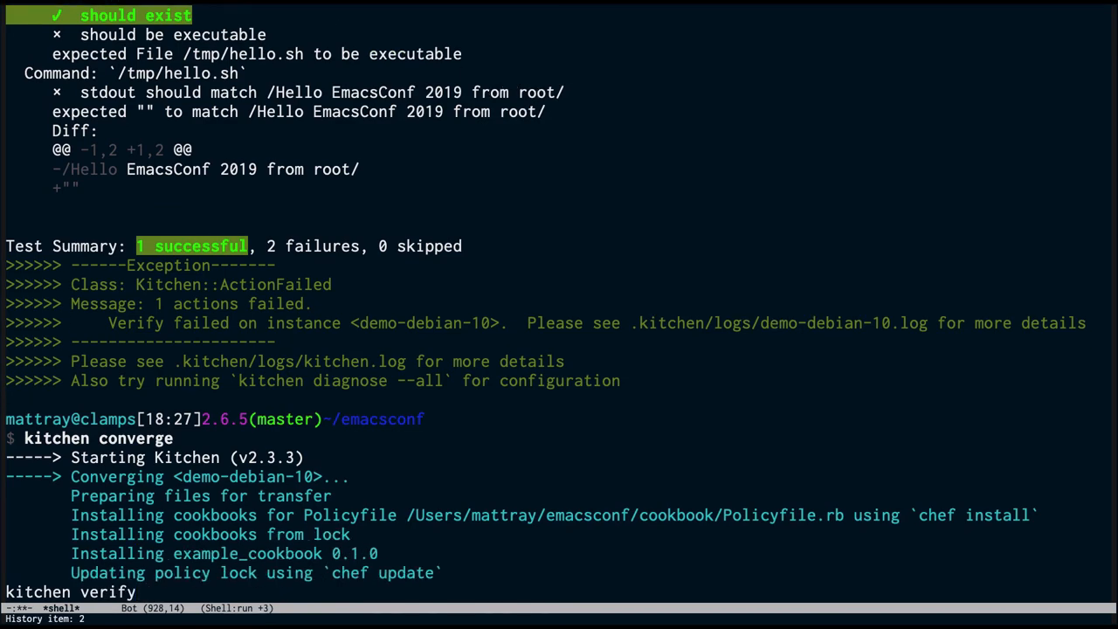
pyautogui.scroll(-3)
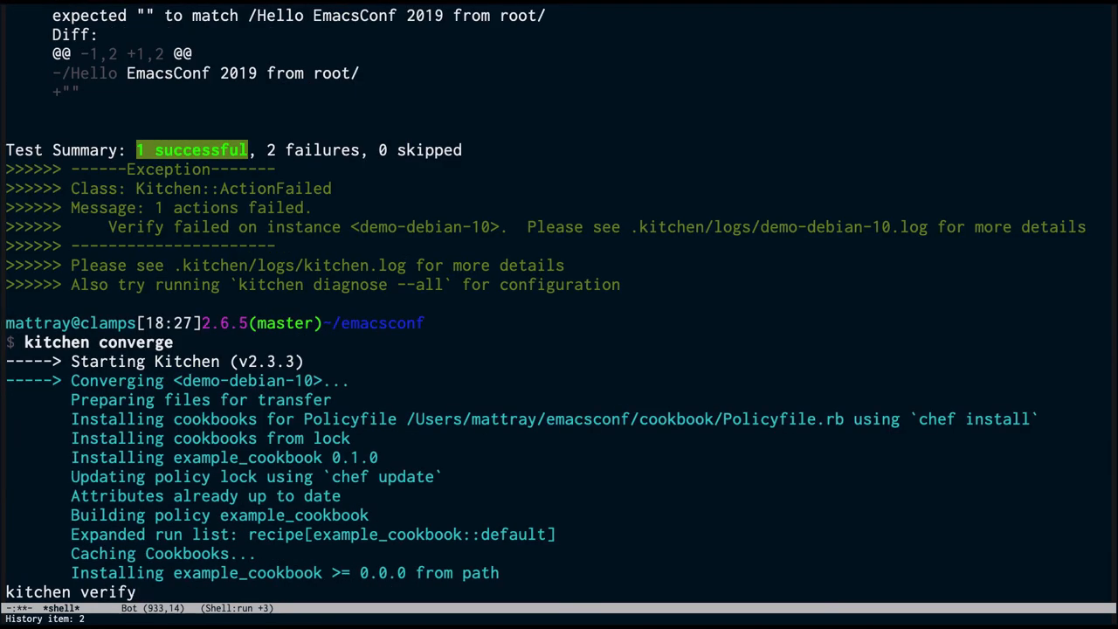
pyautogui.scroll(-3)
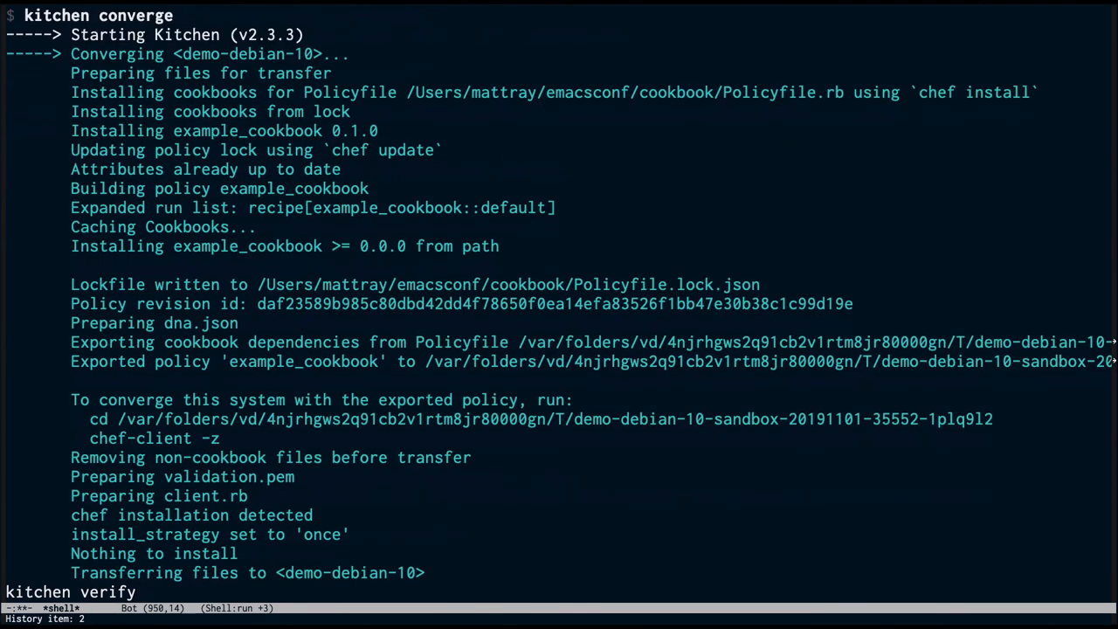
pyautogui.scroll(-3)
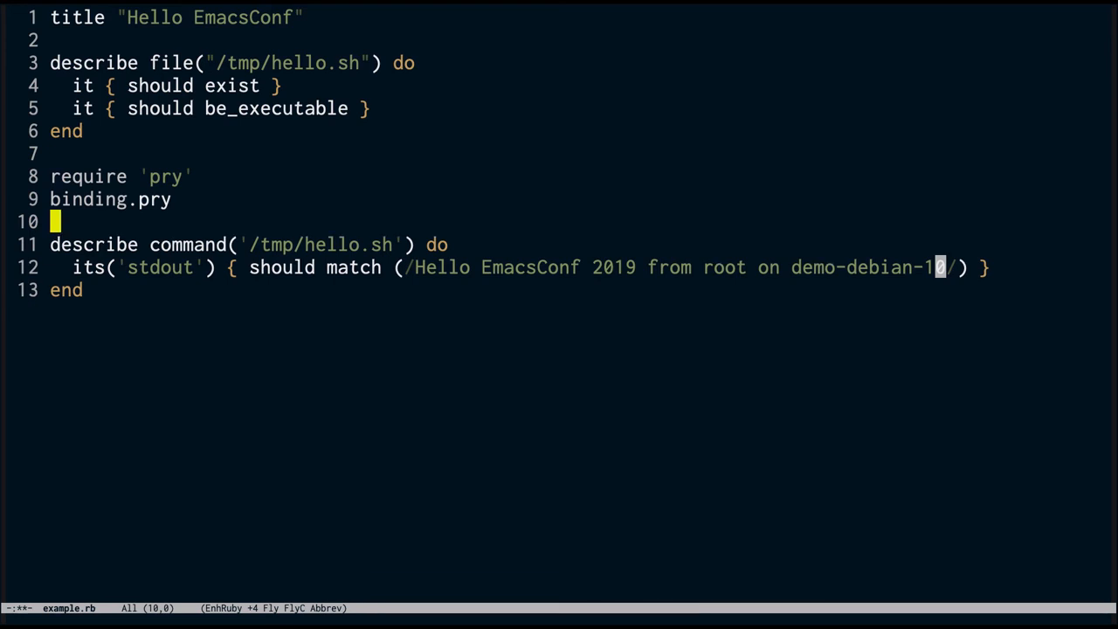
# Kill the example.rb buffer to return to the shell and rerun kitchen verify
pyautogui.press('C-x k')
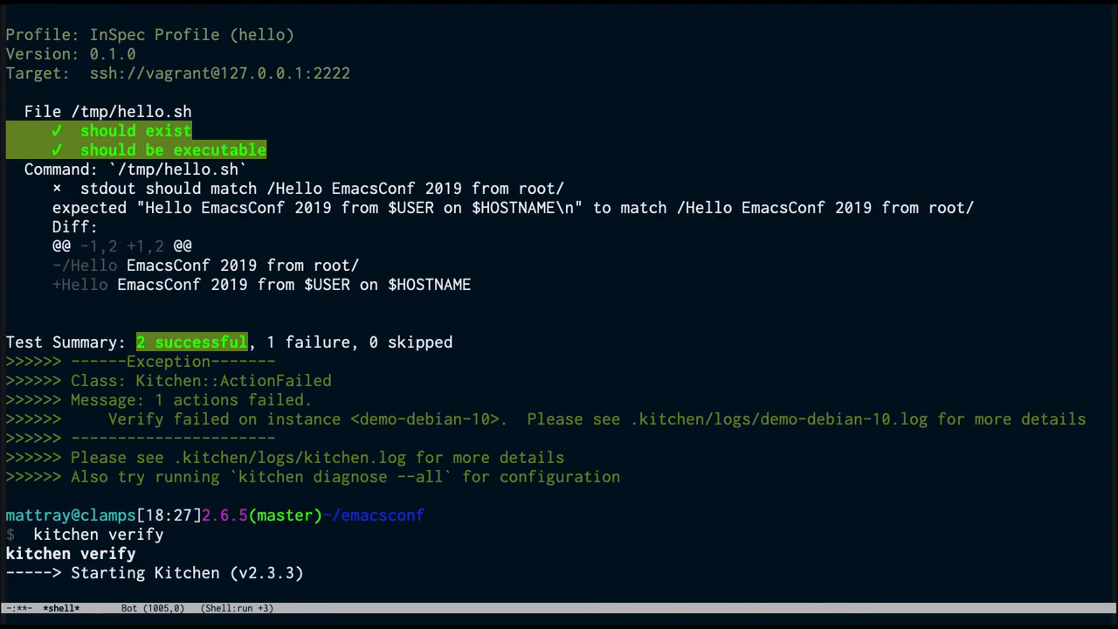
# Explore the pry session with ls and whereami, then exit-program back to the shell
pyautogui.scroll(-3)
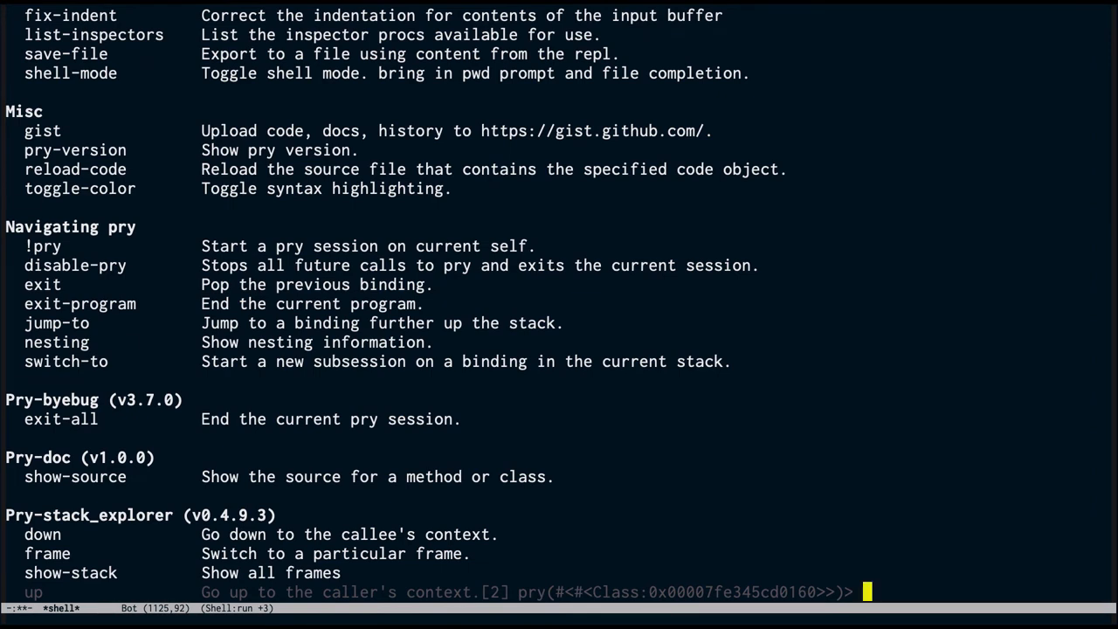
pyautogui.write('ls')
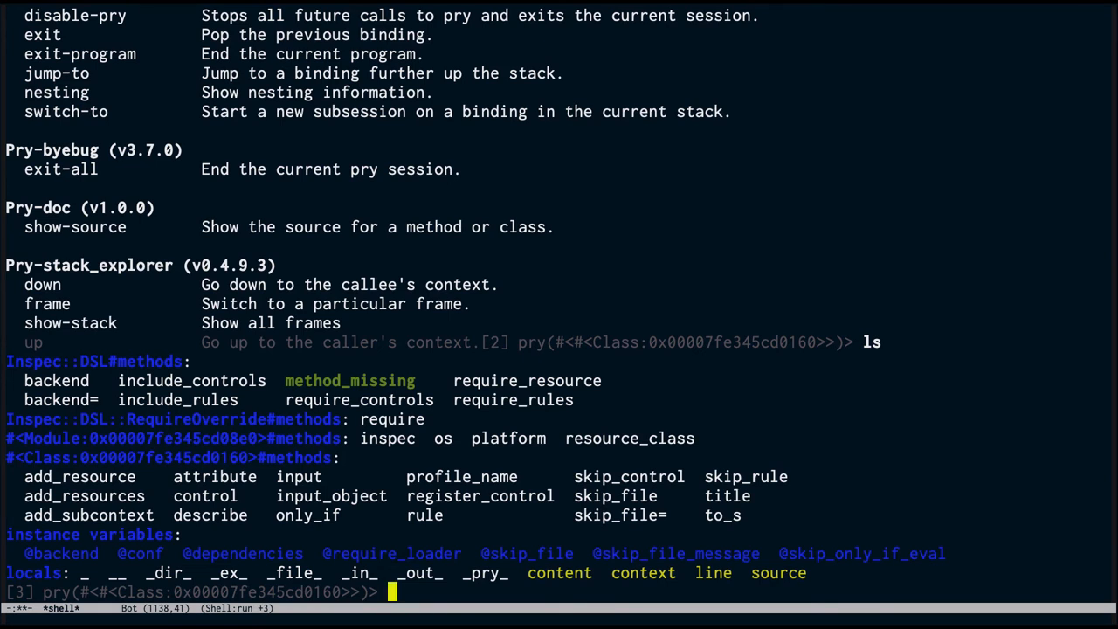
pyautogui.write('whereami')
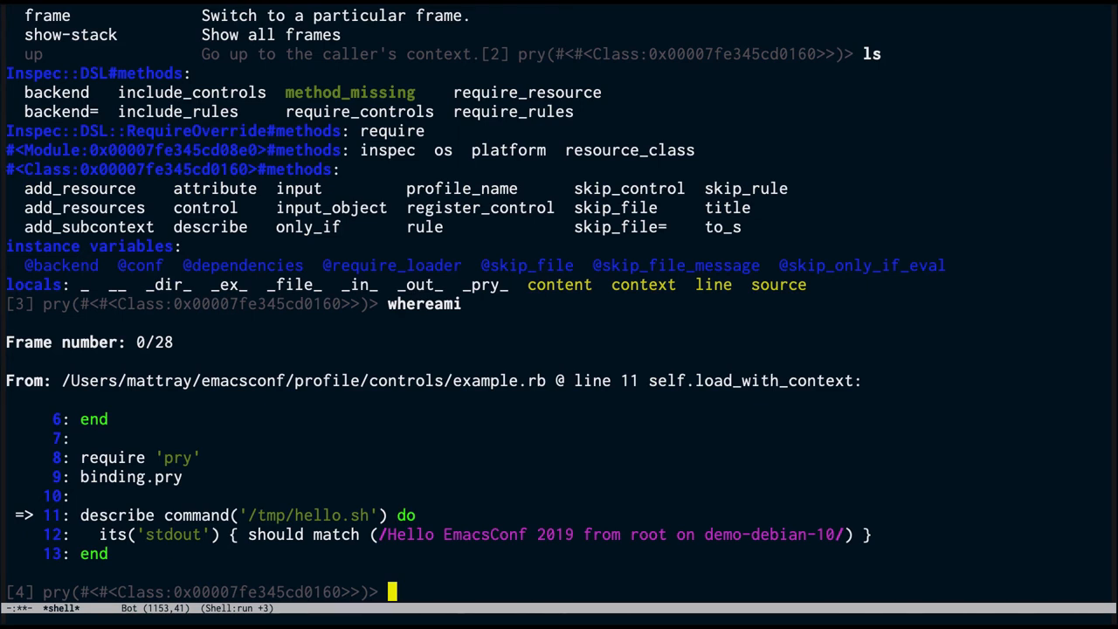
pyautogui.write('exit-program')
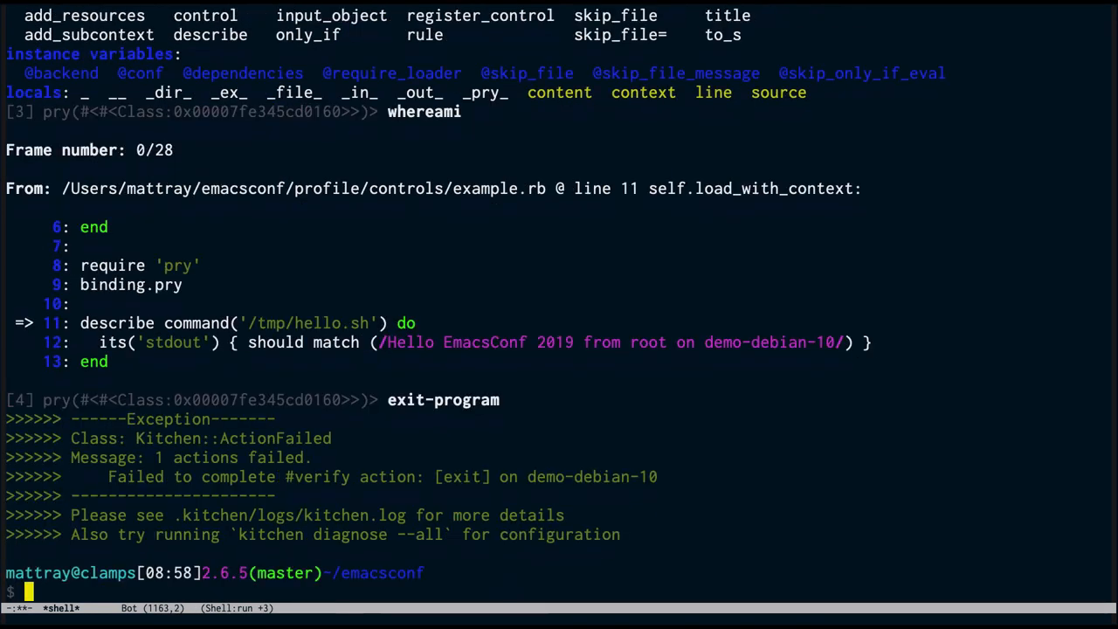
# Rerun kitchen verify and watch the summary report 3 successful checks
pyautogui.press('C-x C-f')
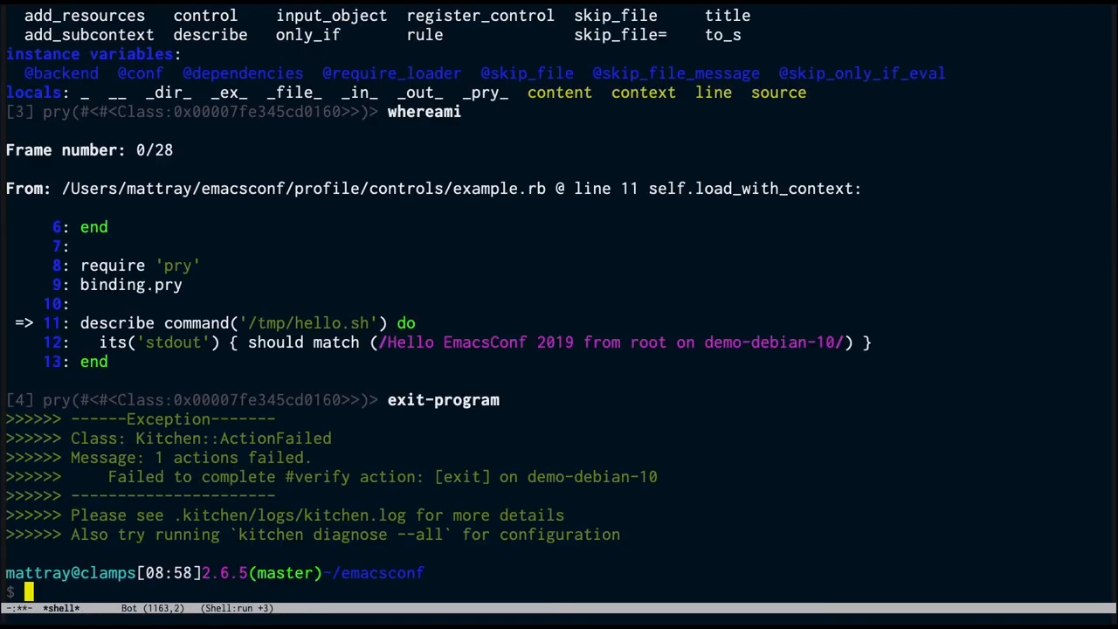
pyautogui.write('kitchen verify')
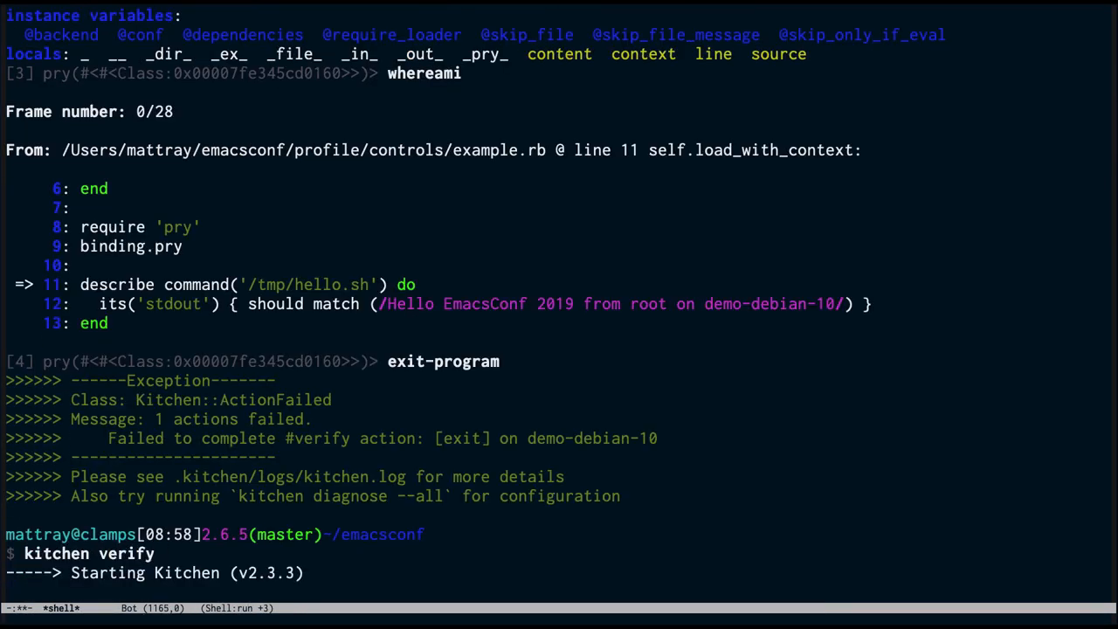
pyautogui.scroll(-3)
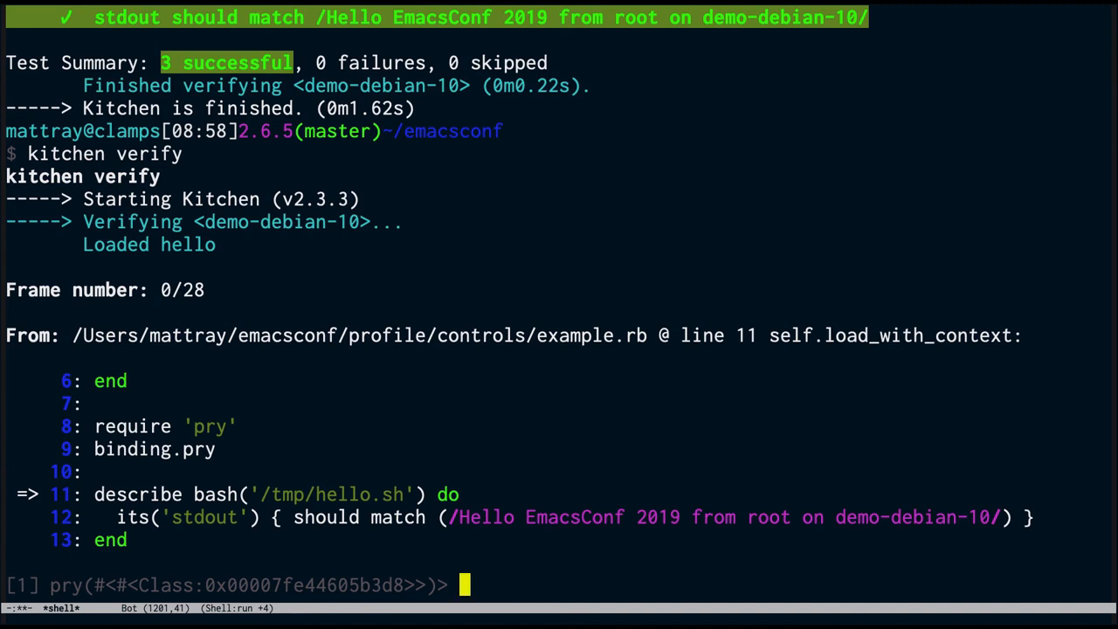
# Evaluate sys_info in pry and list its methods
pyautogui.write('ls')
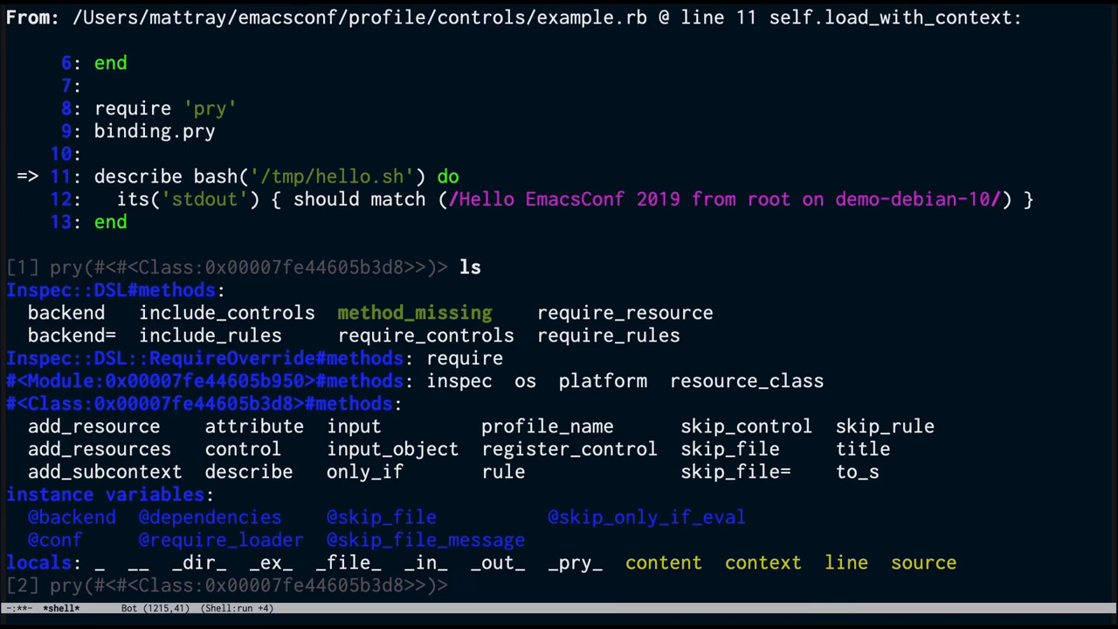
pyautogui.write('content')
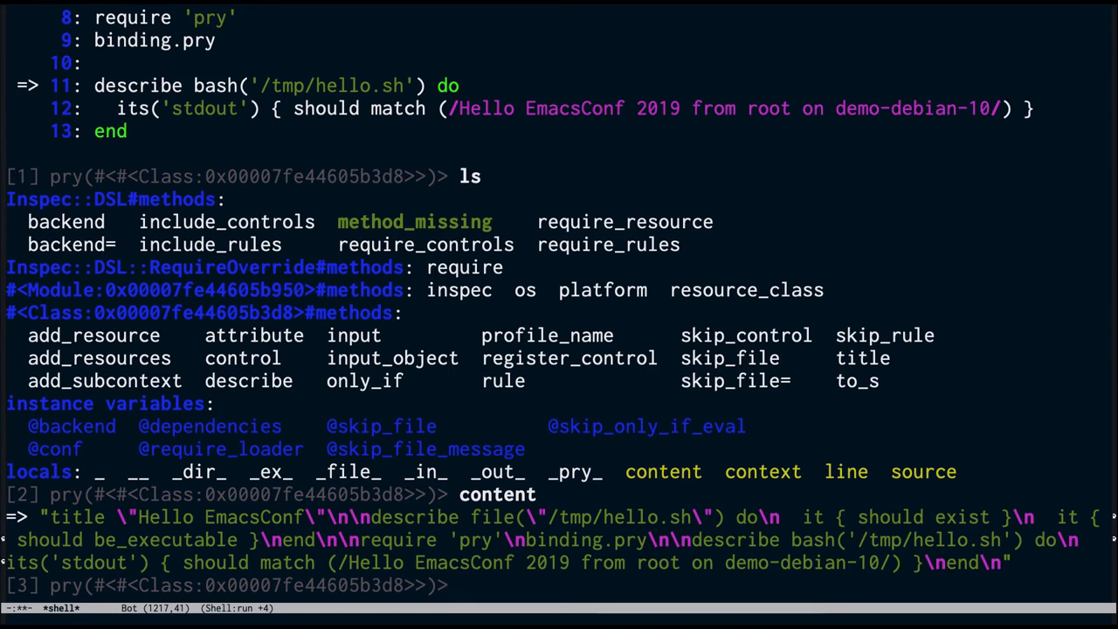
pyautogui.write('sys_info')
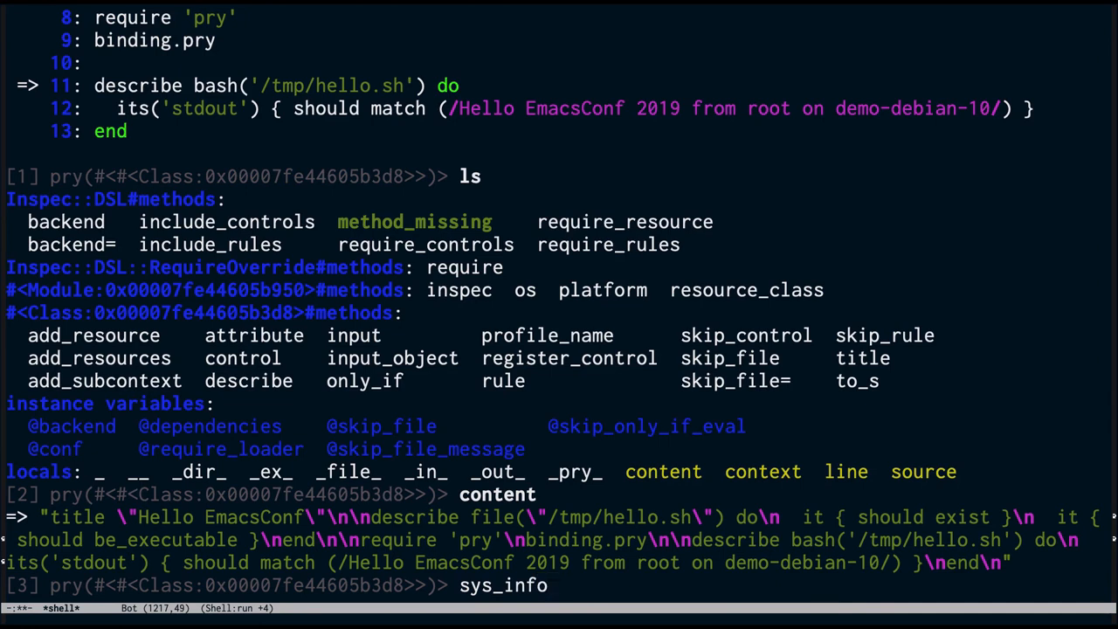
pyautogui.press('Return')
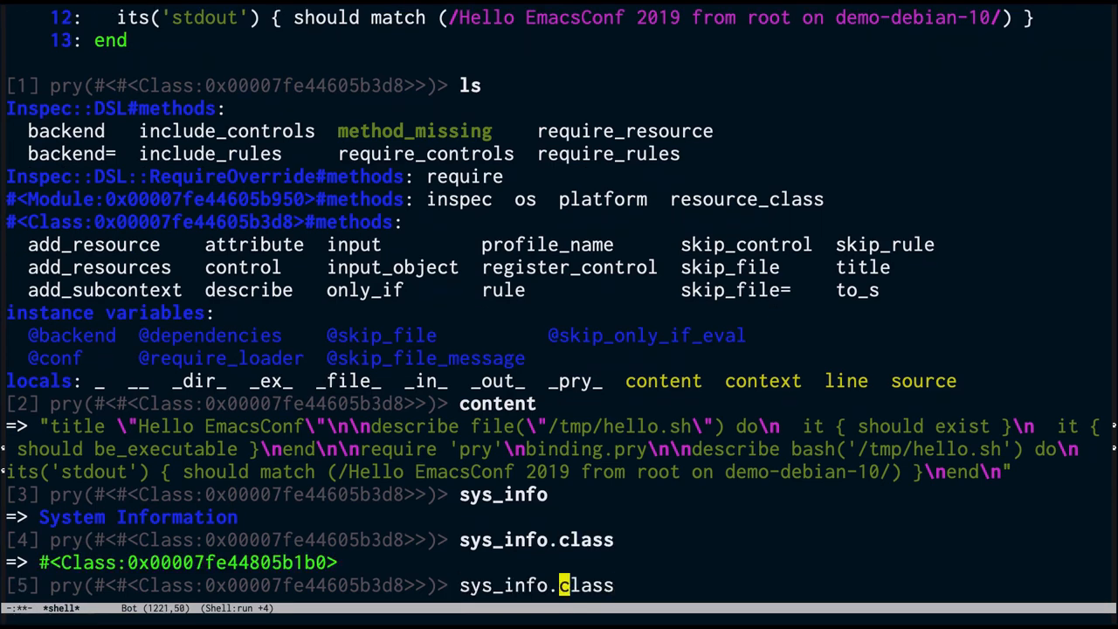
pyautogui.write('met')
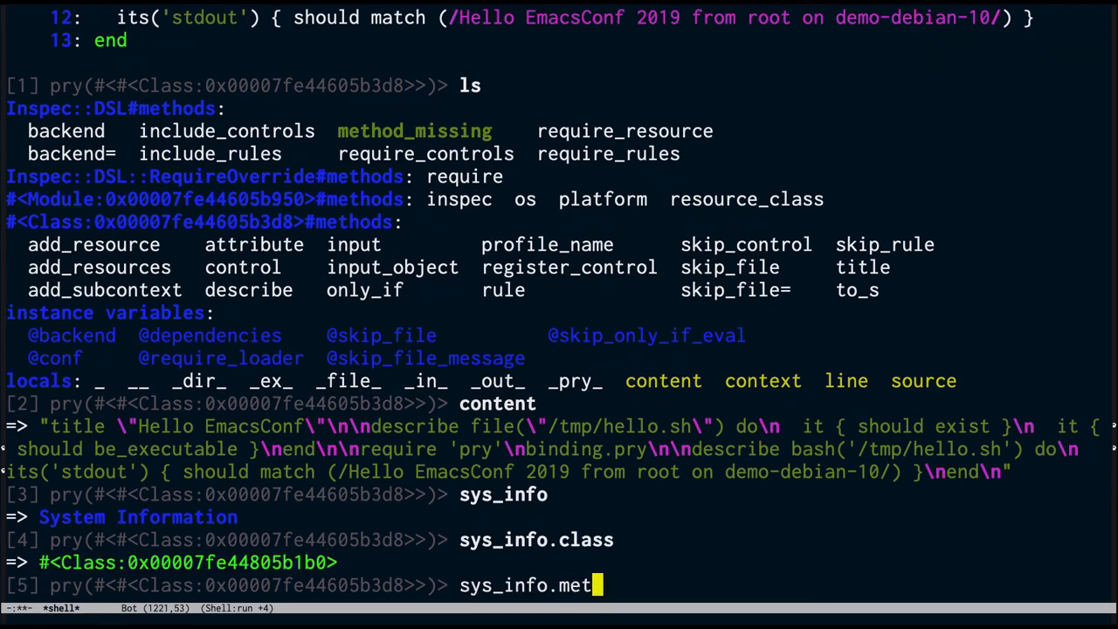
pyautogui.write('hods')
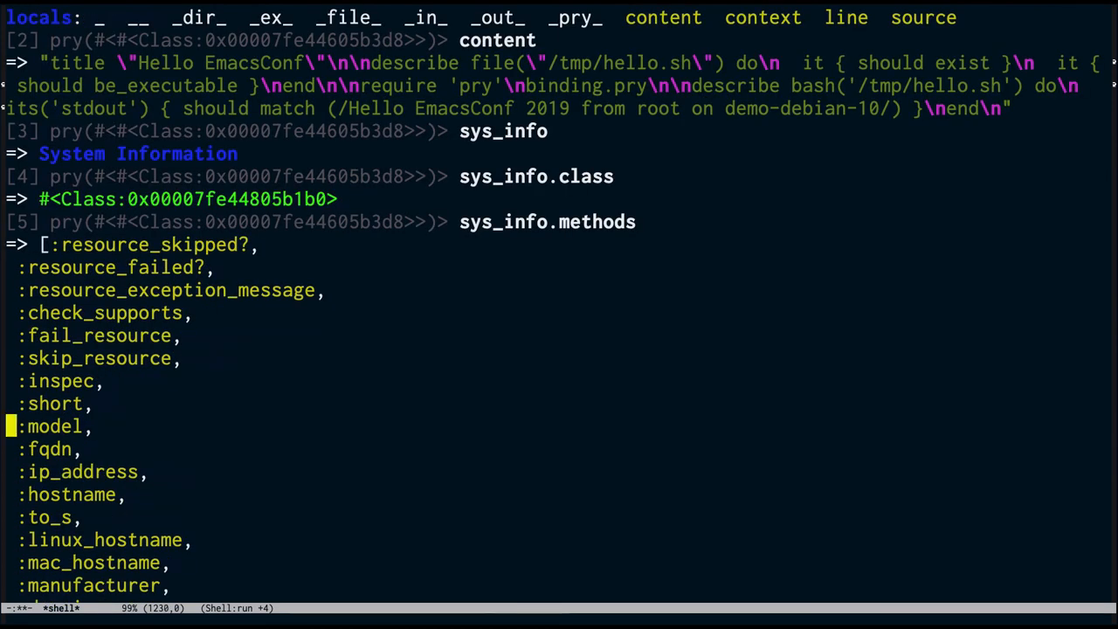
pyautogui.press('Down')
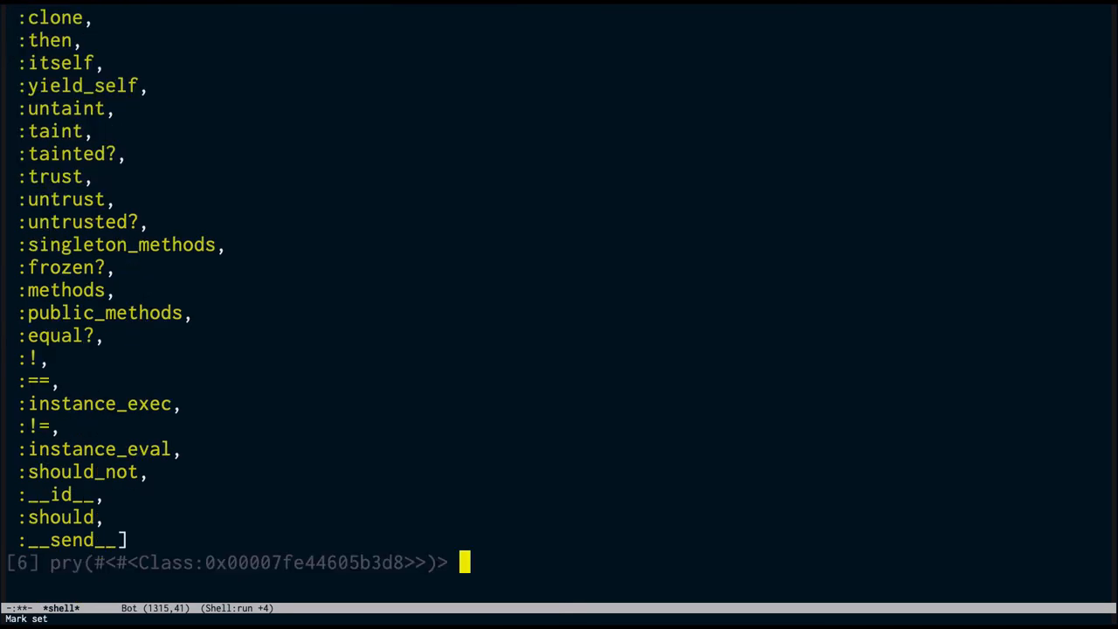
# Check sys_info.fqdn (demo-debian-10.vagrantup.com) and sys_info.short (demo-debian-10)
pyautogui.write('sys_info.')
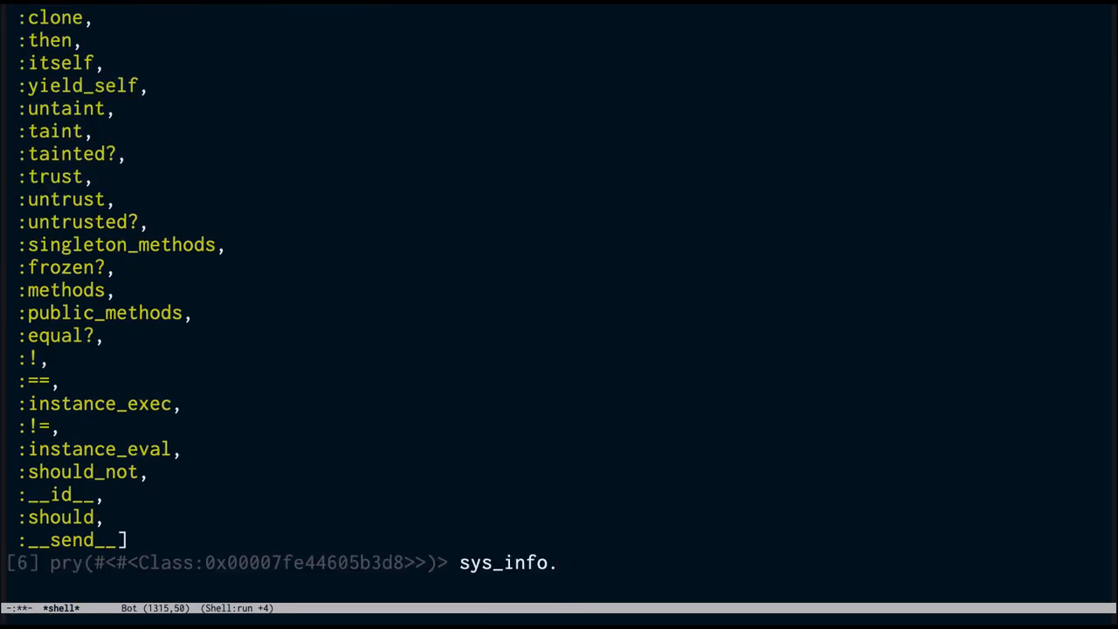
pyautogui.write('fqdn')
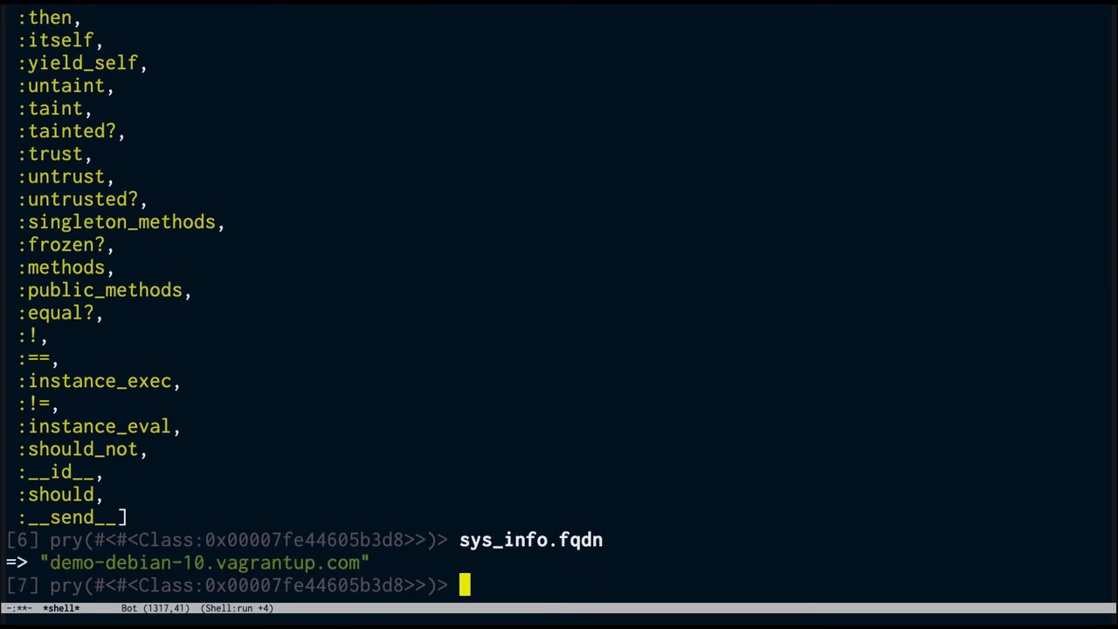
pyautogui.write('sys_info.short')
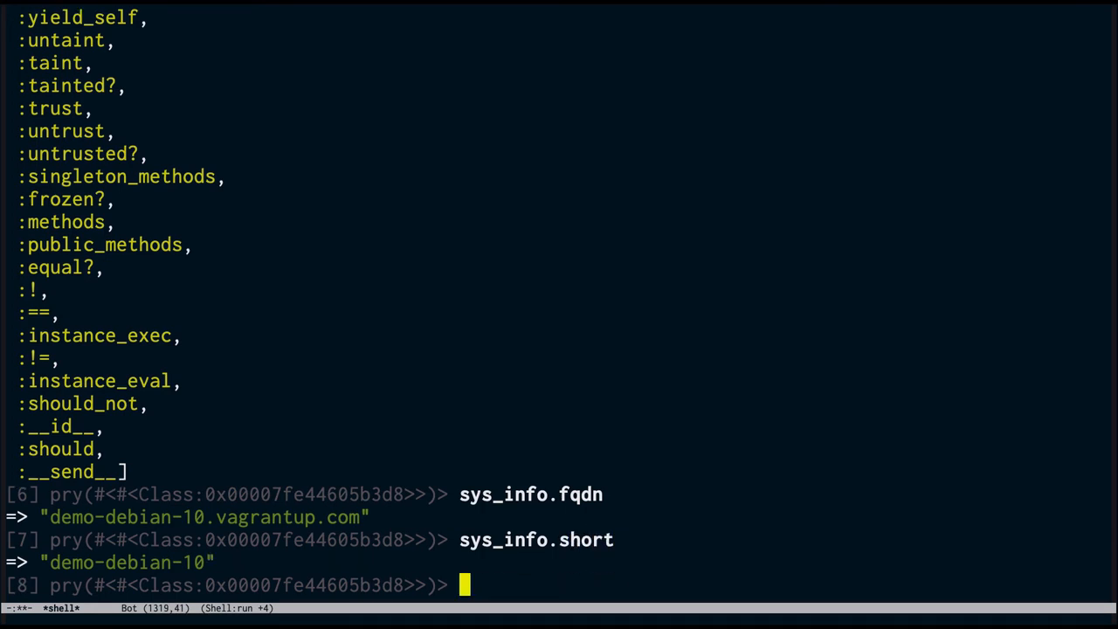
# Assign expected = "Hello EmacsConf 2019 from root on #{sys_info.short}", then run whereami
pyautogui.write('expected')
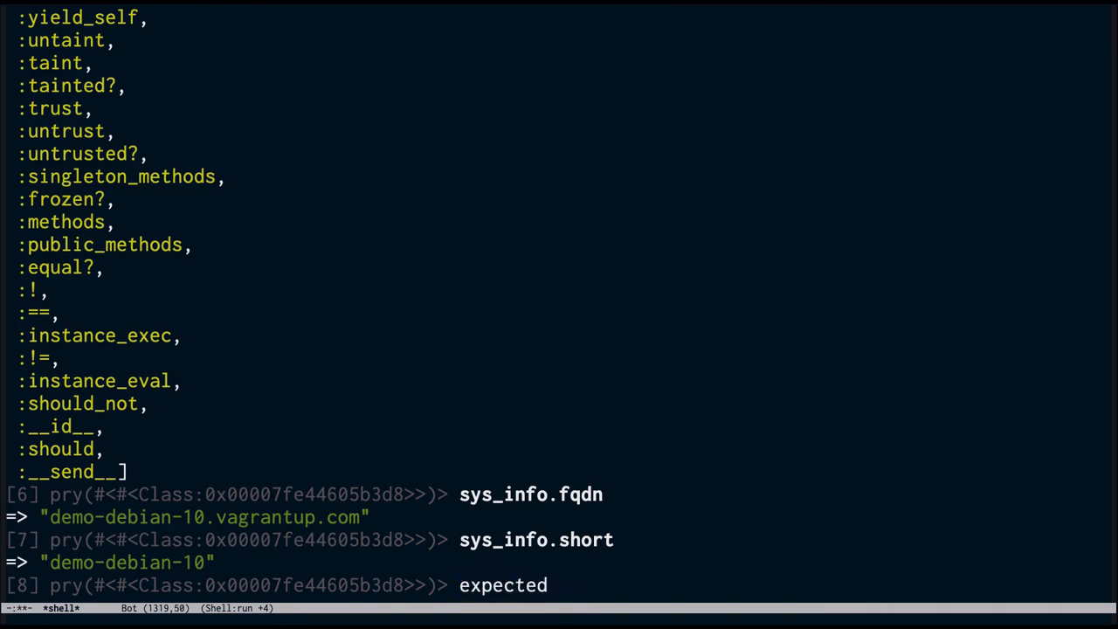
pyautogui.write('=')
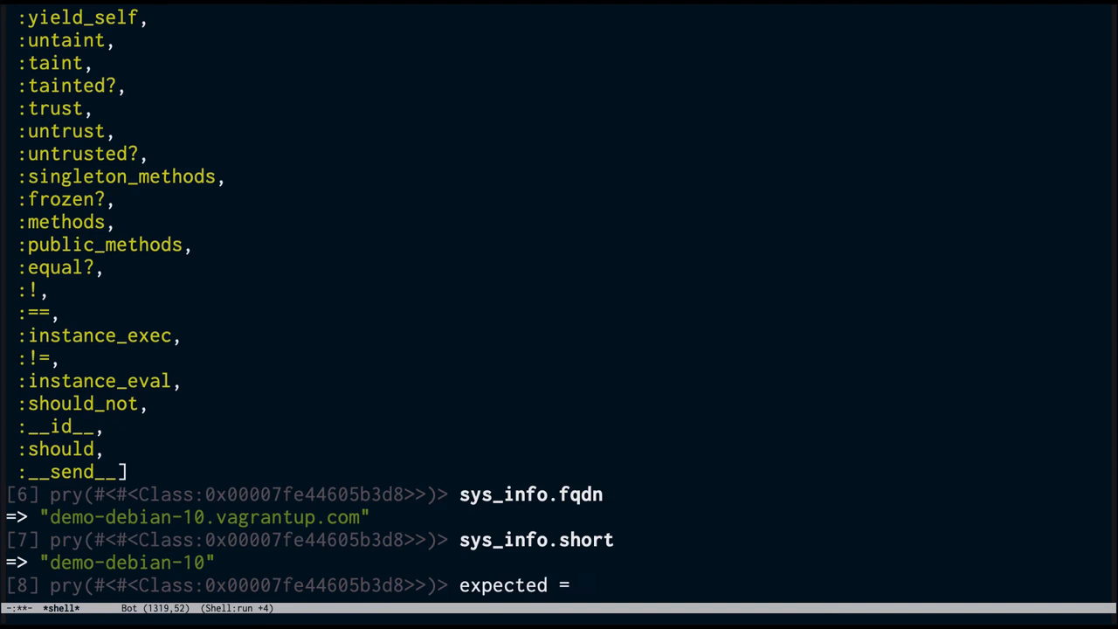
pyautogui.write('"Hello EmacsConf 2019 from root on #')
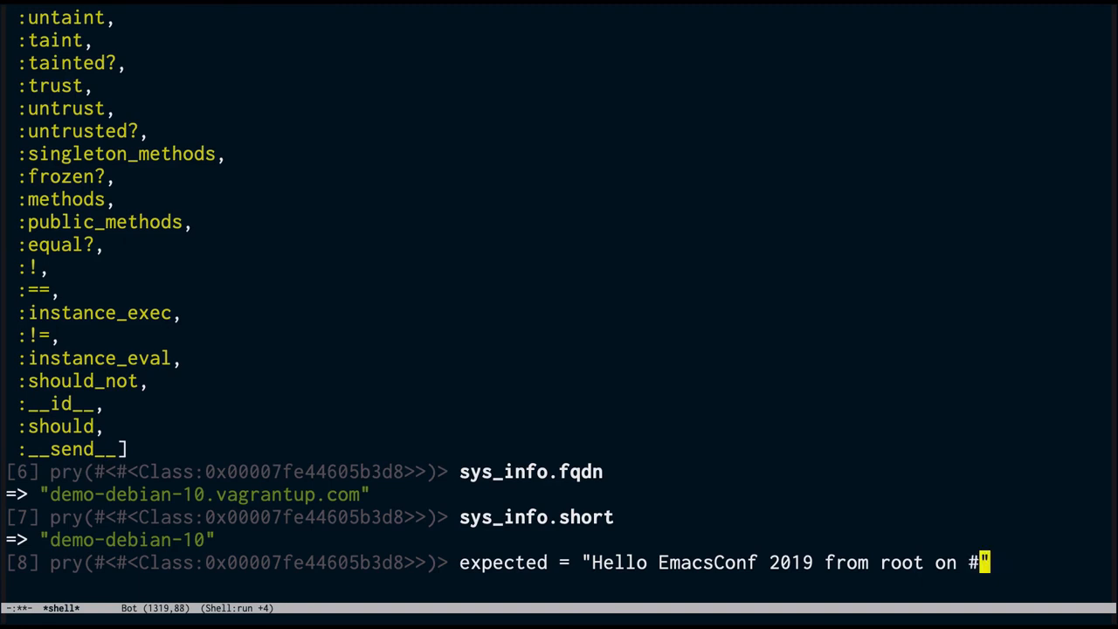
pyautogui.write('{}')
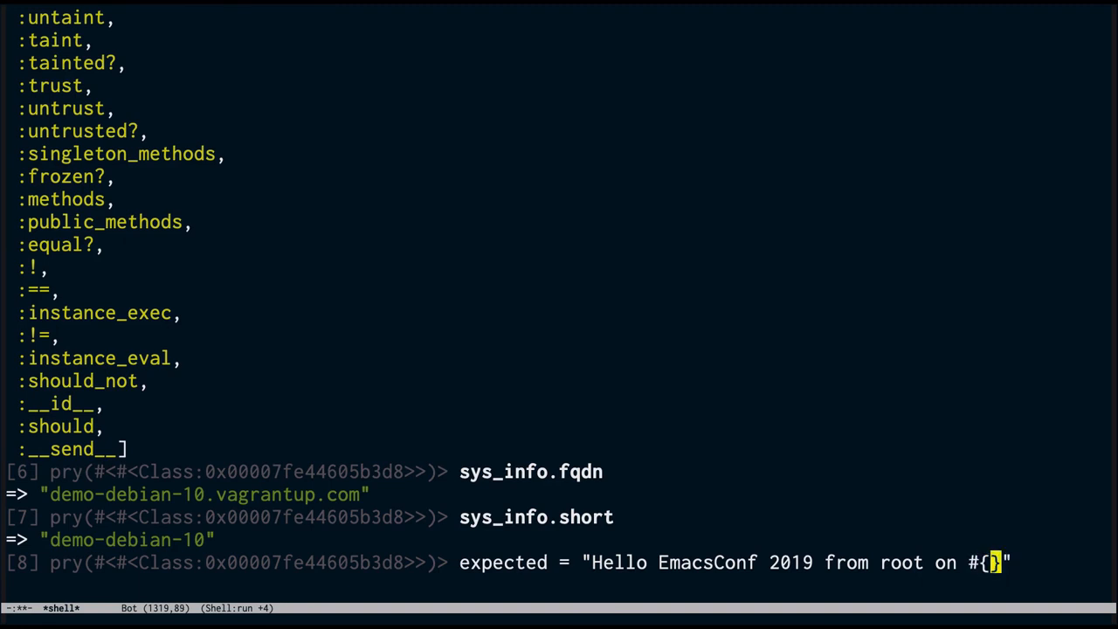
pyautogui.write('sys_')
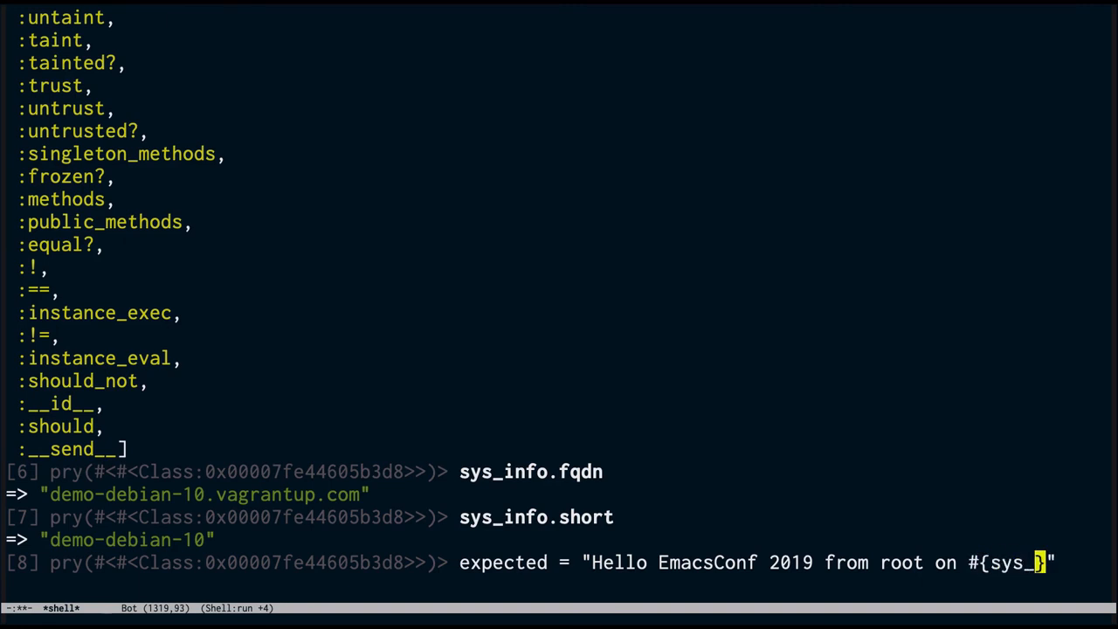
pyautogui.write('info.short')
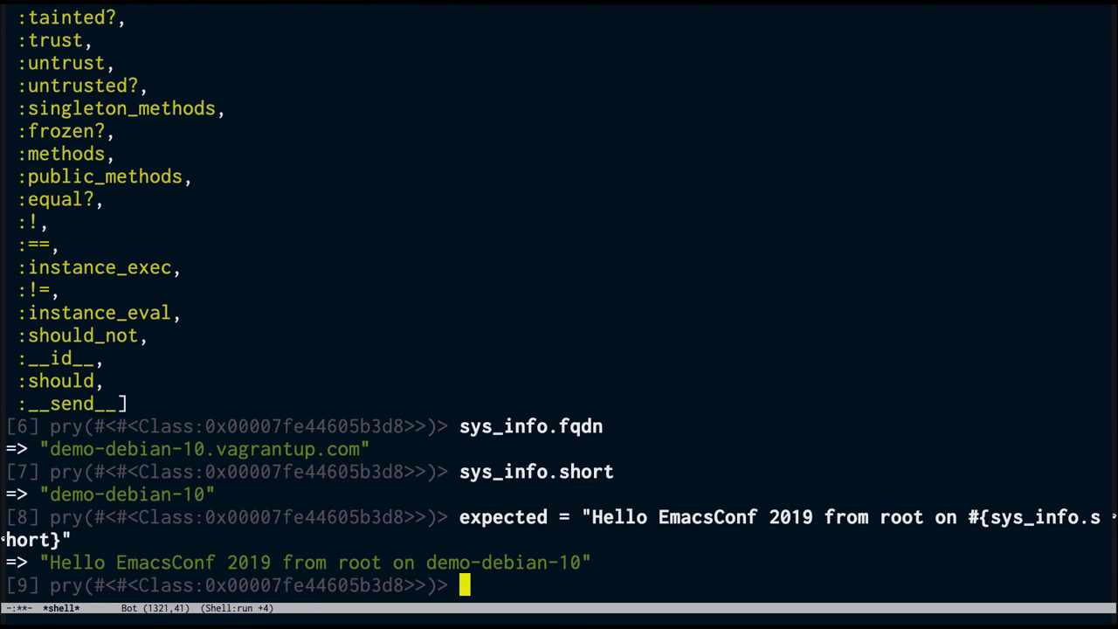
pyautogui.write('whereami')
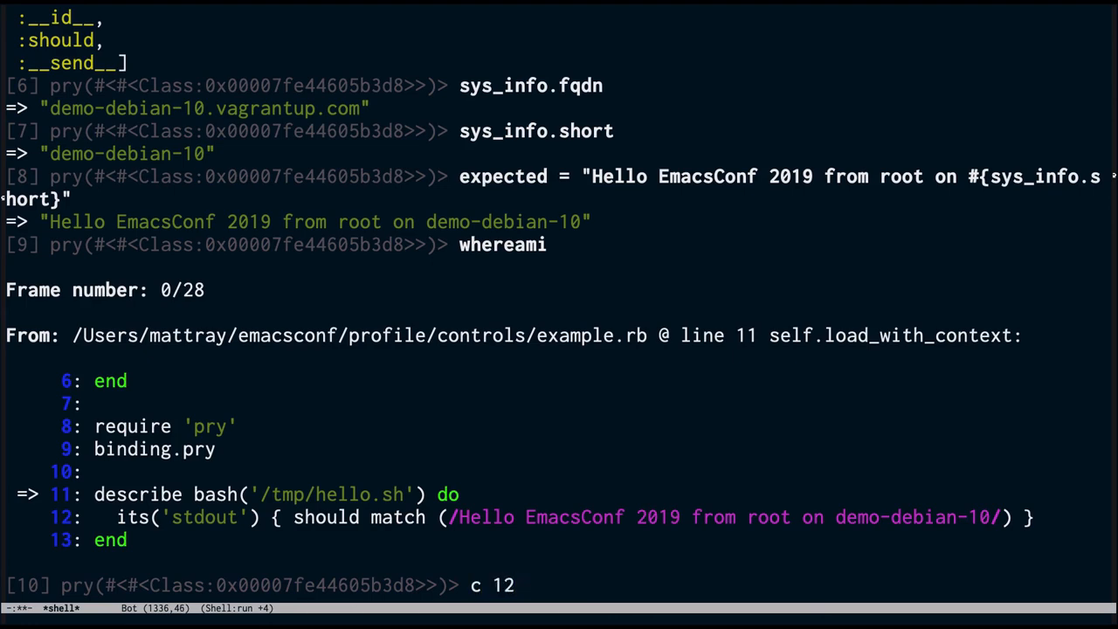
# Run ls, then evaluate described_class ('Bash command /tmp/hello.sh') and list its methods
pyautogui.write('ls')
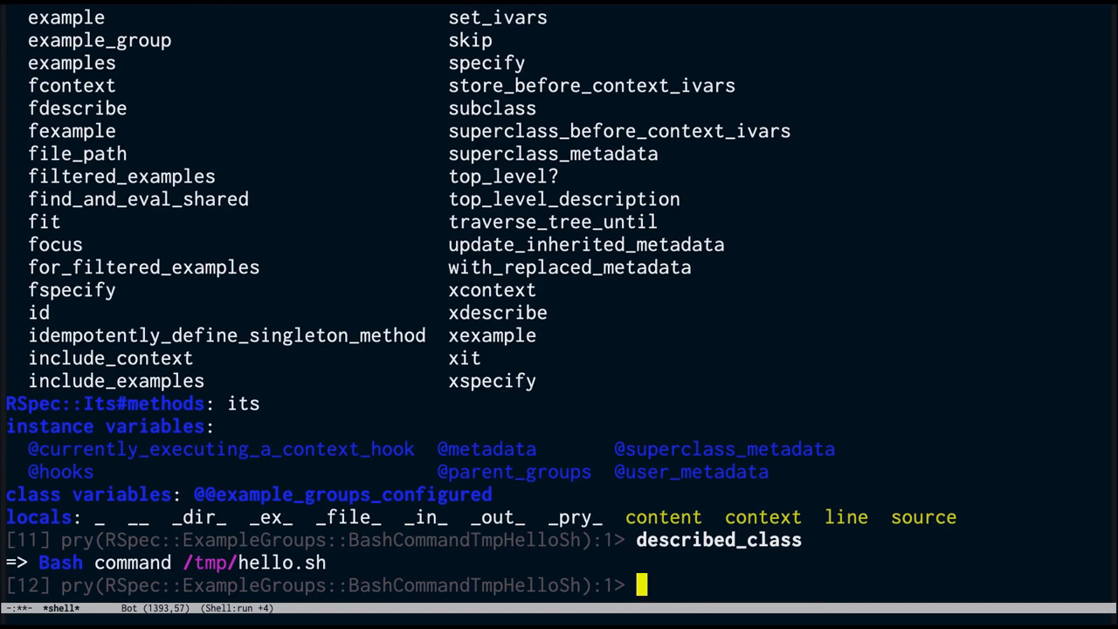
pyautogui.write('described_class.')
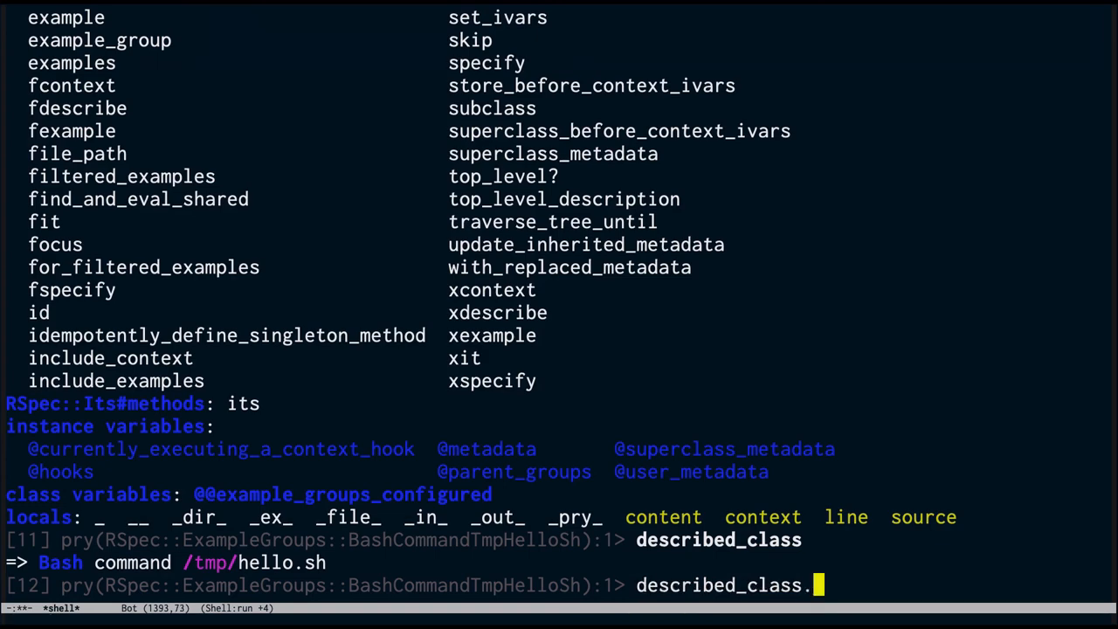
pyautogui.write('methods')
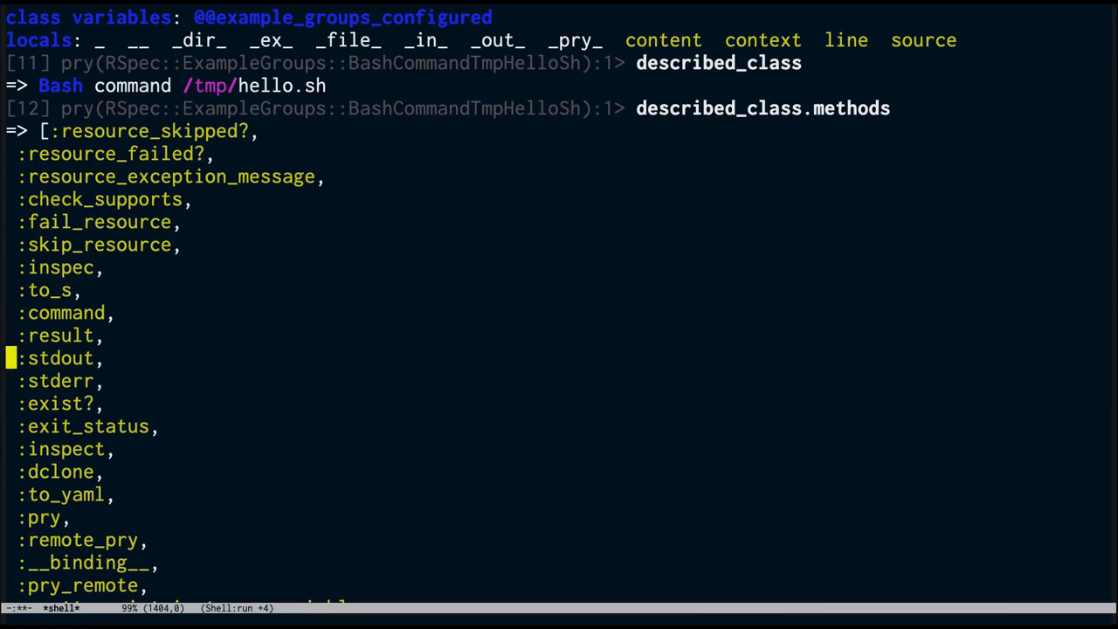
pyautogui.scroll(-3)
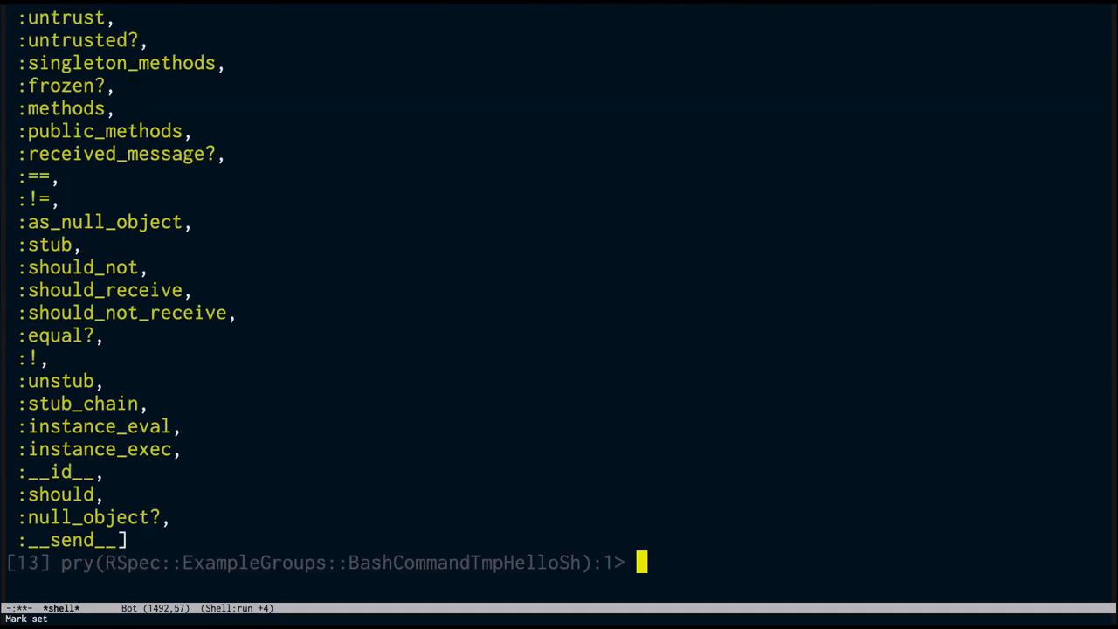
# Evaluate described_class.result.stdout and confirm it .match?(expected) returns true, then echo expected
pyautogui.write('described_class.result')
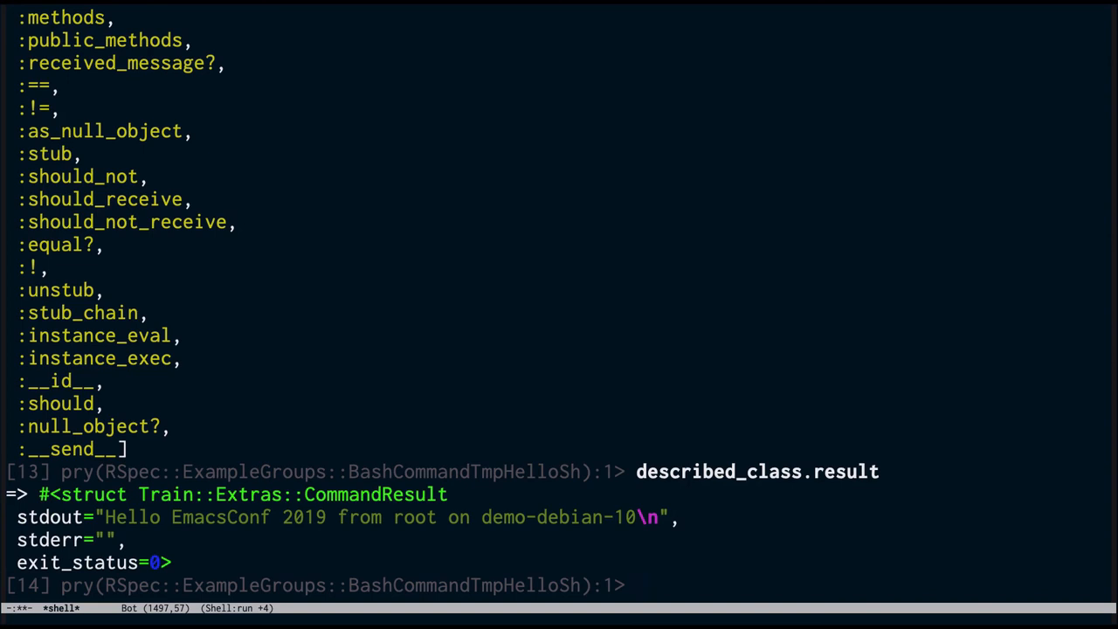
pyautogui.write('described_class.result.stdout')
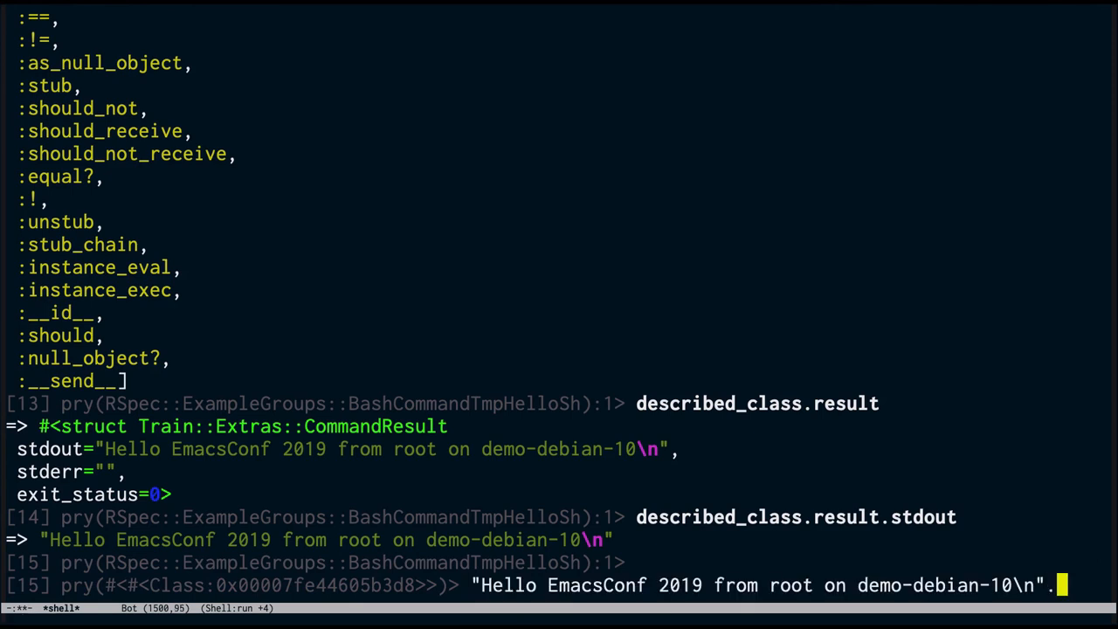
pyautogui.write('.math')
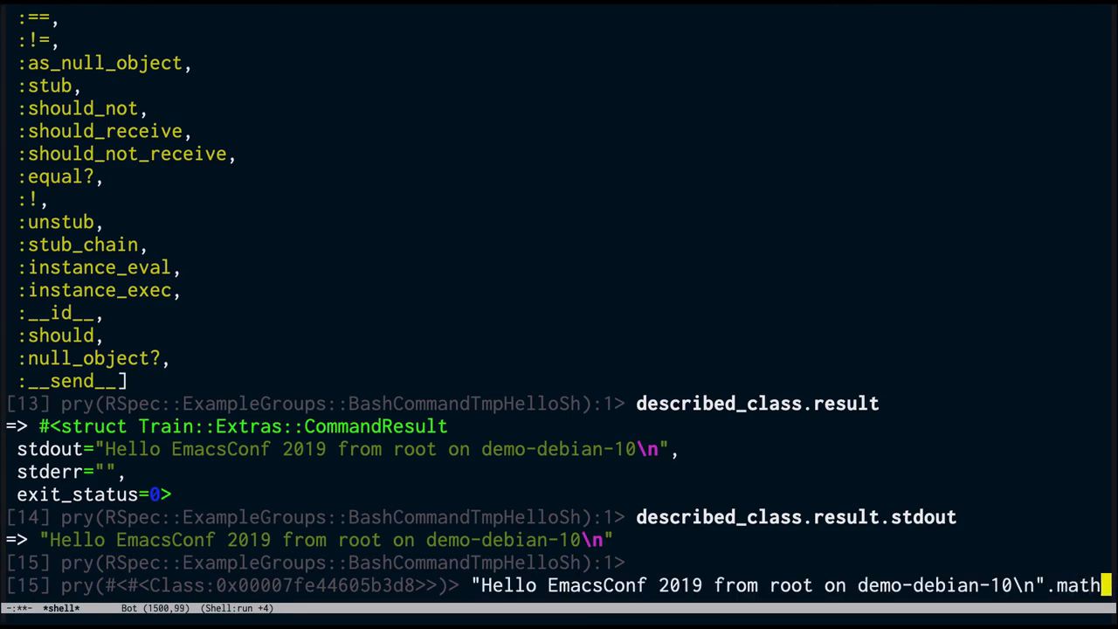
pyautogui.write('h?(')
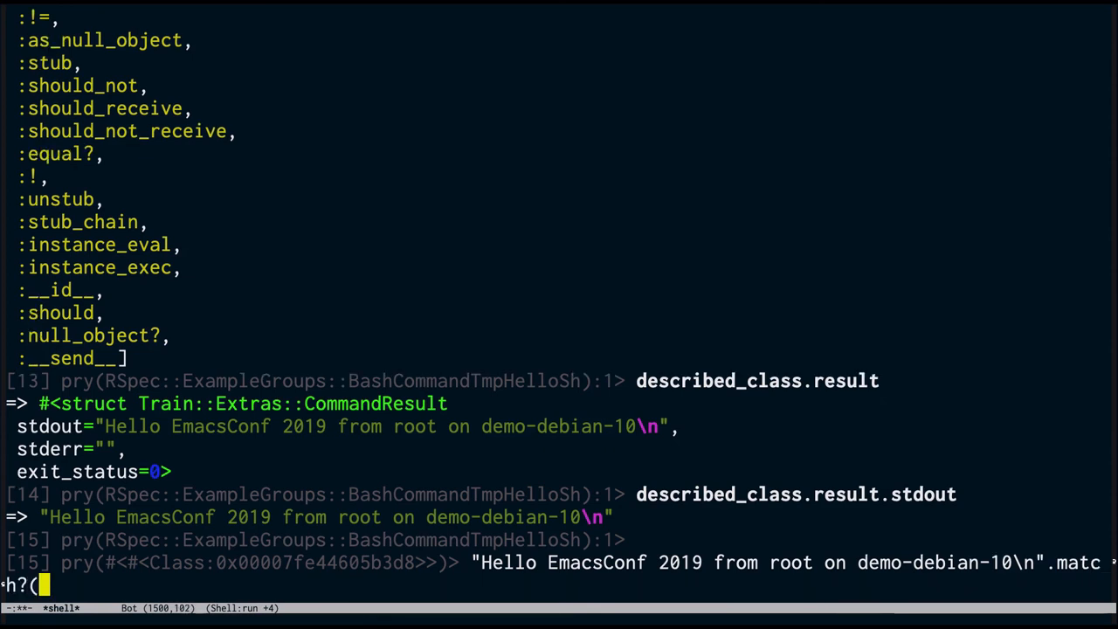
pyautogui.write('expected)')
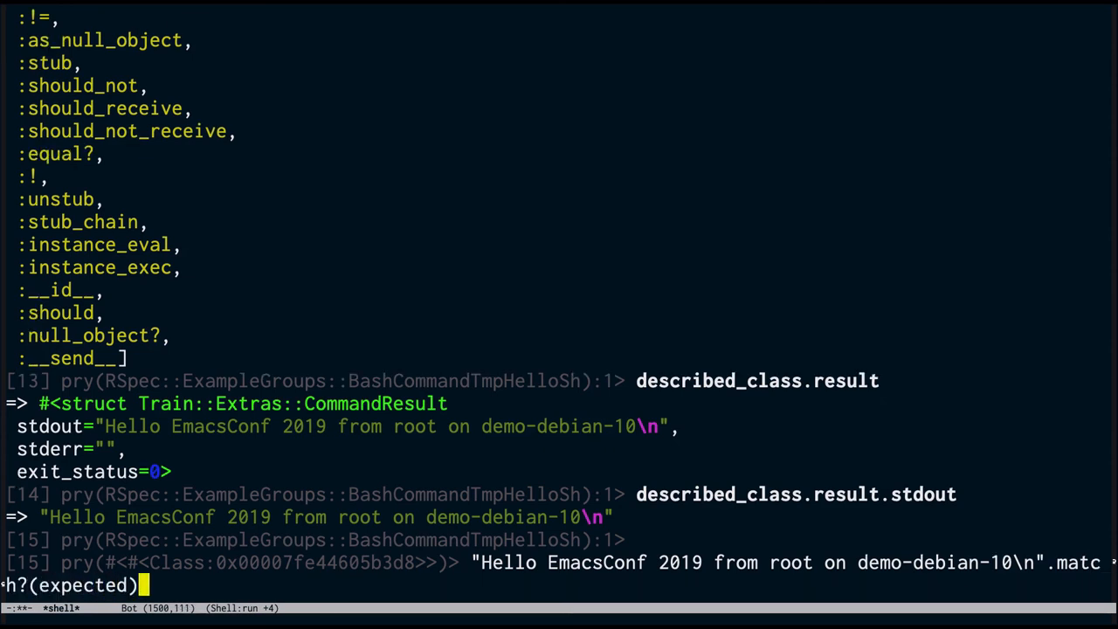
pyautogui.press('Return')
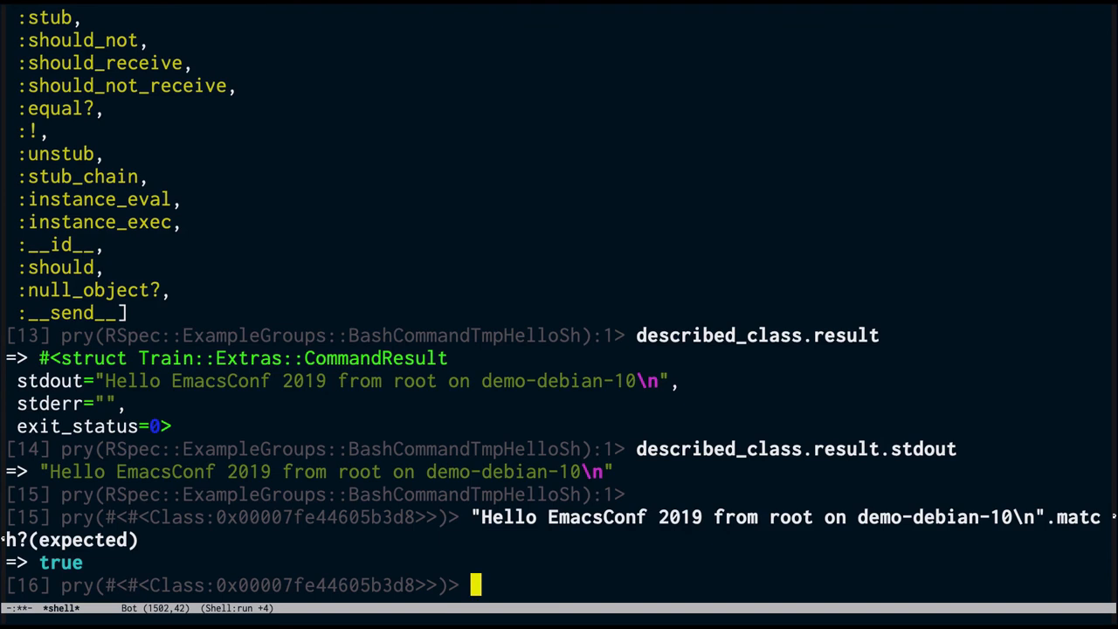
pyautogui.write('expected')
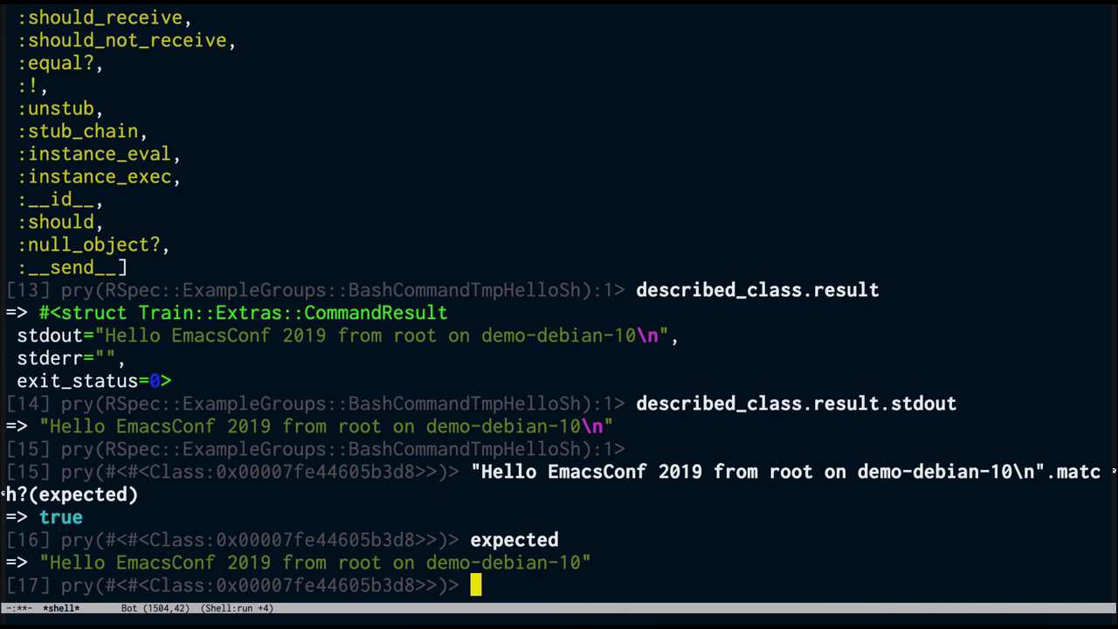
# In example.rb, replace the hard-coded stdout regex with match(expected) built from sys_info.short
pyautogui.press('C-x C-f')
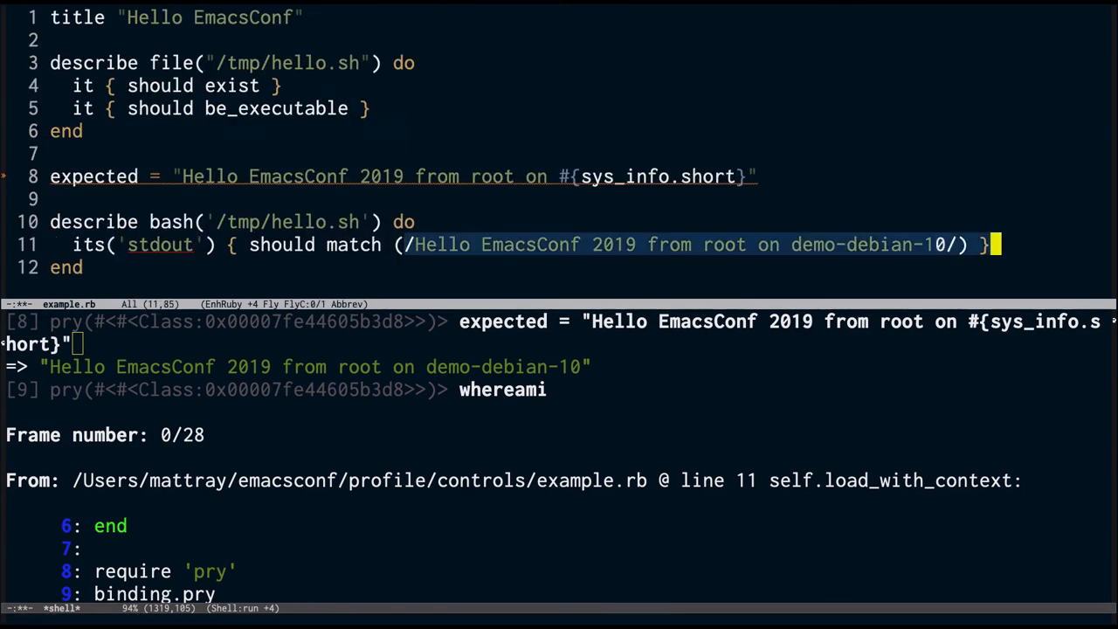
pyautogui.write('expected) }')
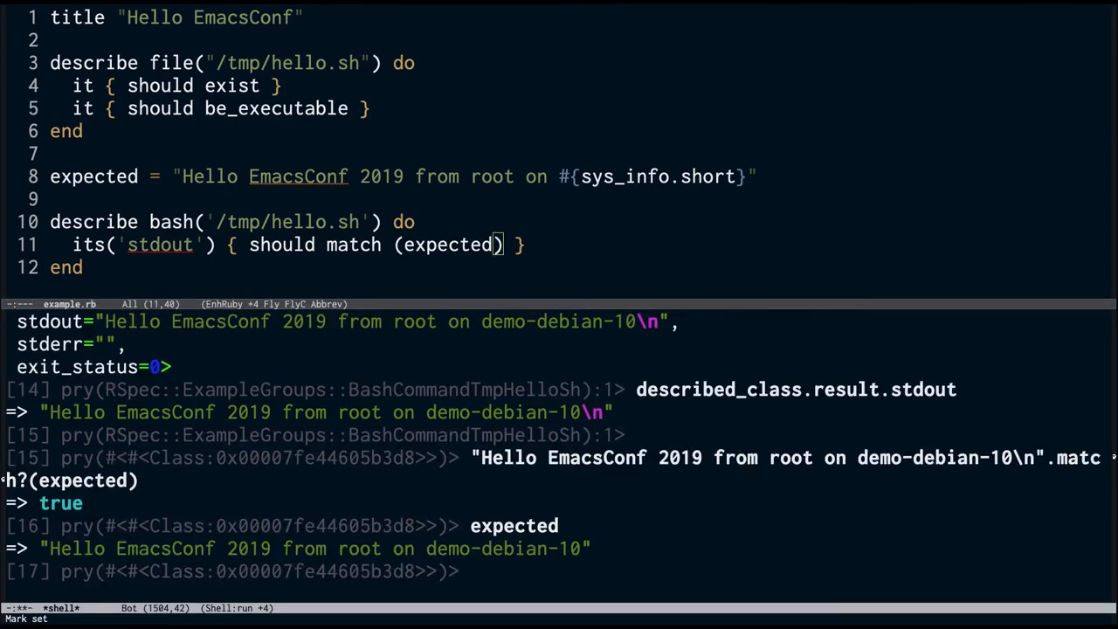
# Quit pry with exit-program and rerun kitchen verify, now passing all 3 checks
pyautogui.write('exit-program')
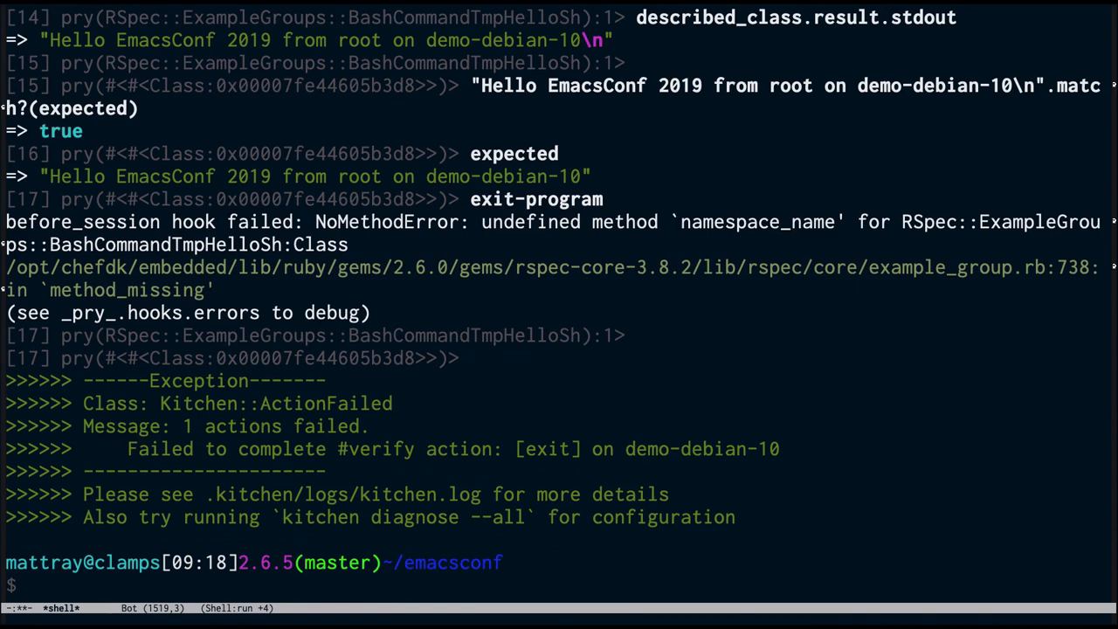
pyautogui.write('kitchen')
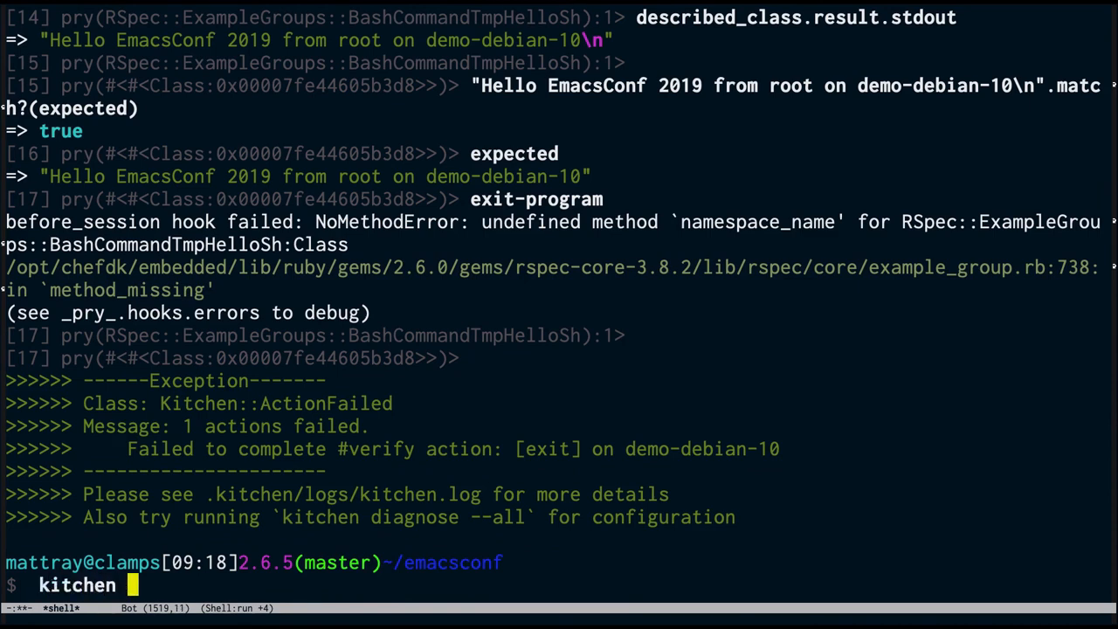
pyautogui.write('verify')
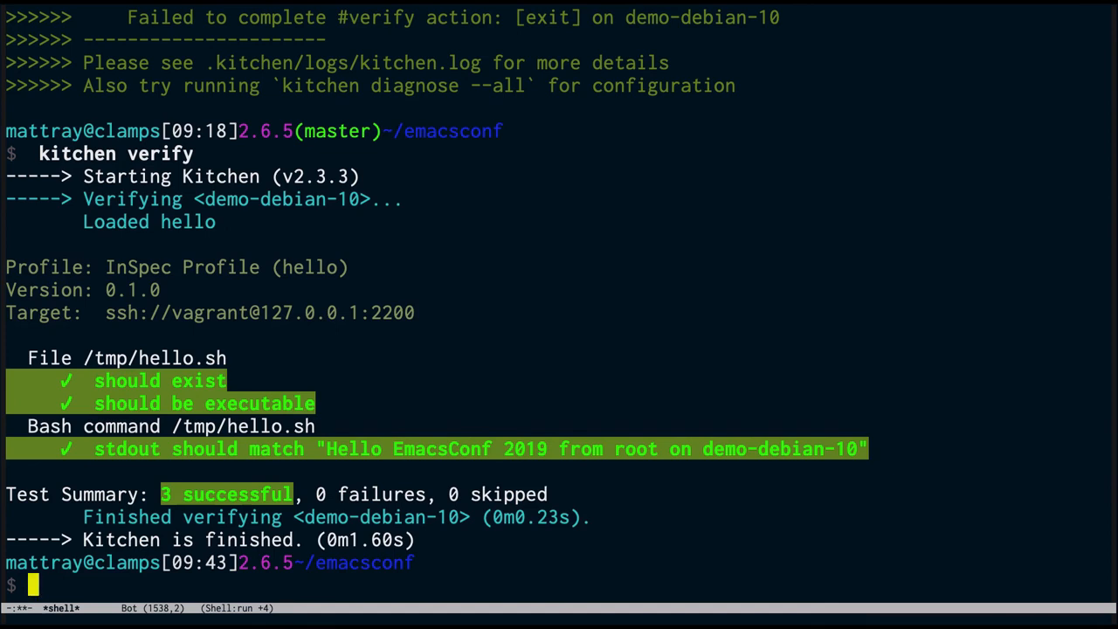
# Run kitchen destroy then kitchen test on demo-debian-10, following output through converge, 3 passing checks and destroy
pyautogui.write('kitchen test')
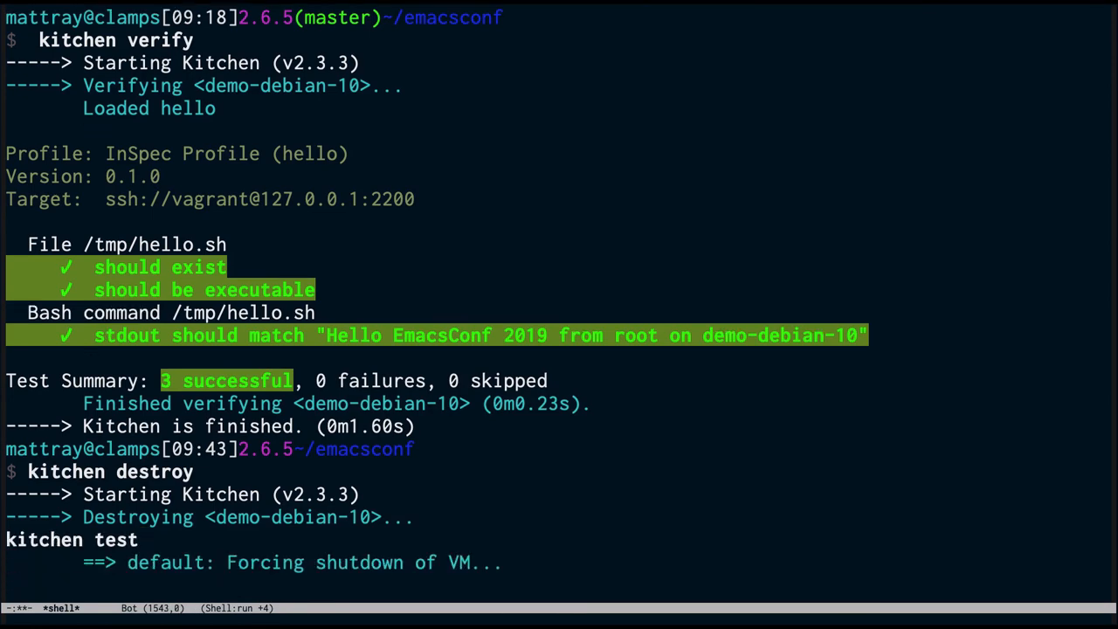
pyautogui.scroll(-3)
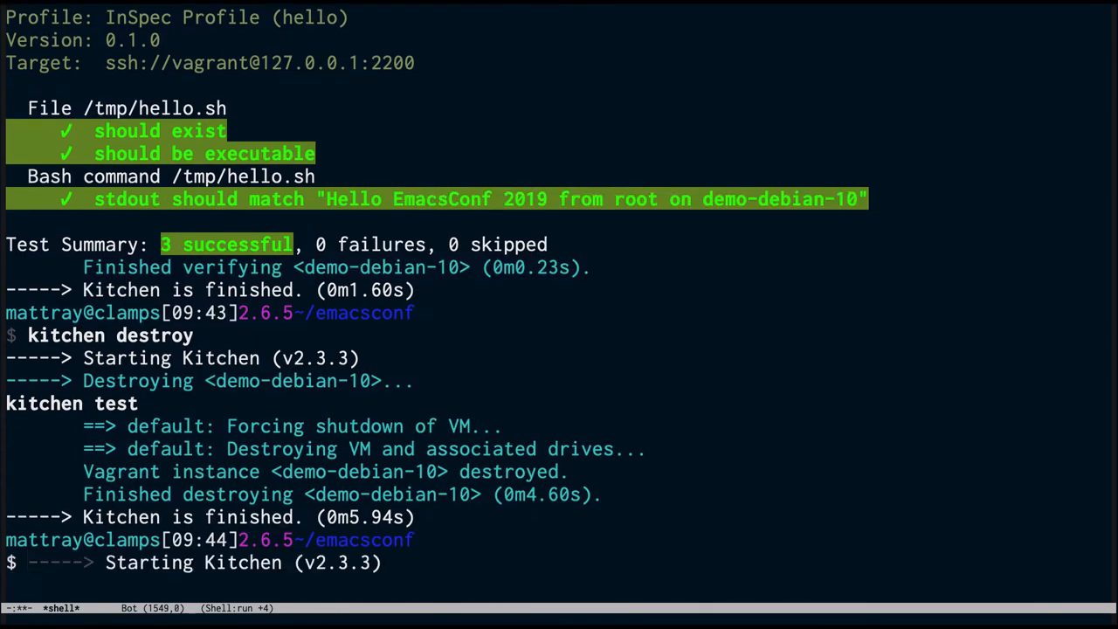
pyautogui.scroll(-3)
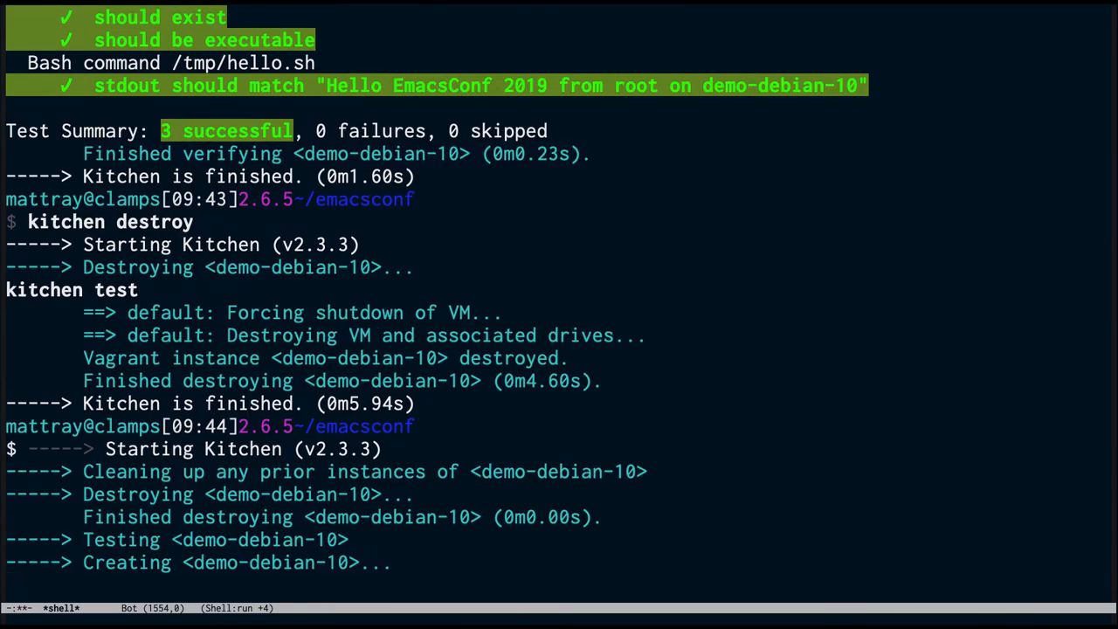
pyautogui.scroll(-3)
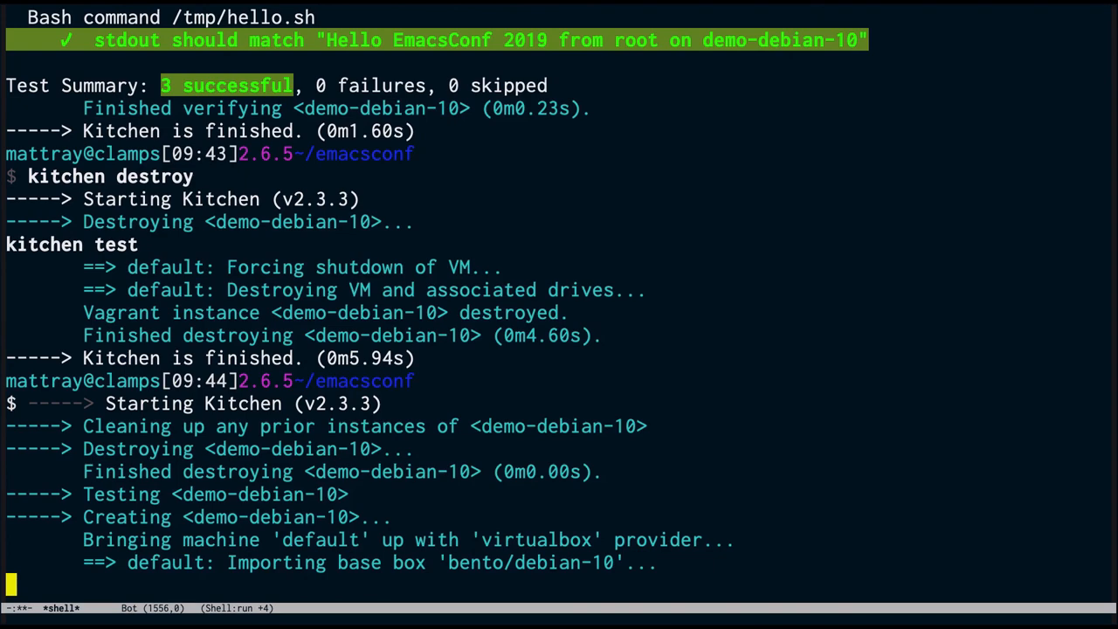
pyautogui.scroll(-3)
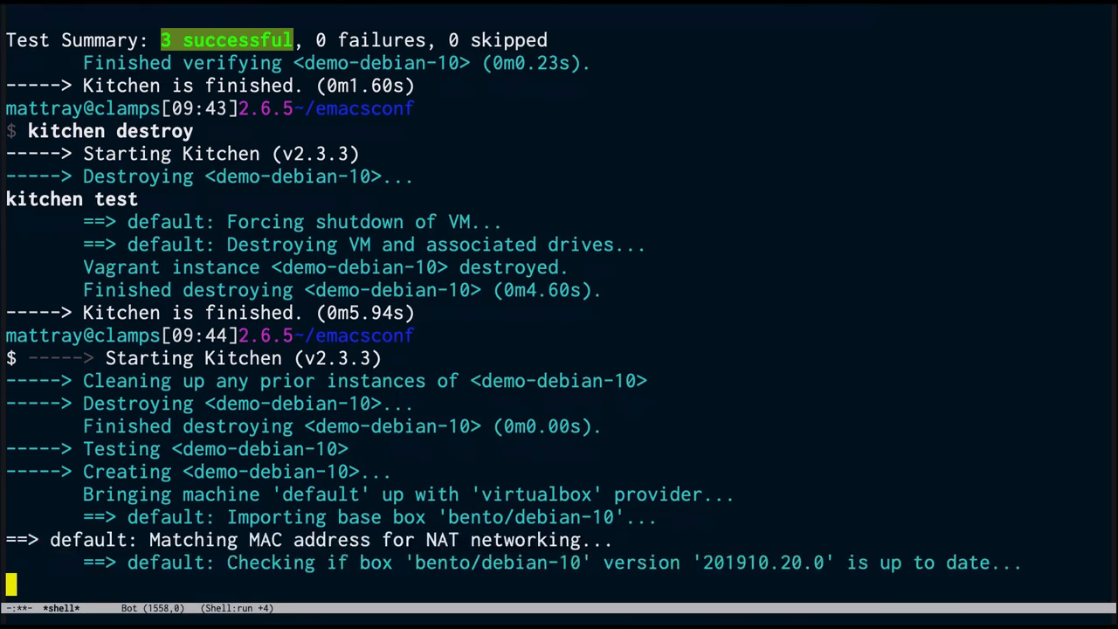
pyautogui.scroll(-3)
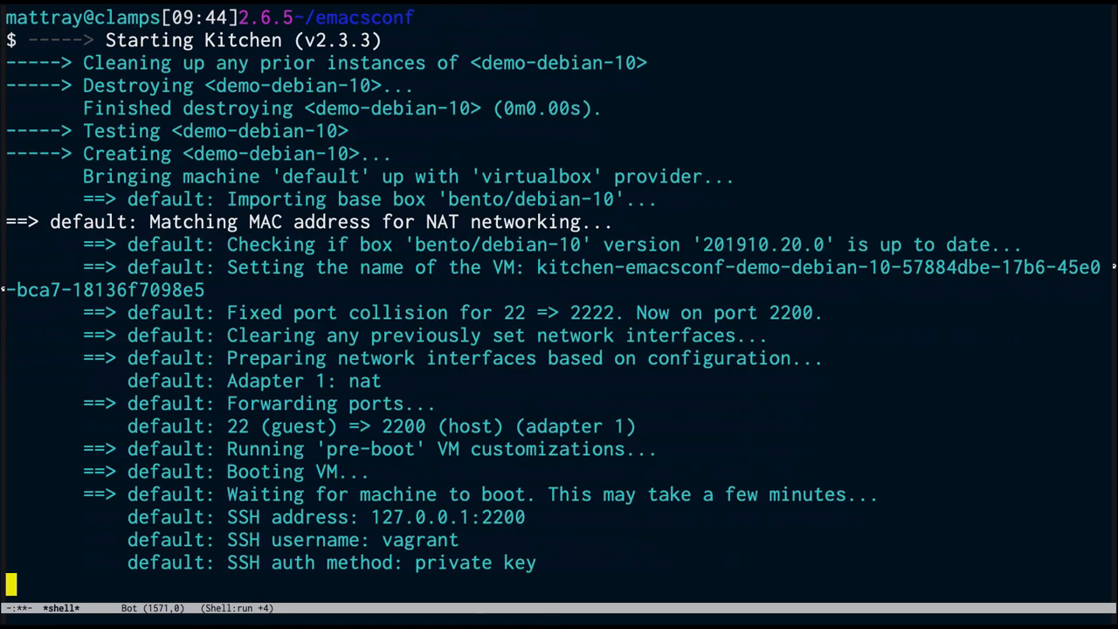
pyautogui.scroll(-3)
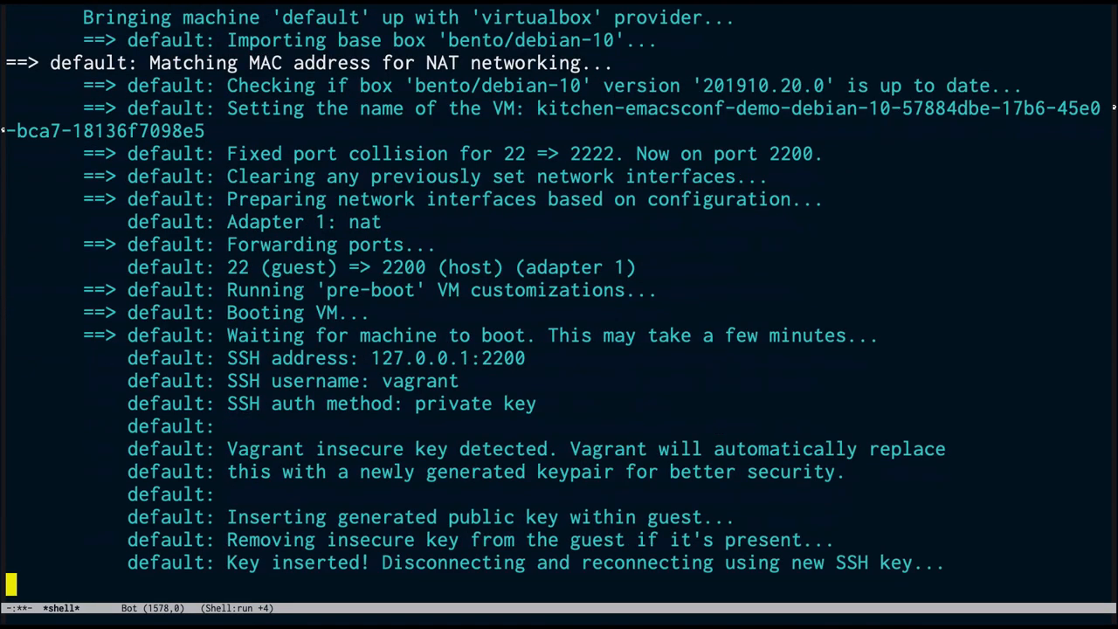
pyautogui.scroll(-3)
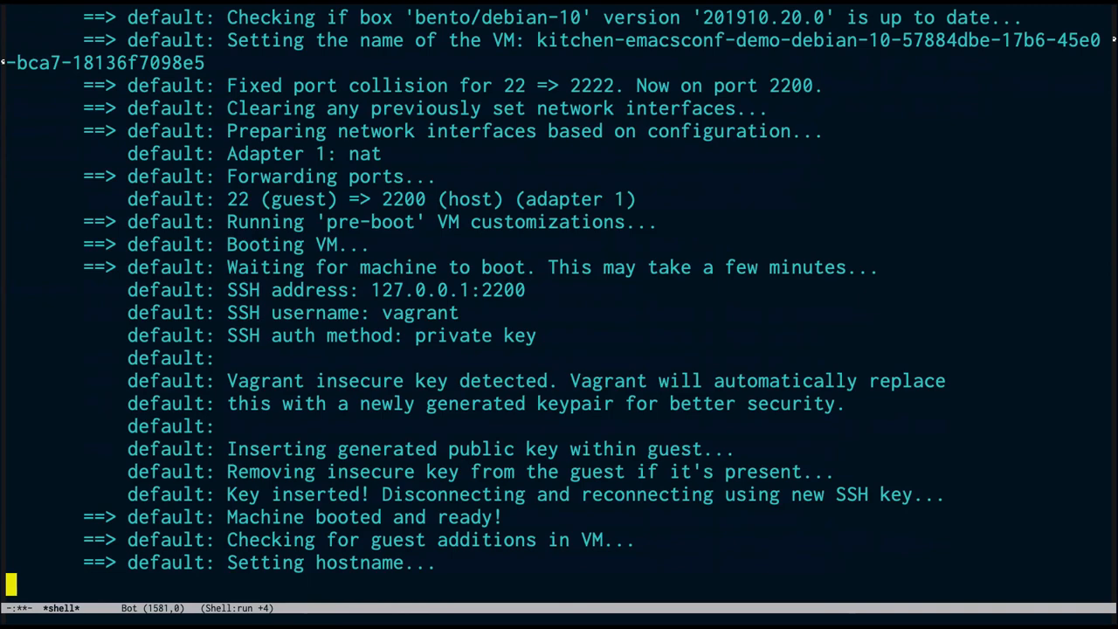
pyautogui.scroll(-3)
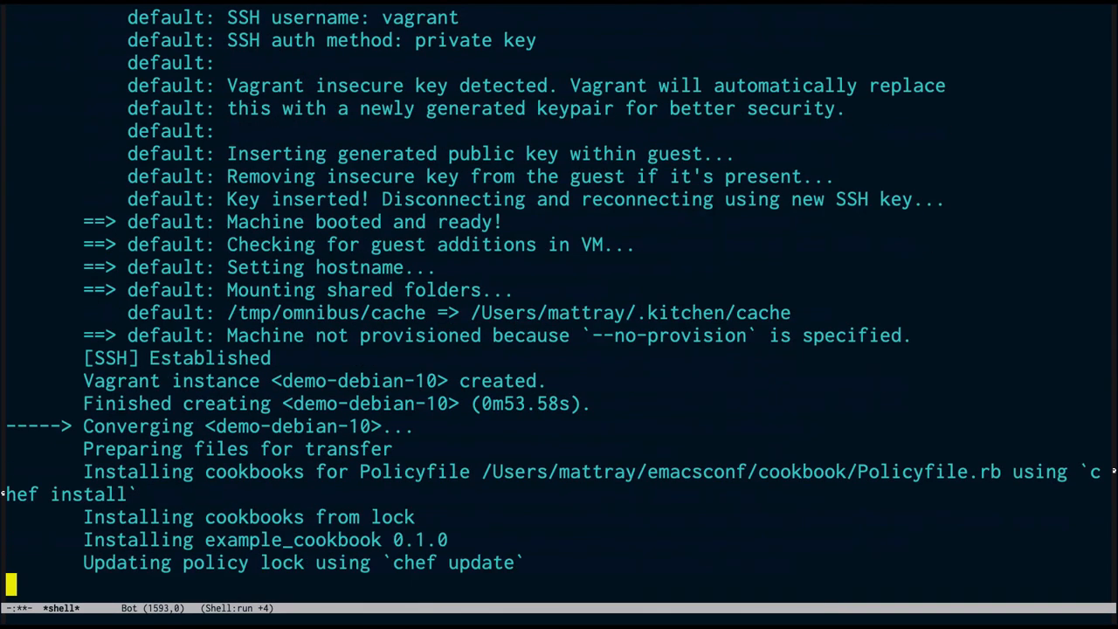
pyautogui.scroll(-3)
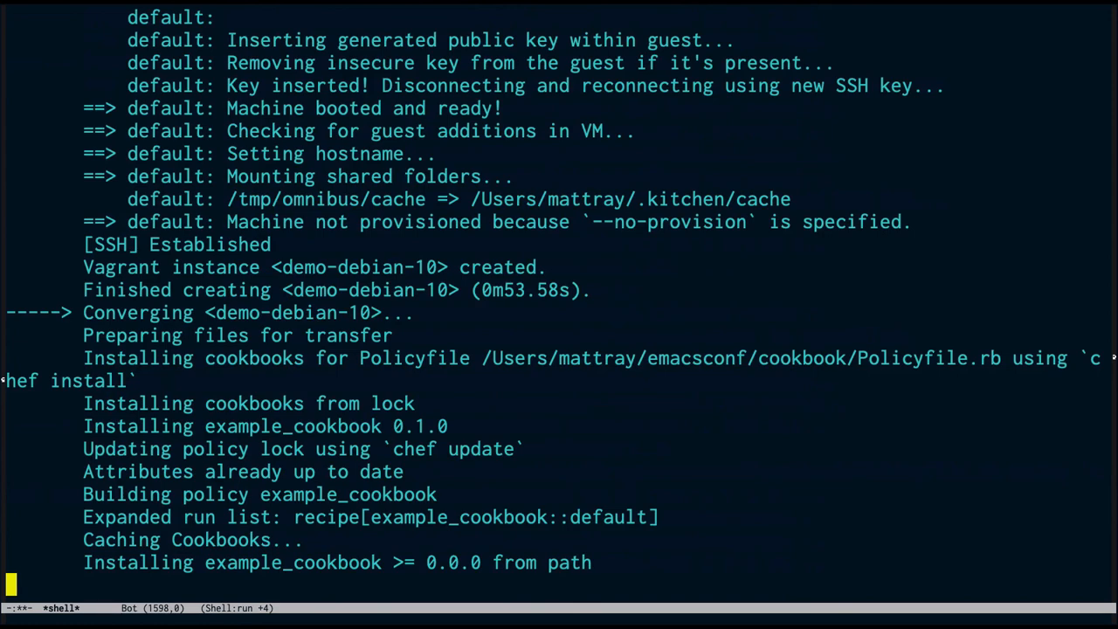
pyautogui.scroll(-3)
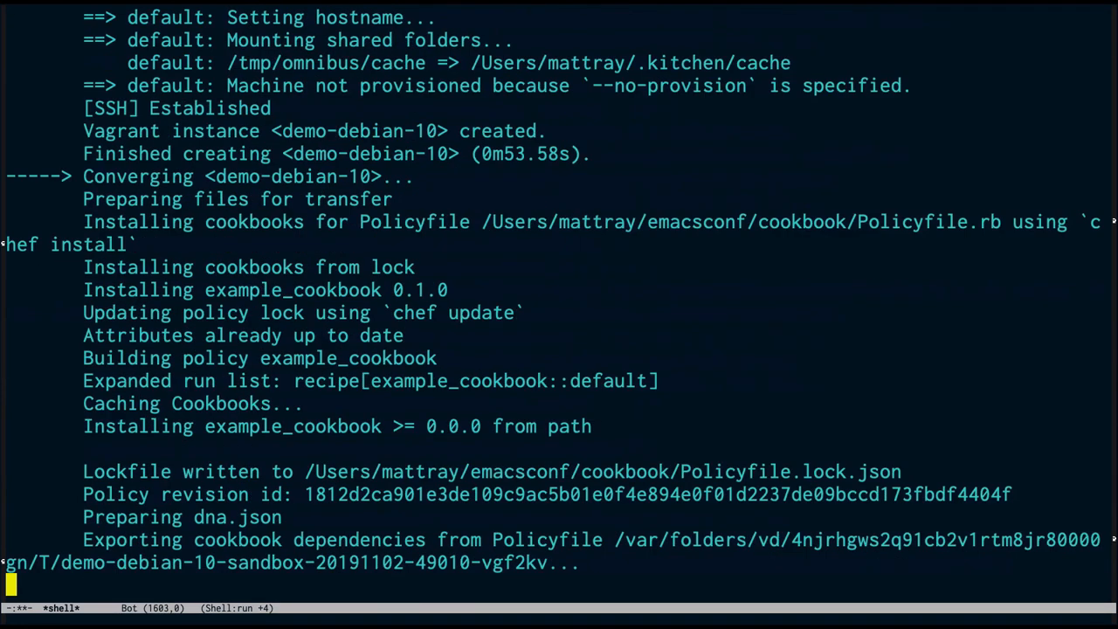
pyautogui.scroll(-3)
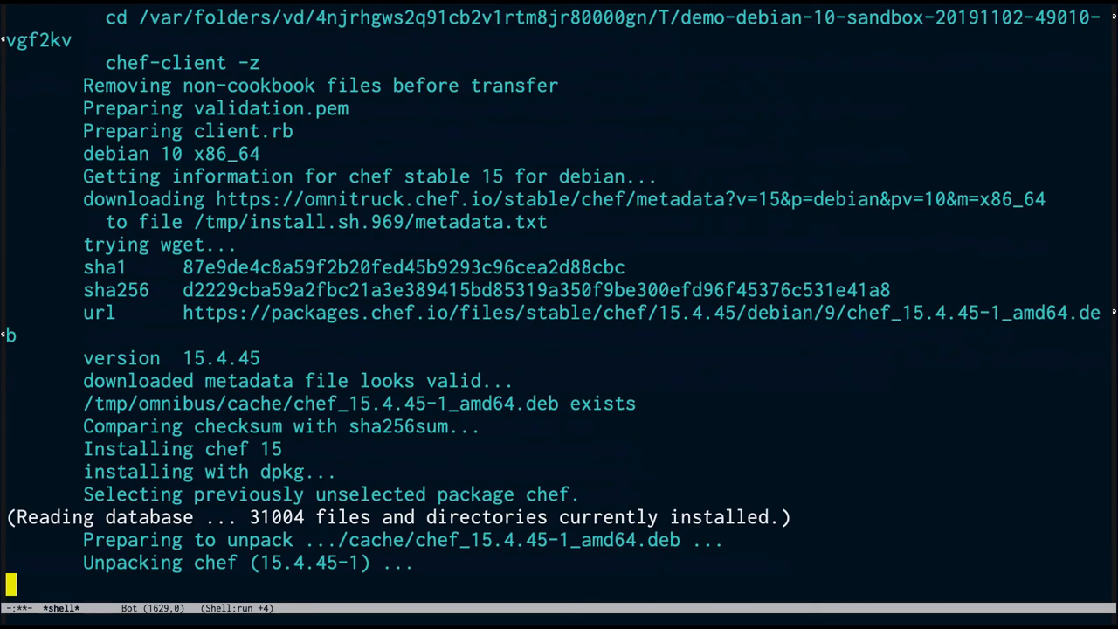
pyautogui.scroll(-3)
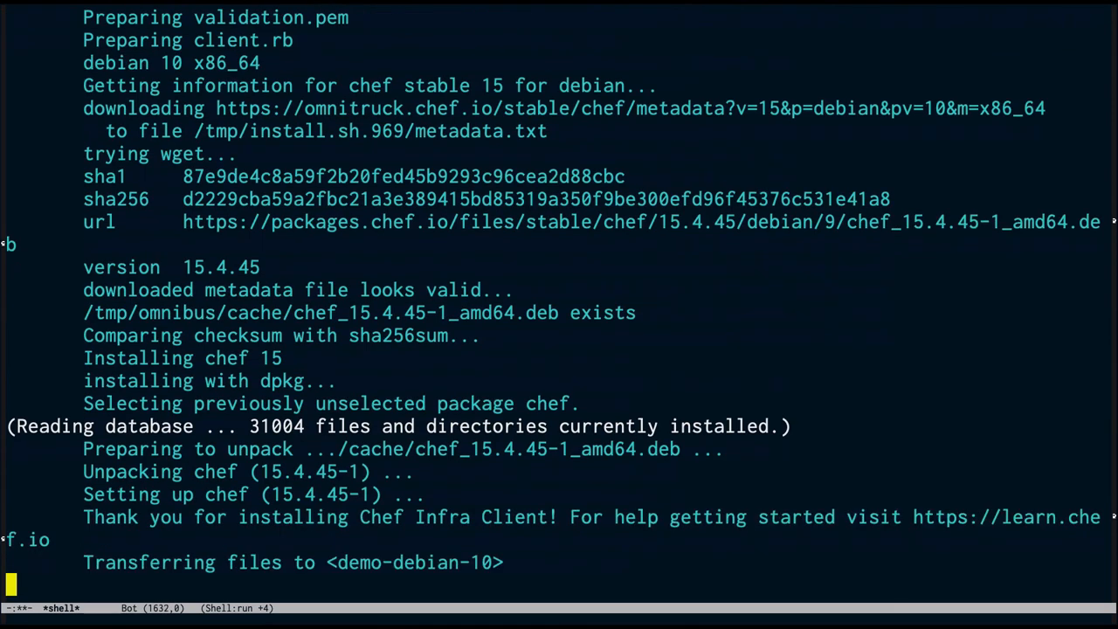
pyautogui.scroll(-3)
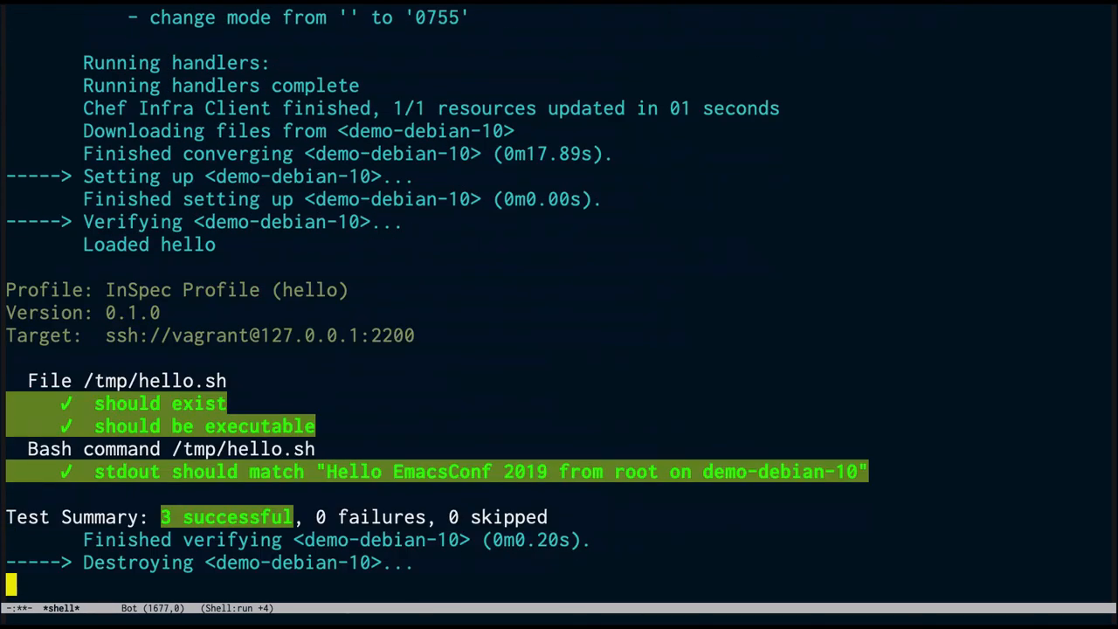
pyautogui.scroll(-3)
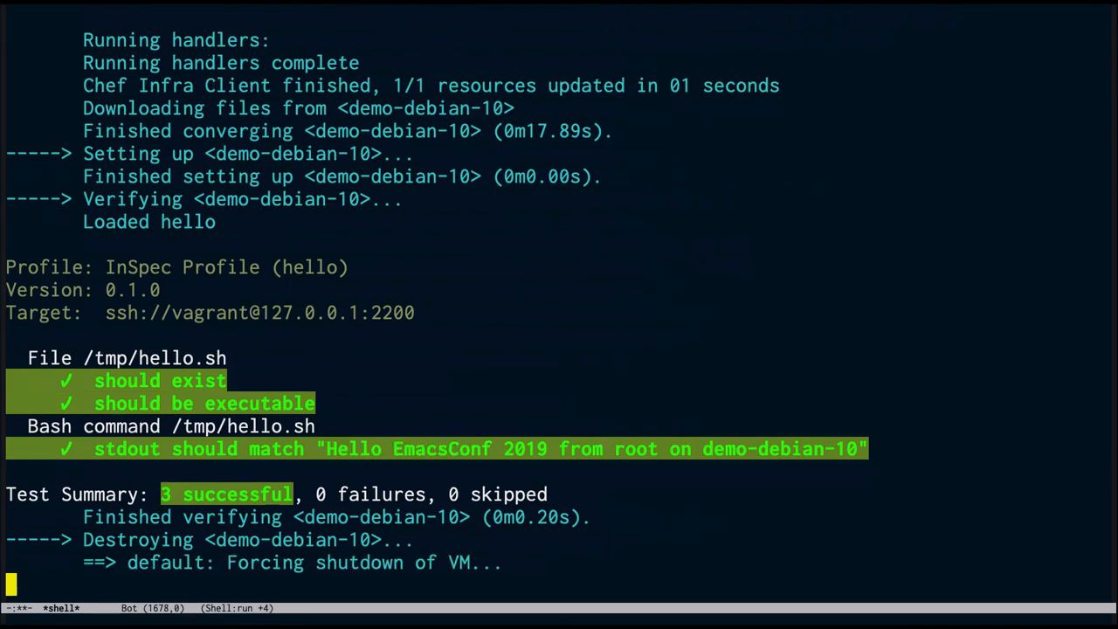